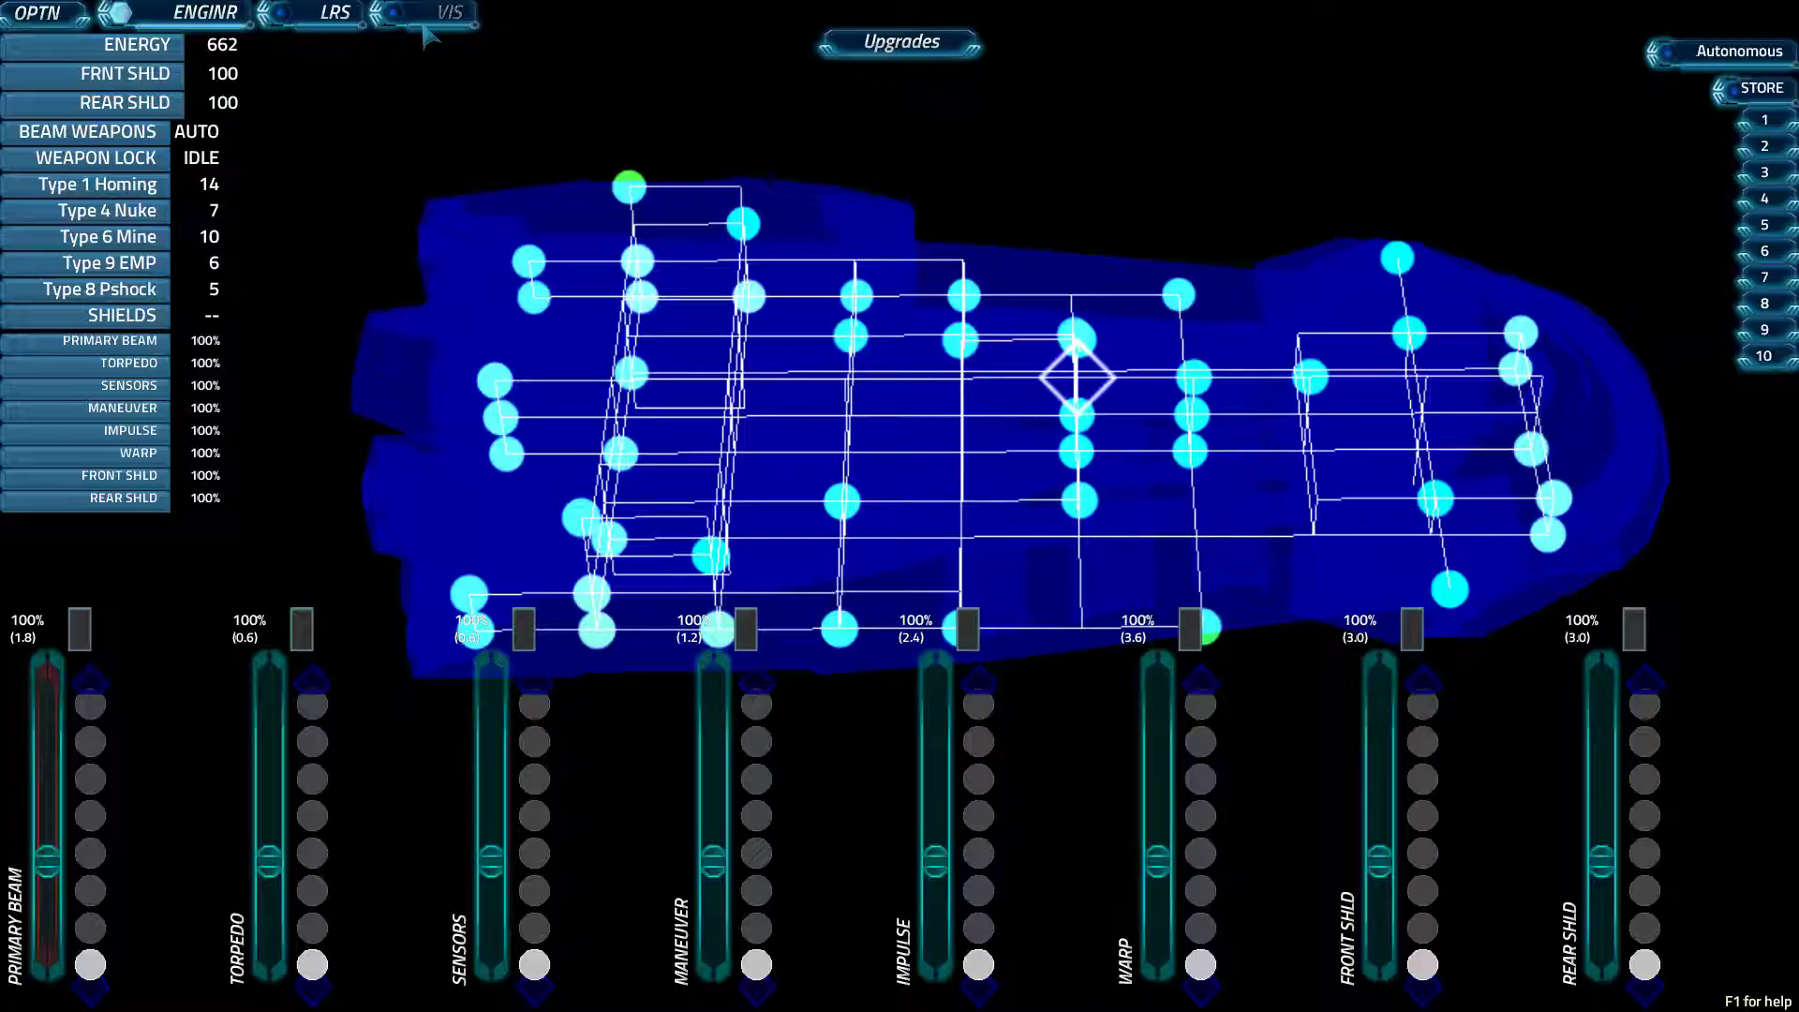
# - Glance at the forward visual view, then come back to the engineering power console
pyautogui.click(448, 13)
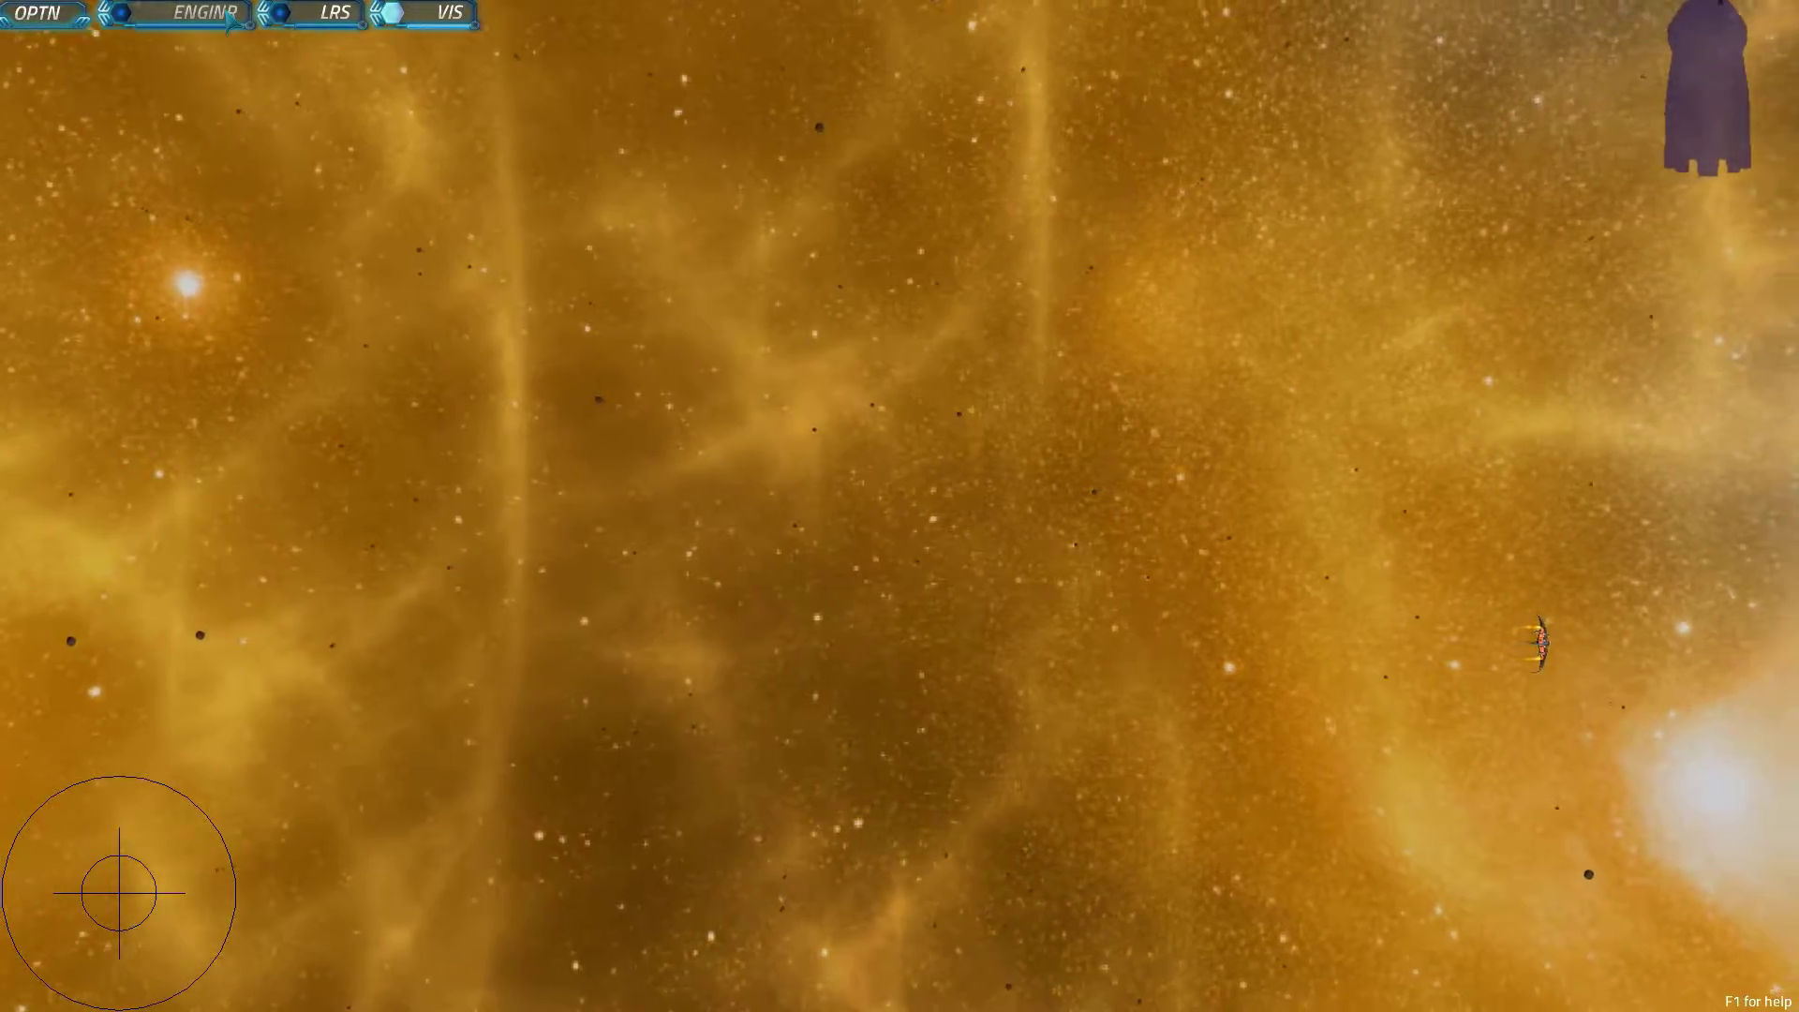
pyautogui.click(201, 13)
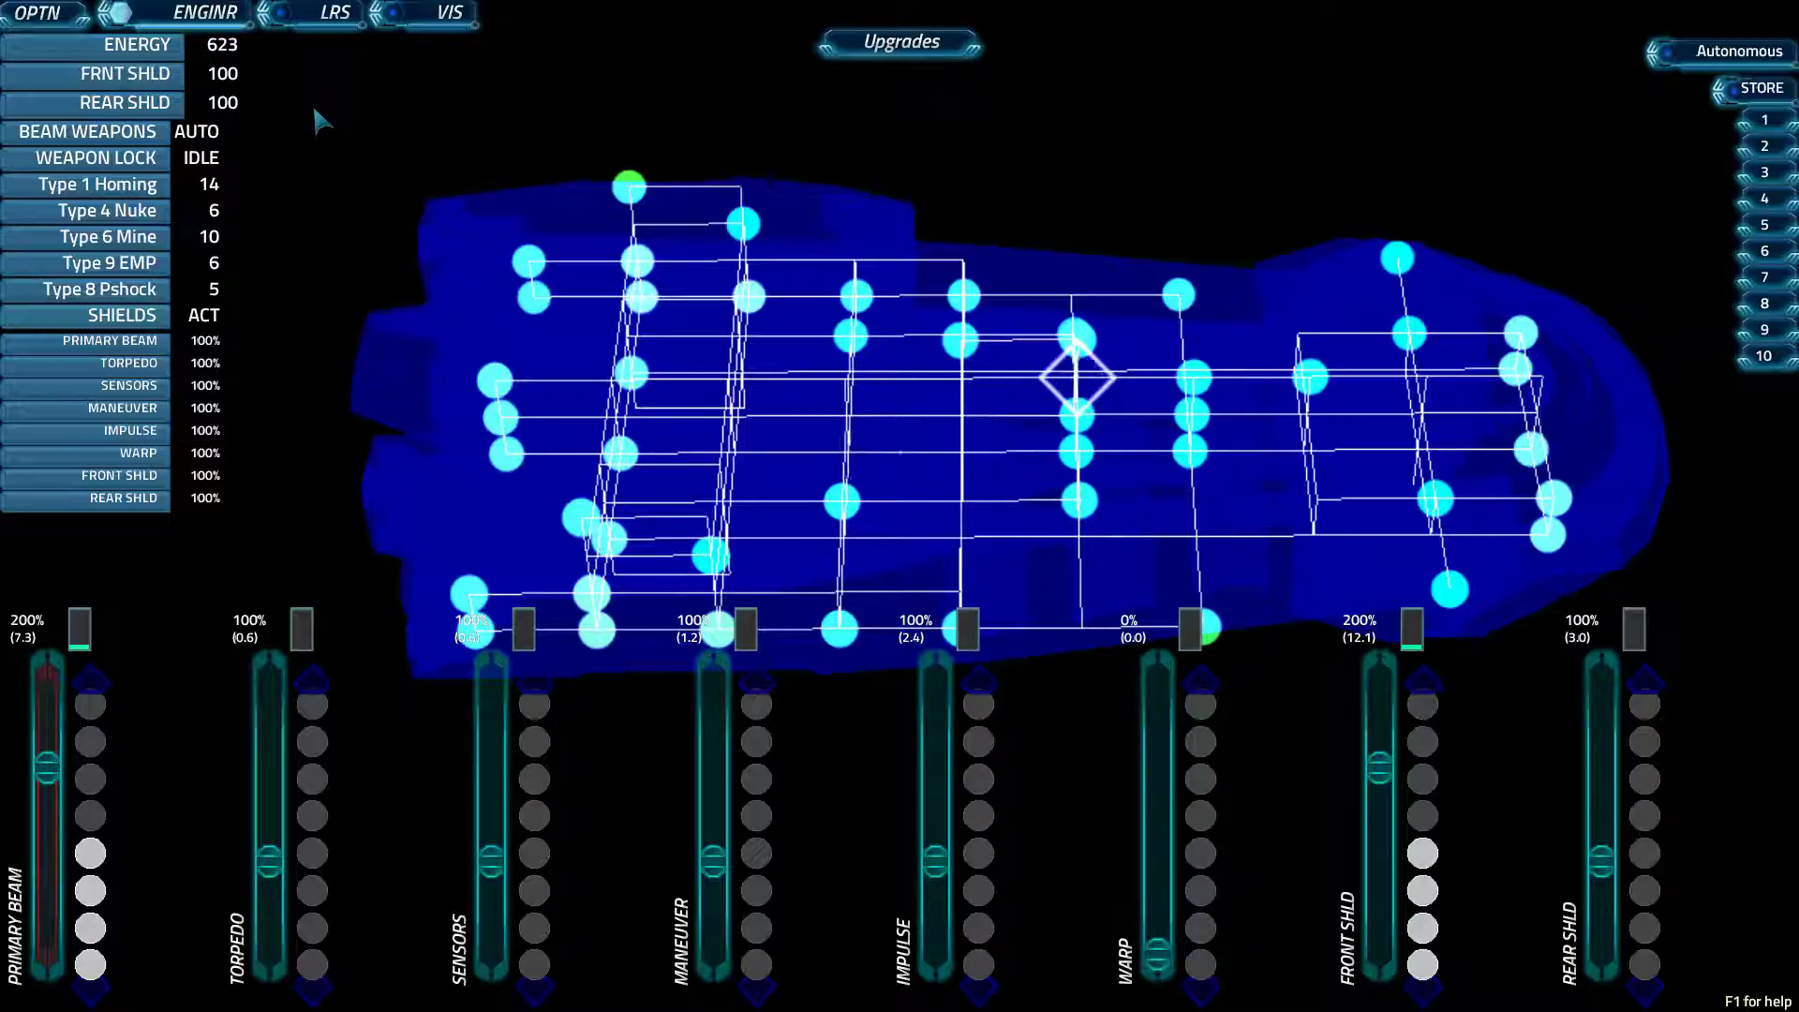
pyautogui.moveTo(385, 182)
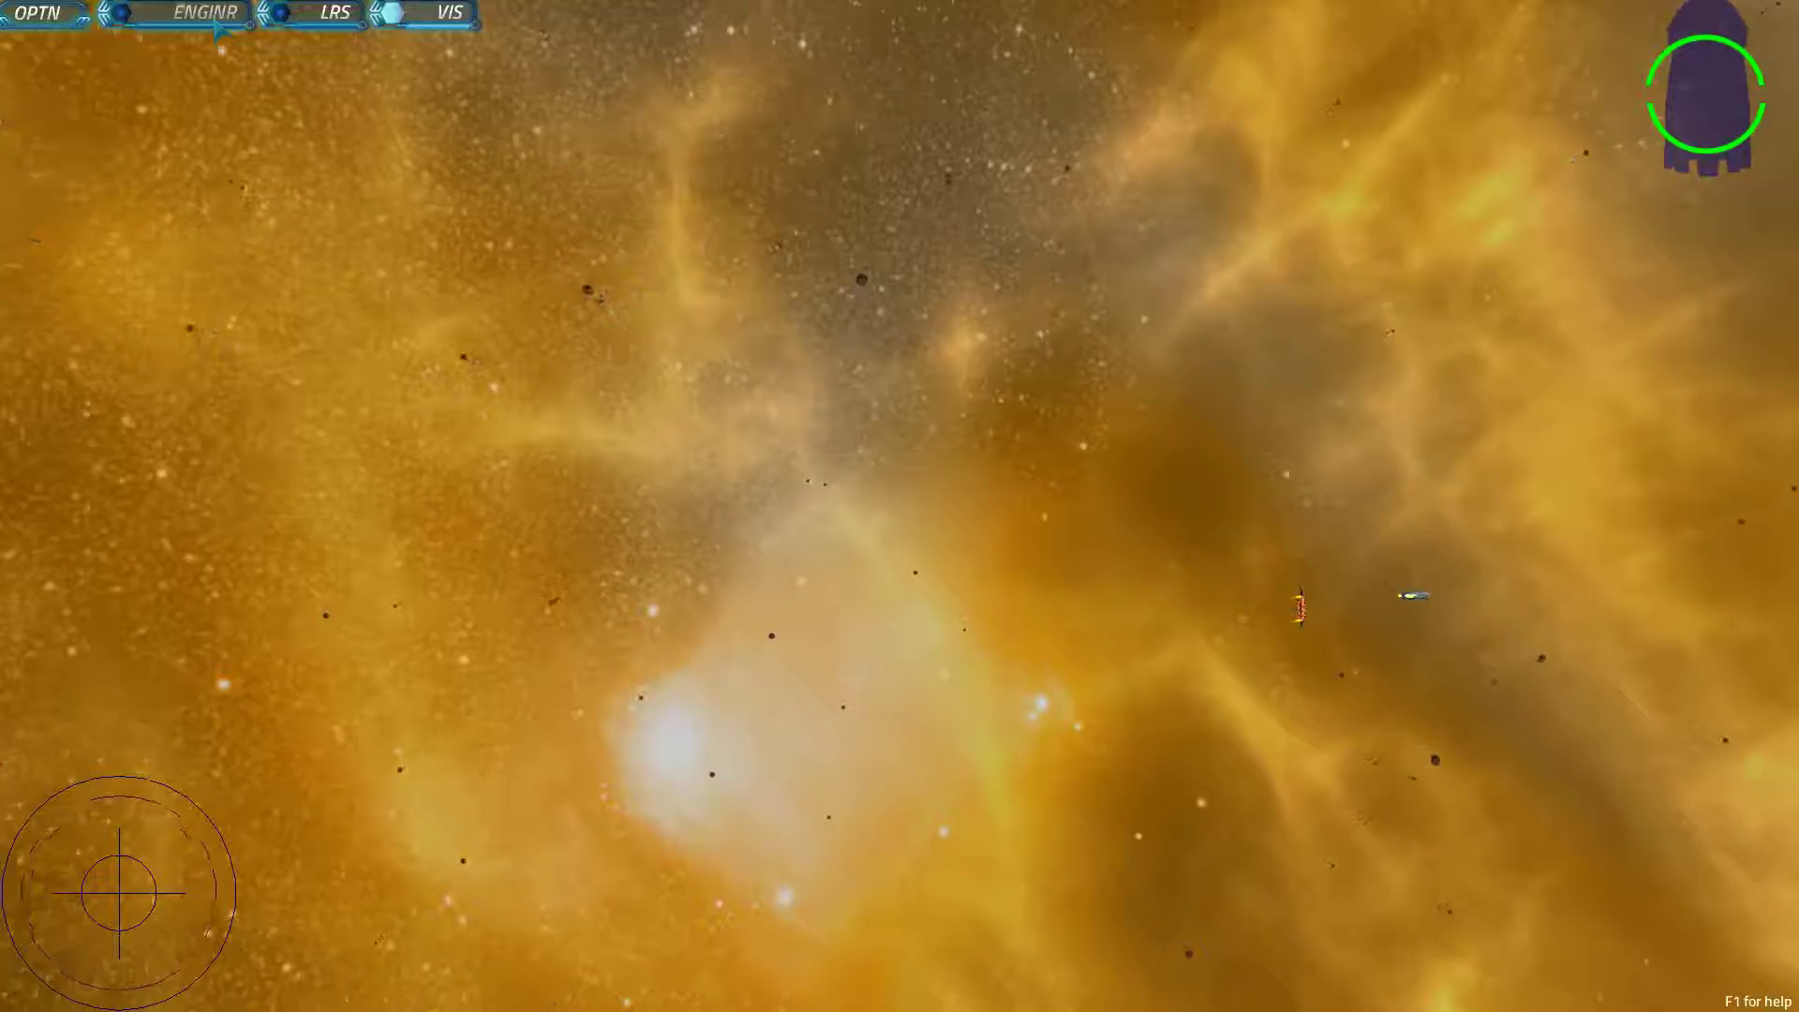
# - Watch the forward visual screen and return to engineering to assign Maneuver coolant
pyautogui.click(203, 13)
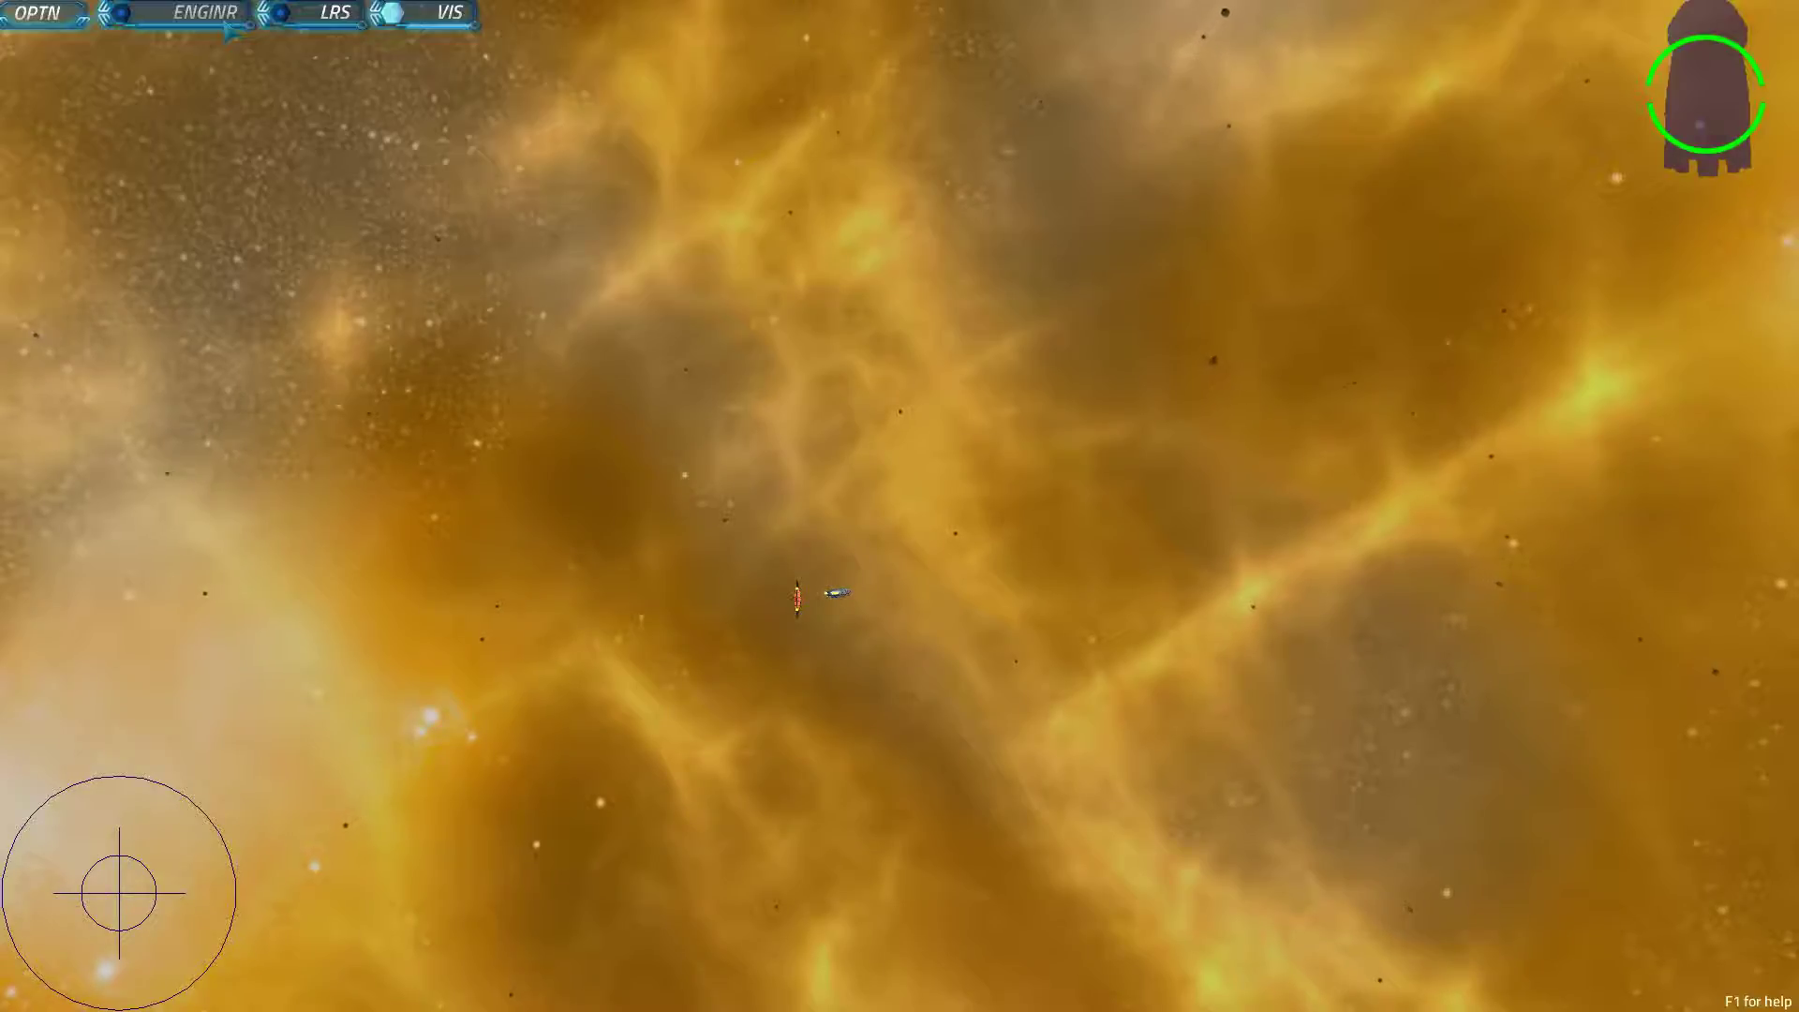
pyautogui.click(204, 13)
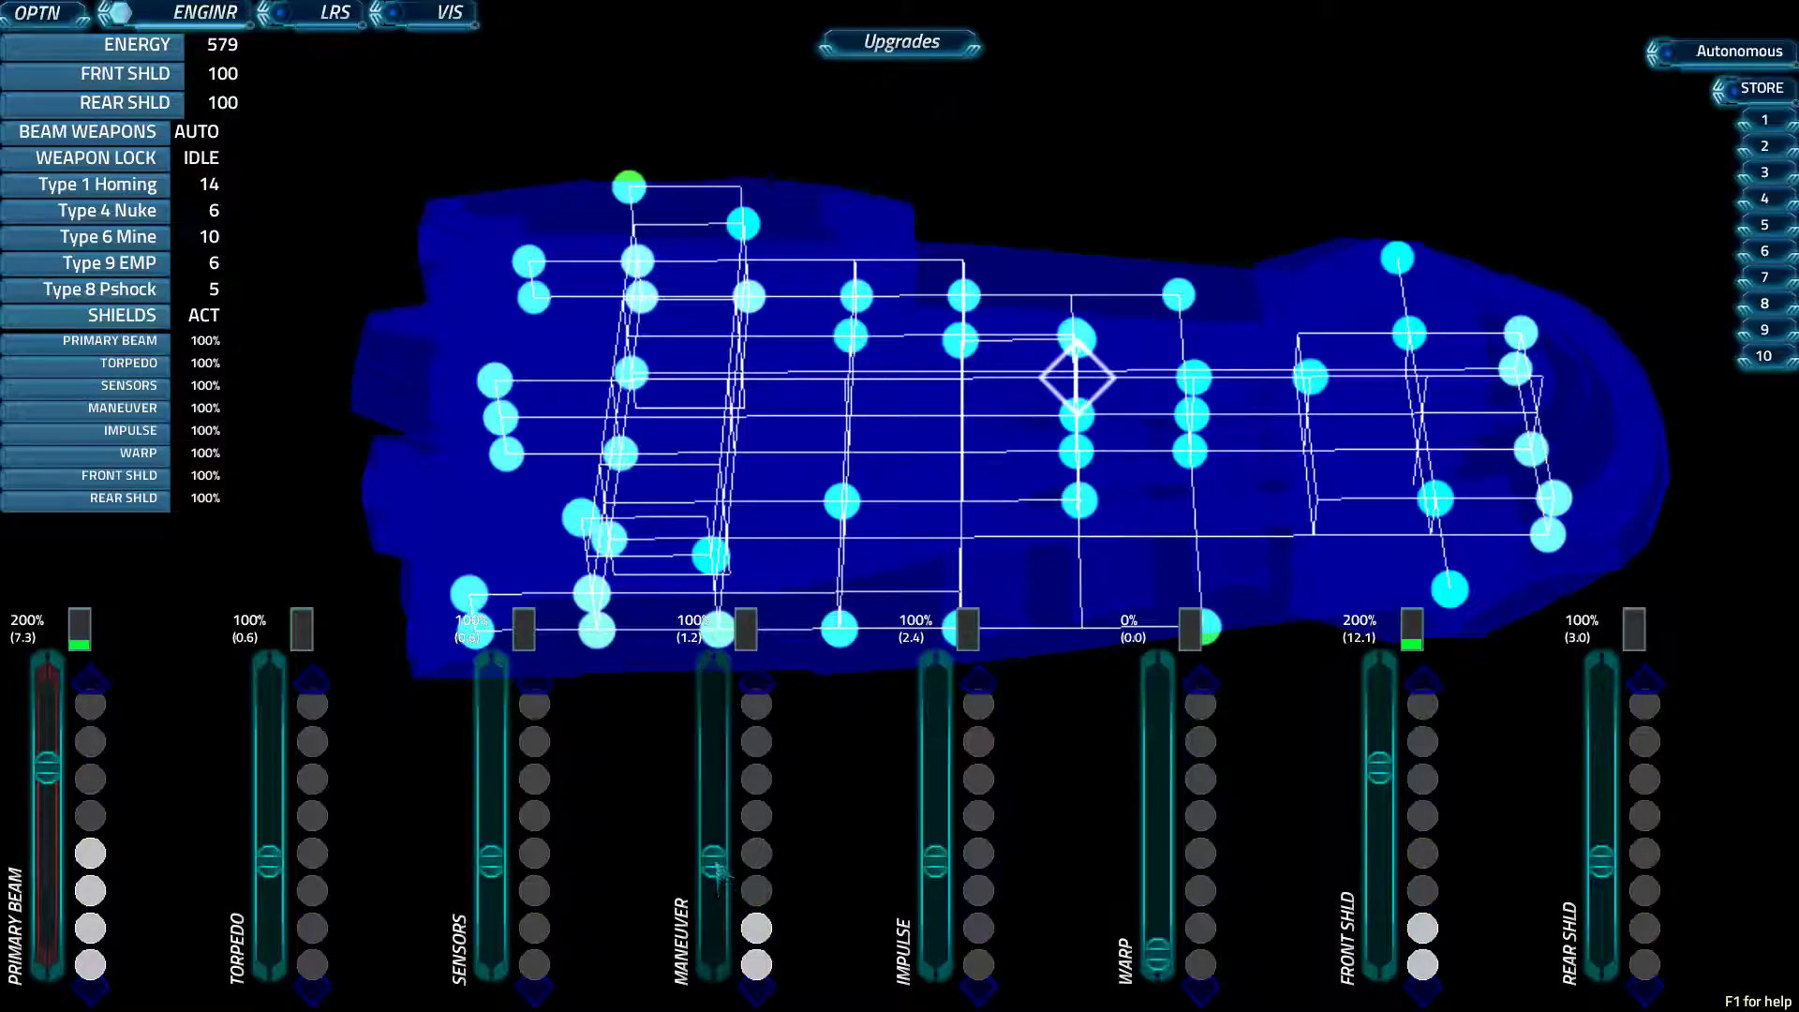
# - Shift the boosted maneuvering power down to Impulse at about 147%, then show the long-range map
pyautogui.click(712, 804)
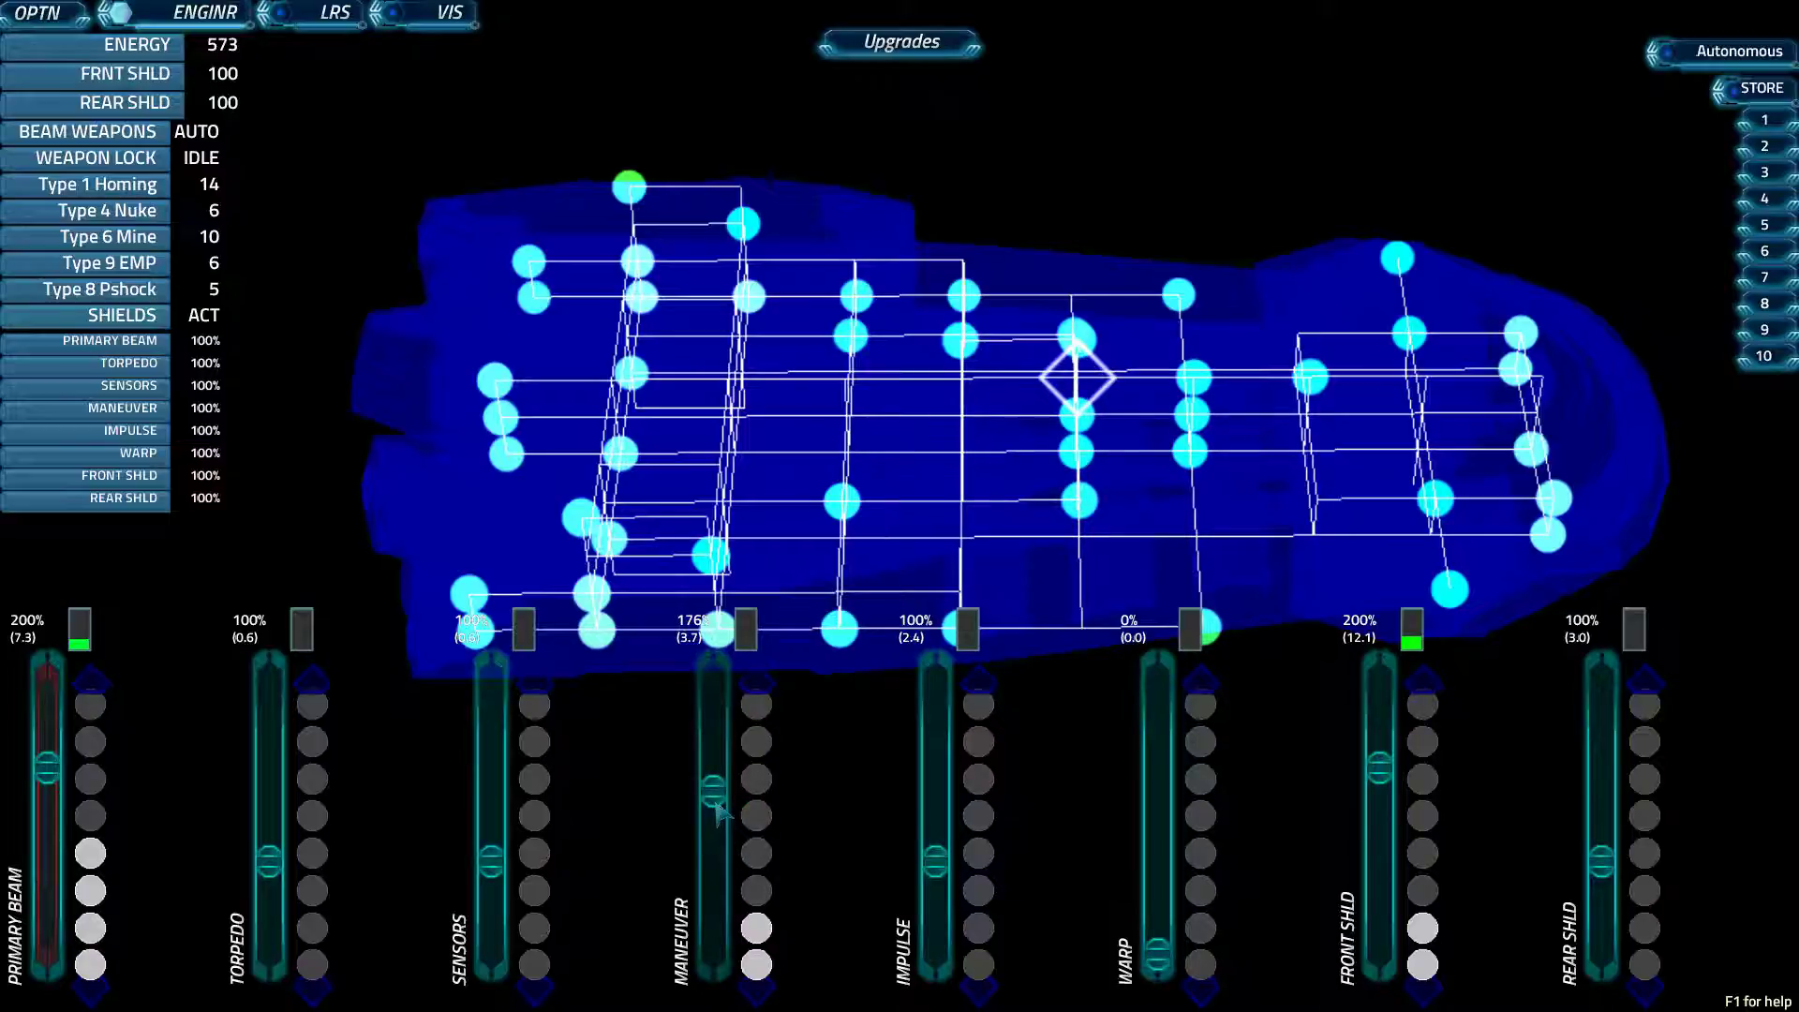
pyautogui.moveTo(712, 780); pyautogui.dragTo(712, 871)
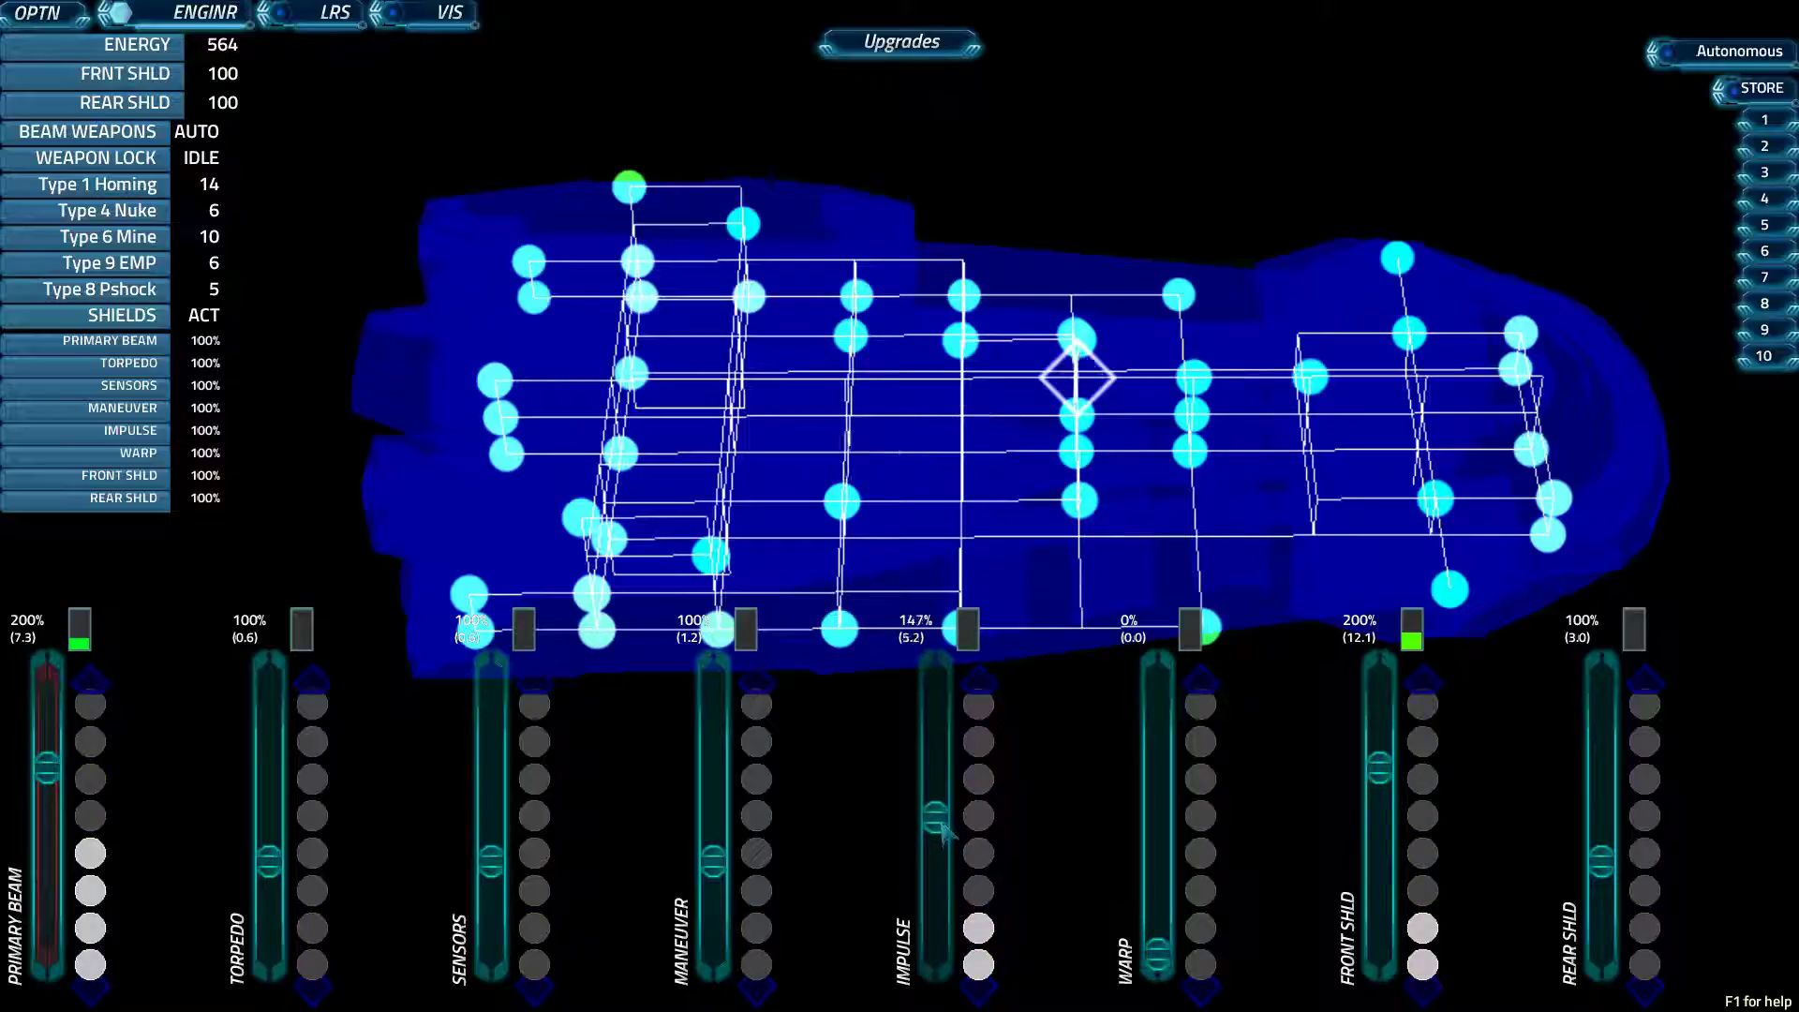
pyautogui.click(333, 13)
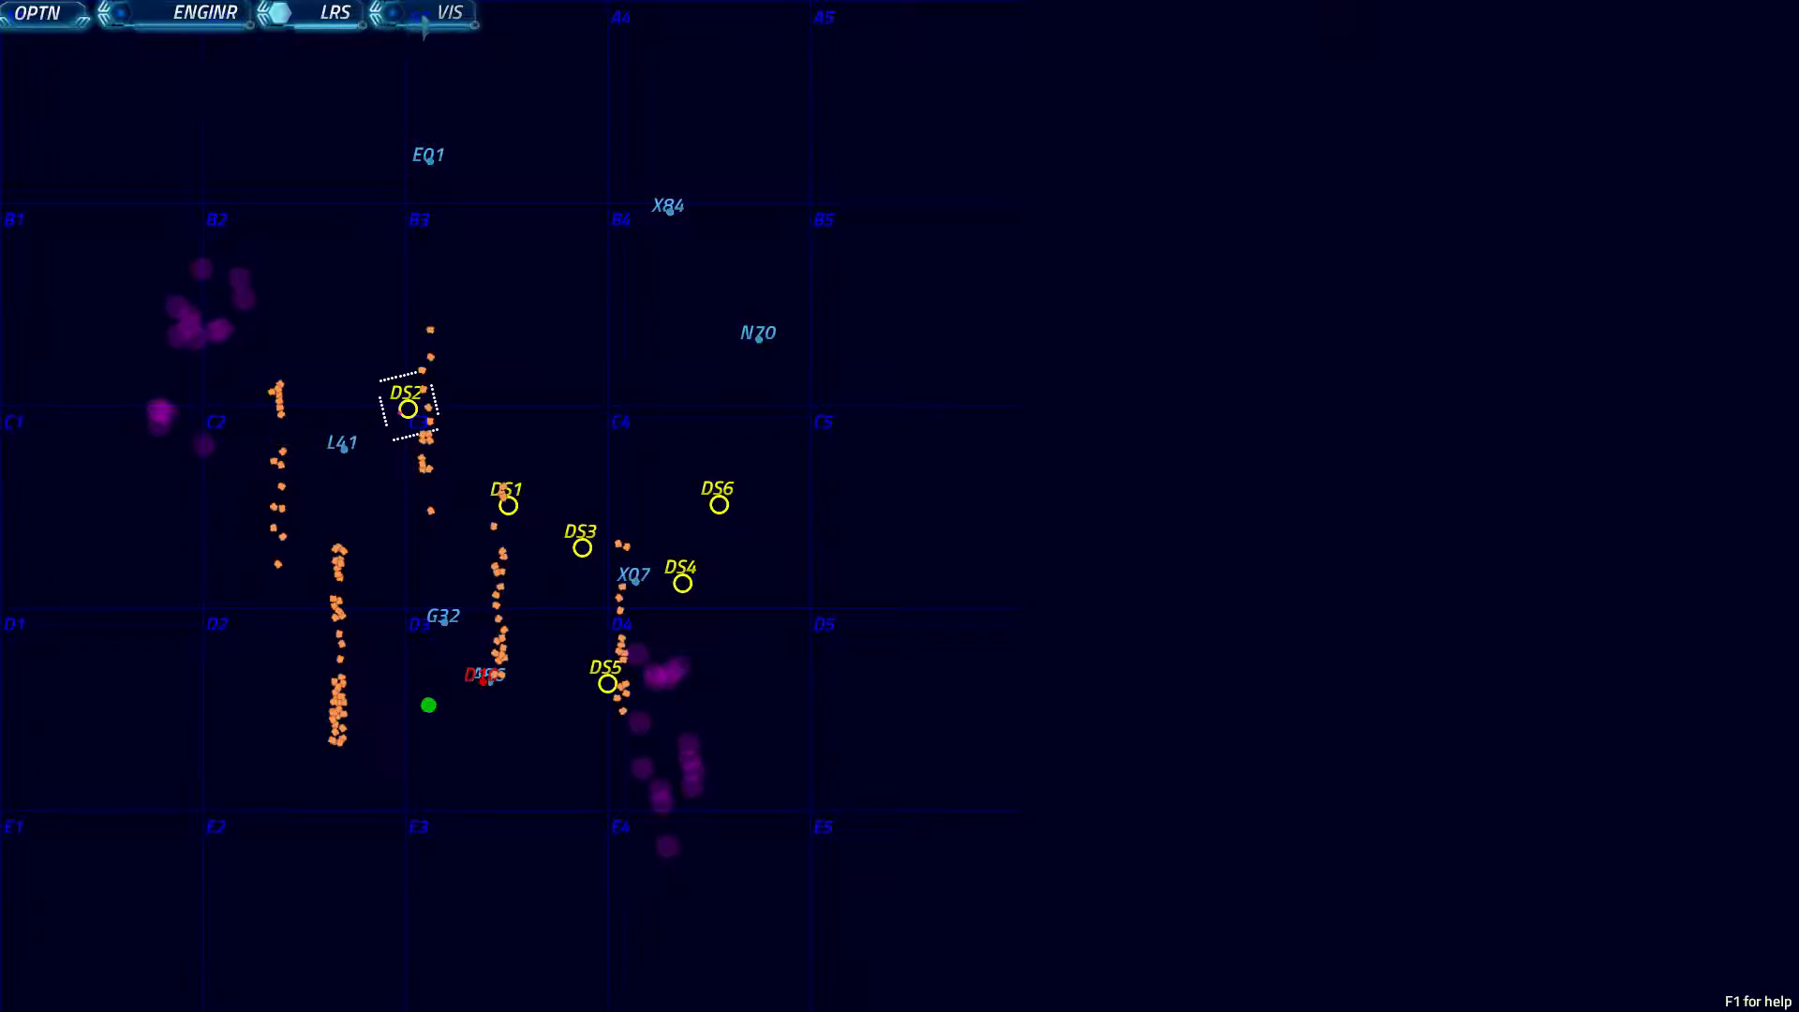
# - After the forward view, add more coolant to Impulse on the engineering console
pyautogui.click(204, 13)
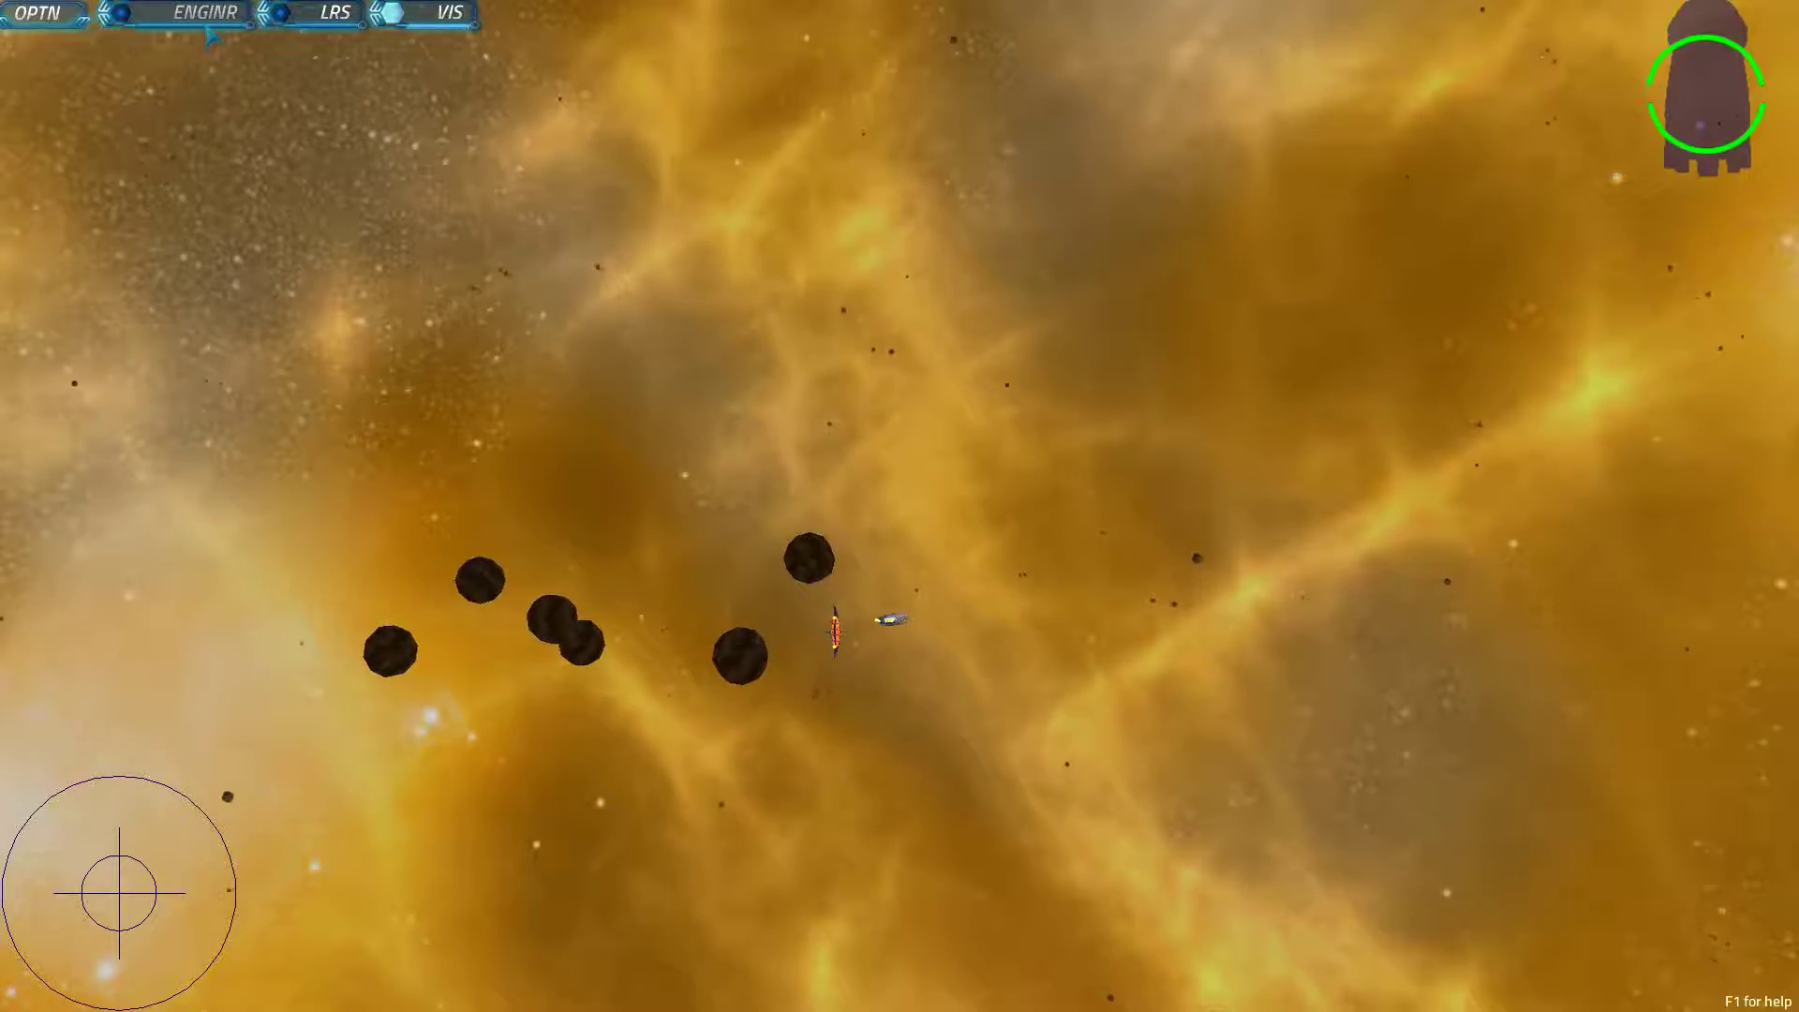
pyautogui.click(206, 13)
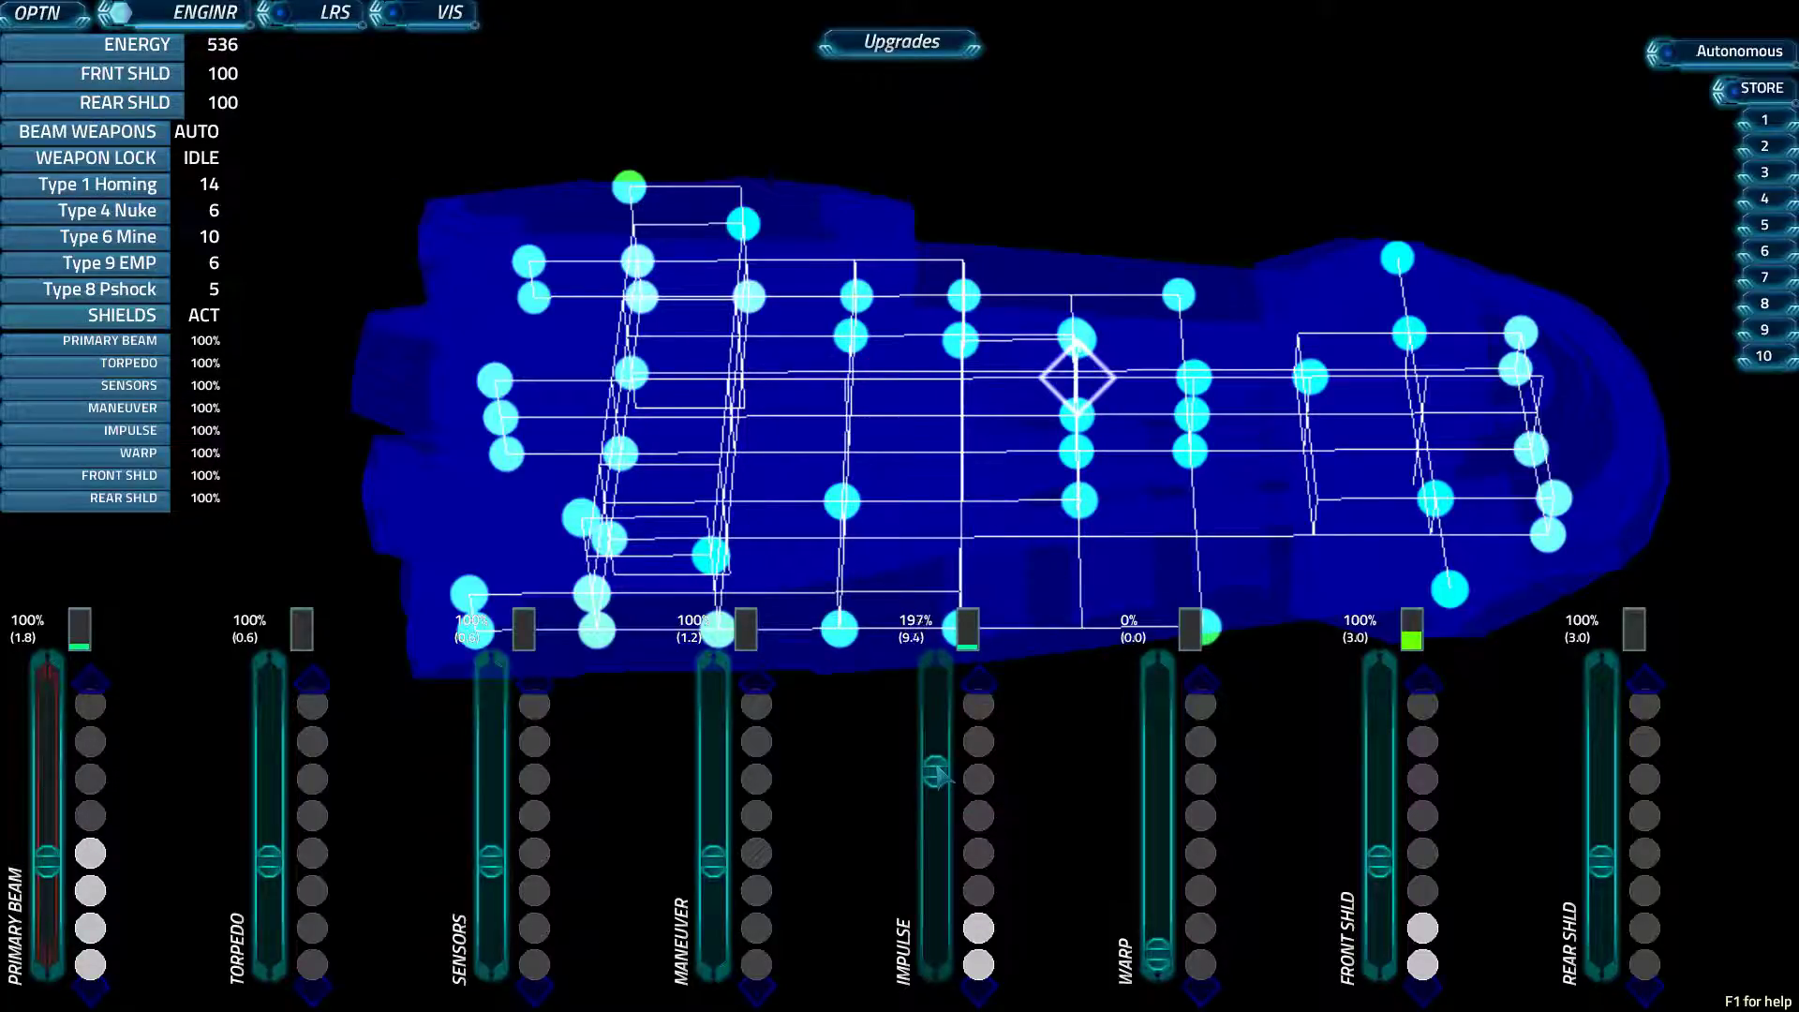
pyautogui.click(1419, 965)
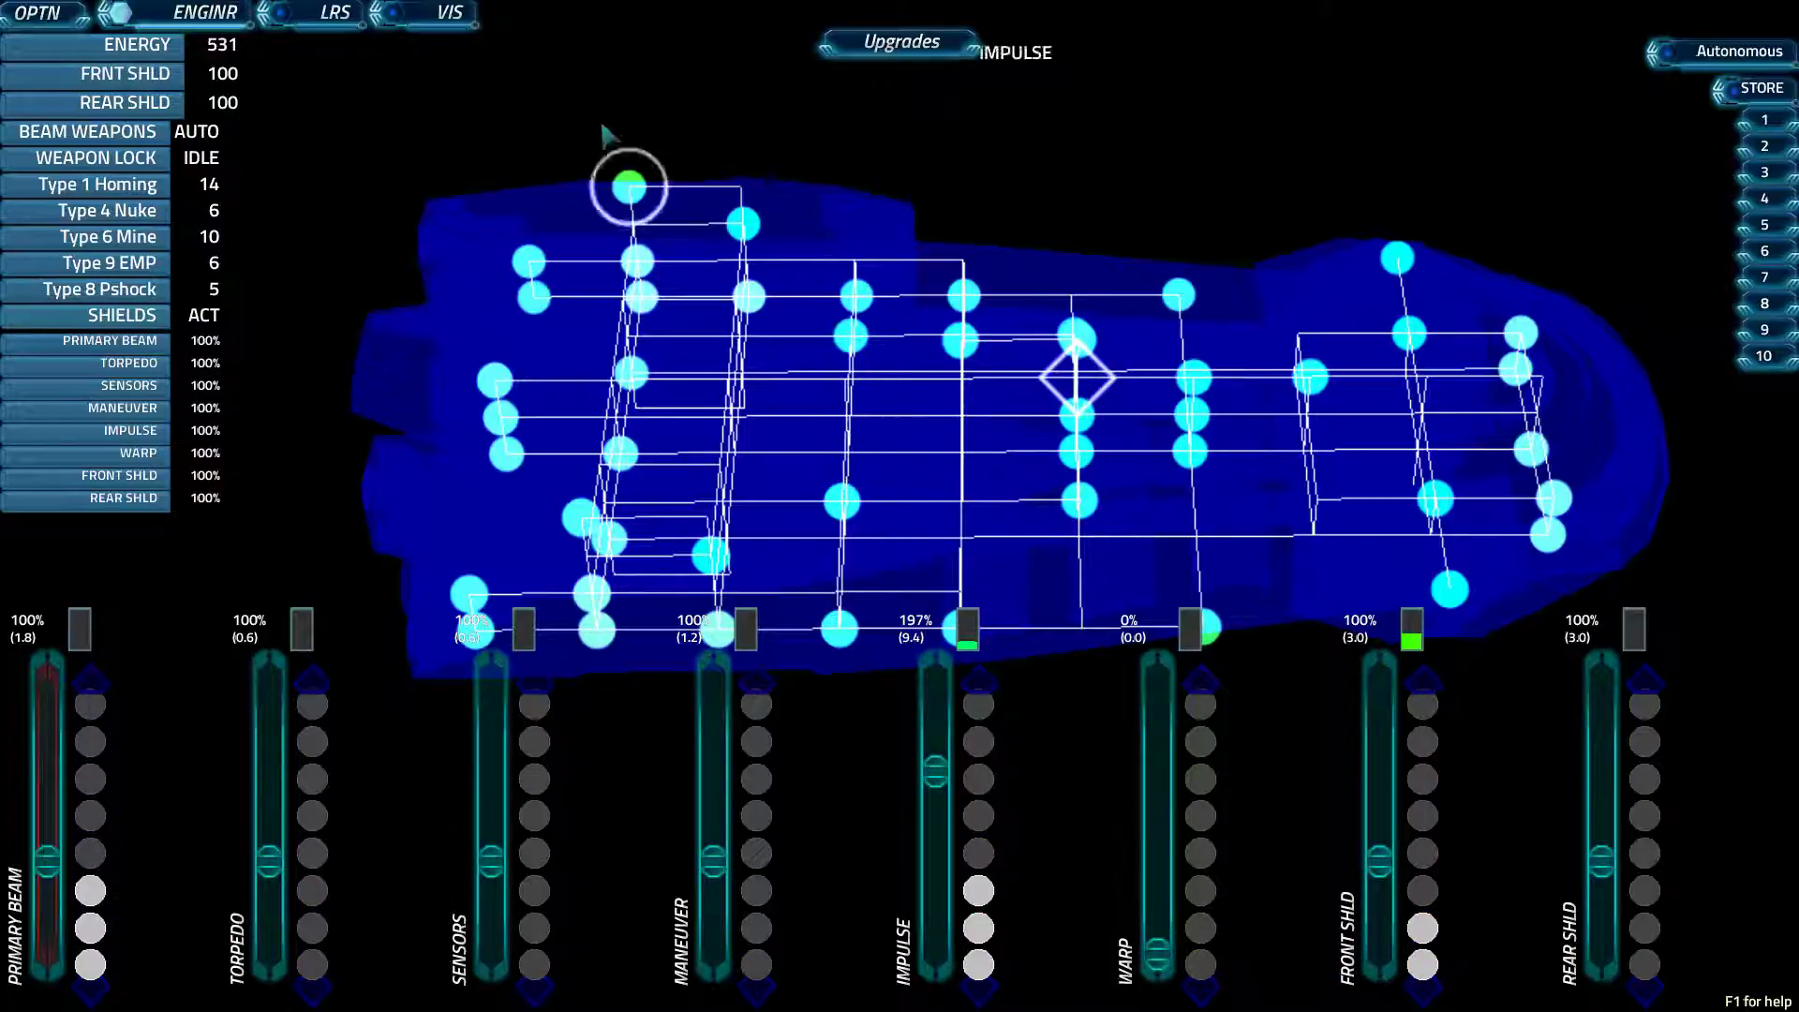
# - Cycle through the forward view and long-range sector map, finishing on the forward view
pyautogui.click(451, 13)
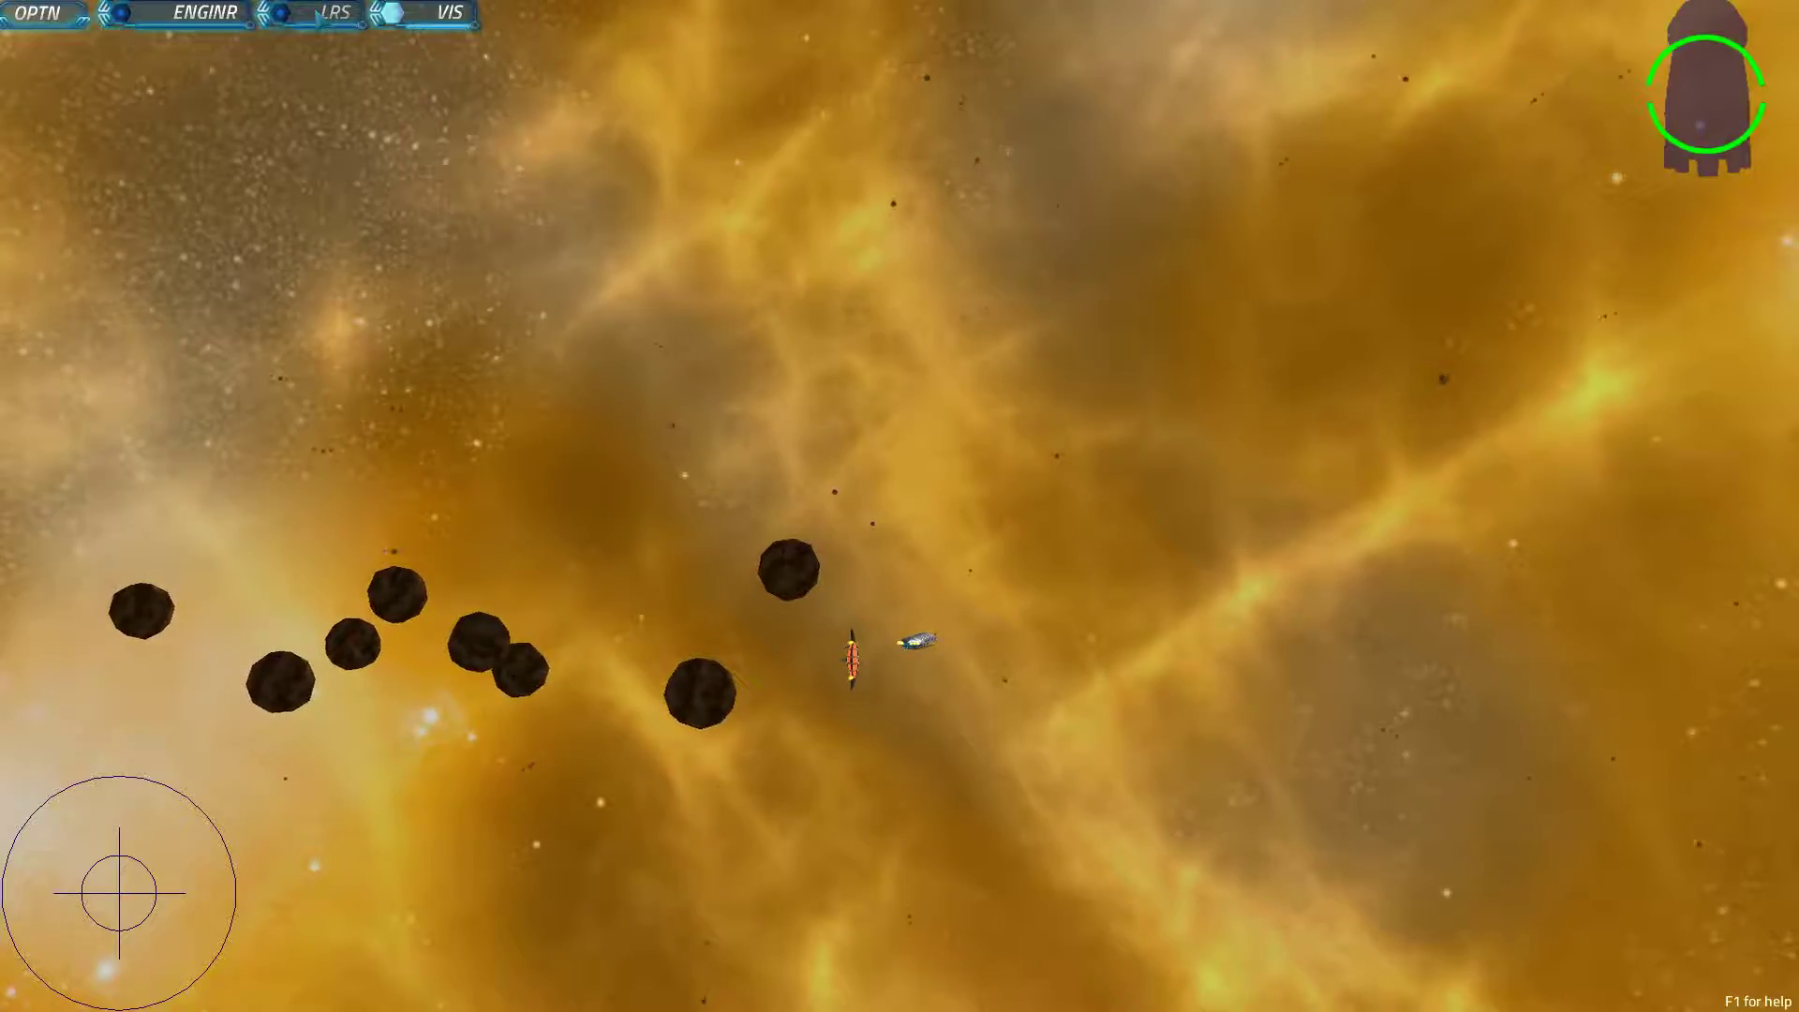
pyautogui.click(336, 13)
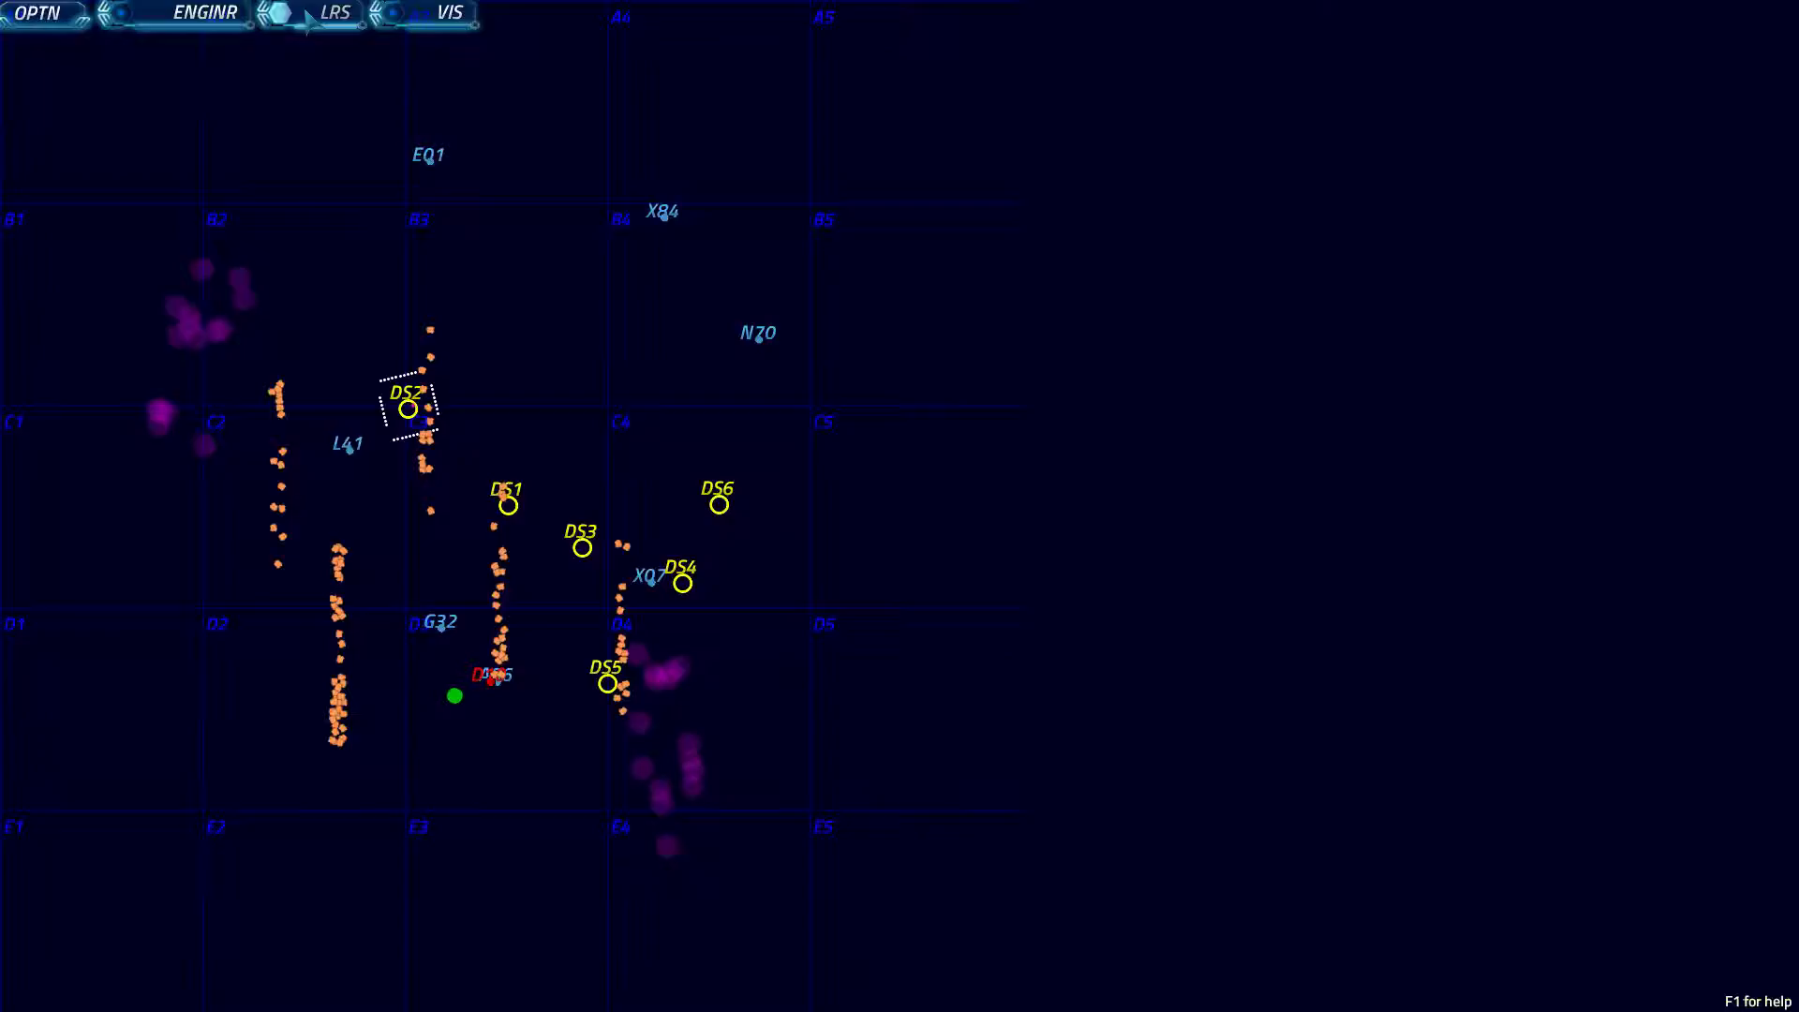
pyautogui.click(448, 13)
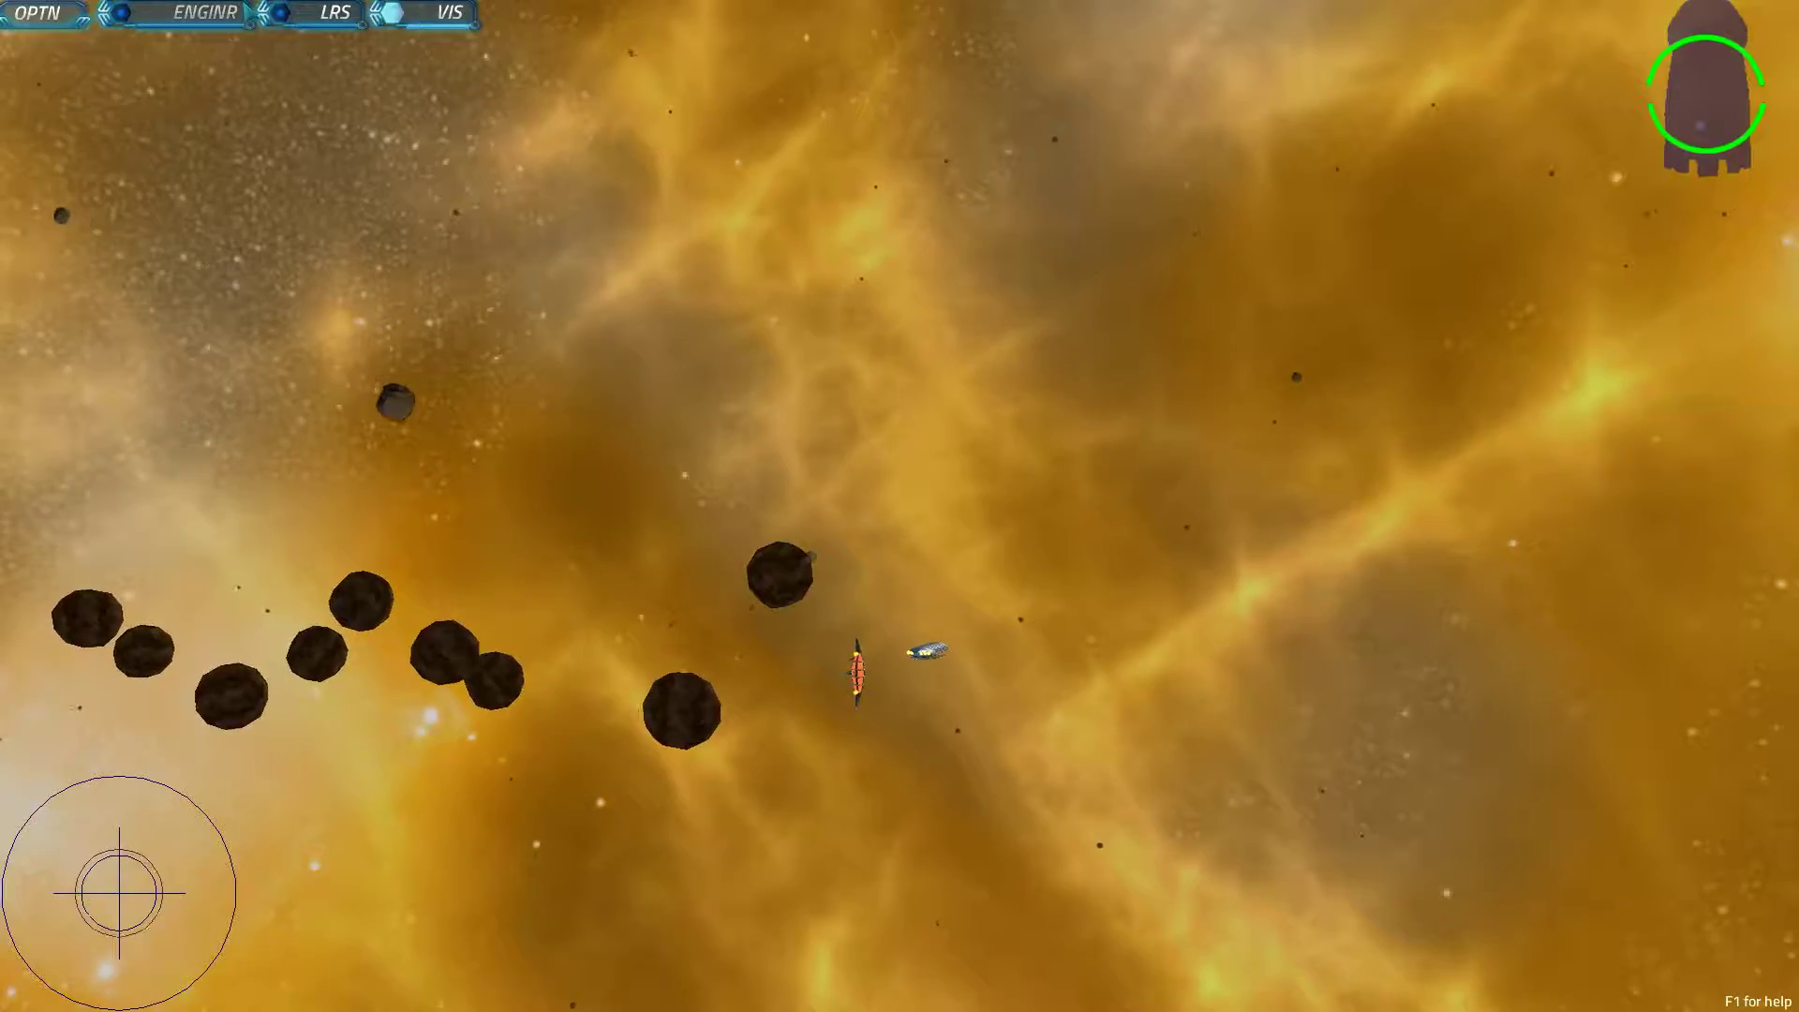
# - Back on engineering, lower the ship's shields with every system at 100%
pyautogui.click(204, 13)
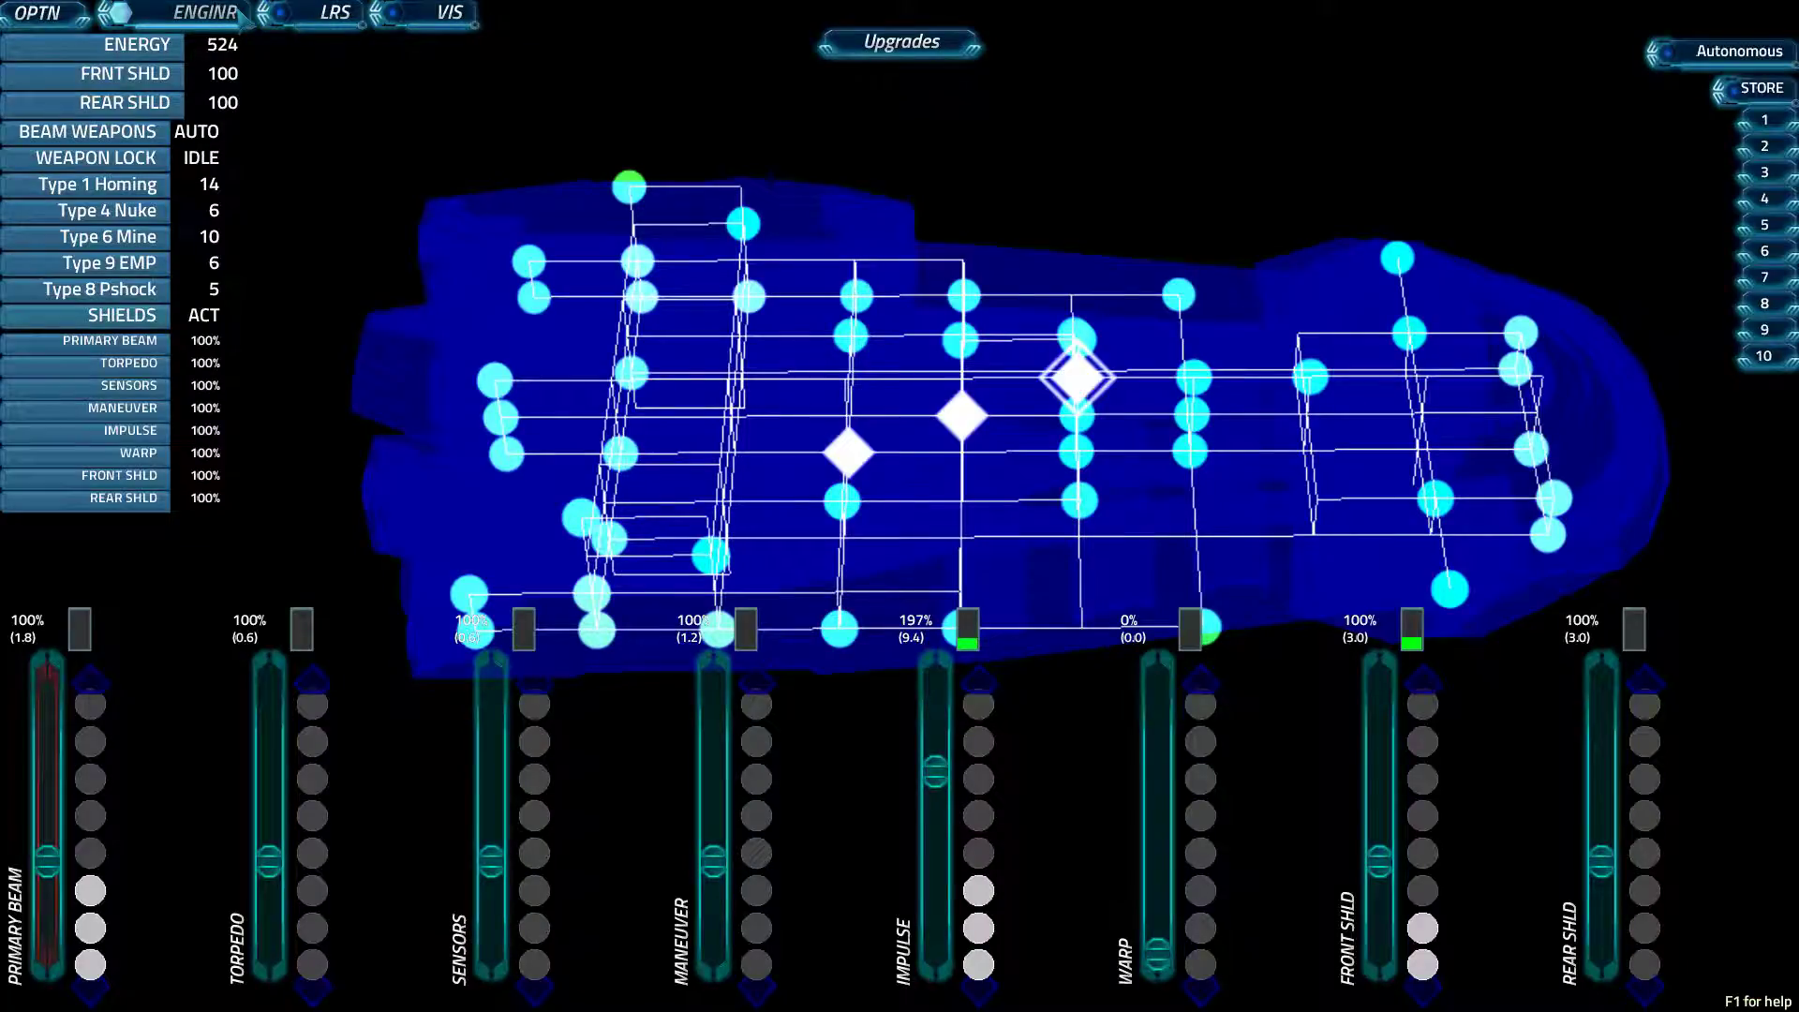
pyautogui.moveTo(574, 155)
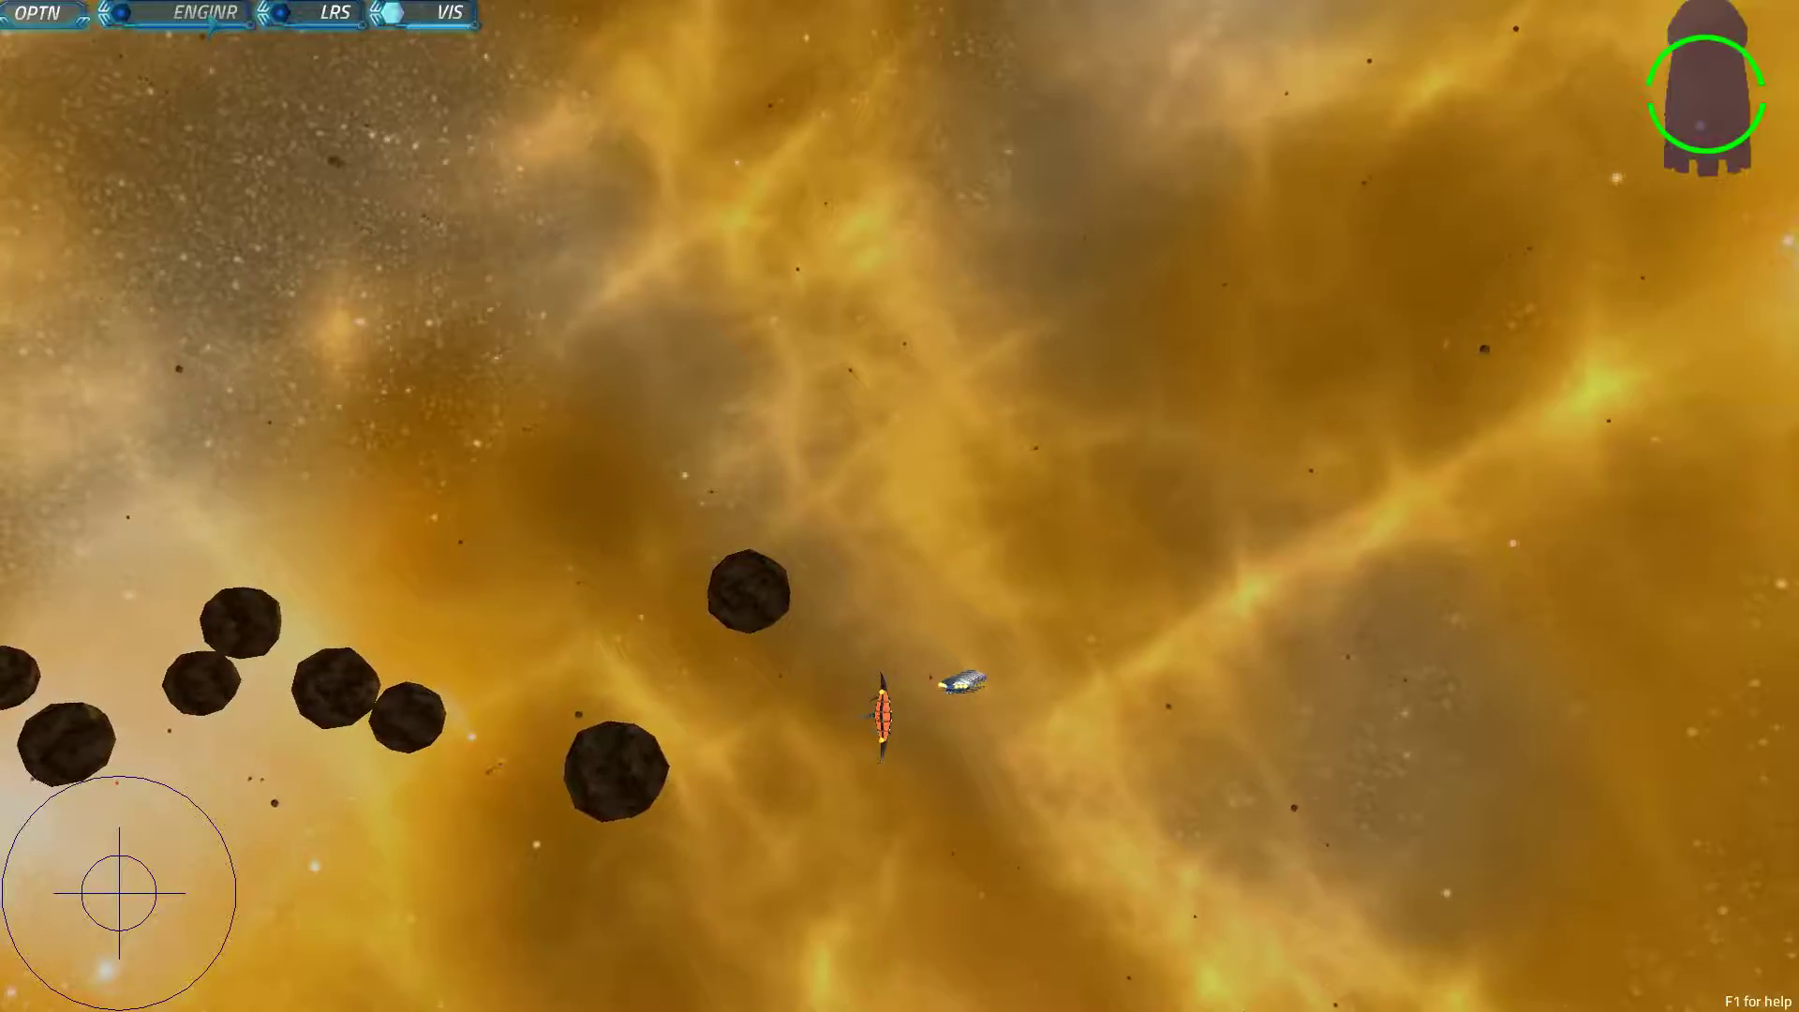
pyautogui.click(204, 13)
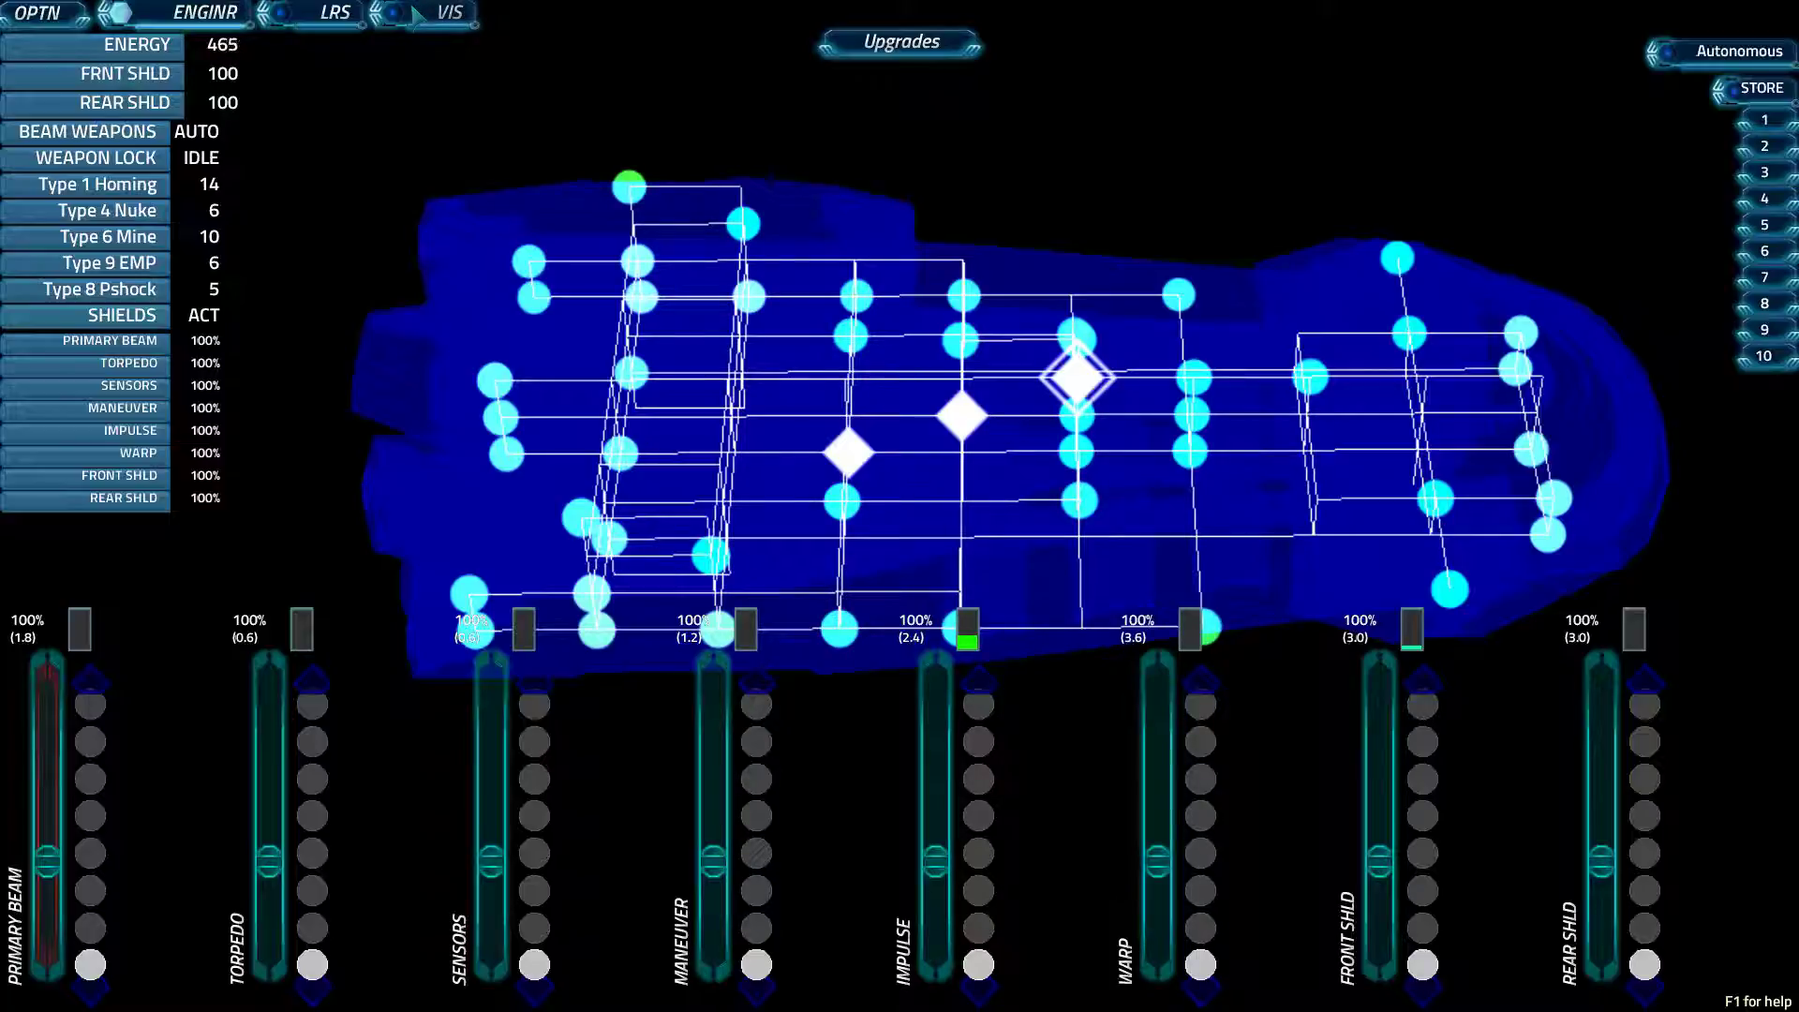
pyautogui.click(740, 185)
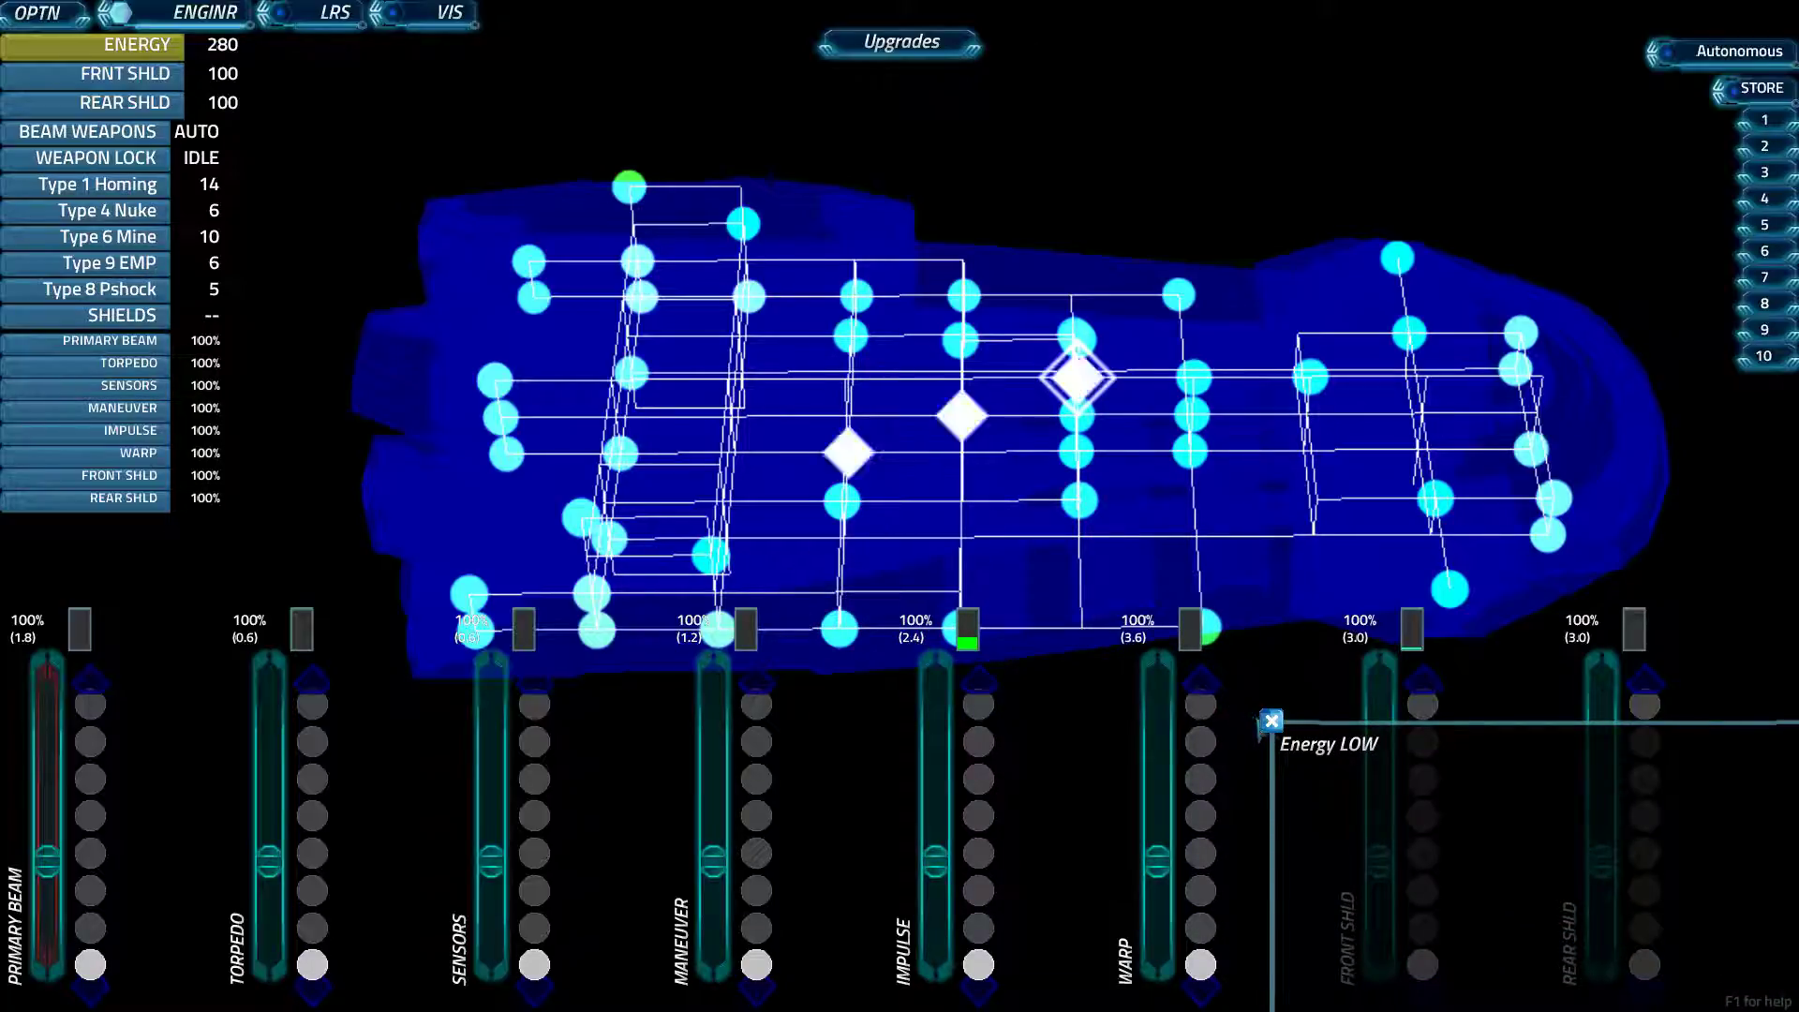
# - Flip between the long-range sector map, engineering console and forward view
pyautogui.click(334, 13)
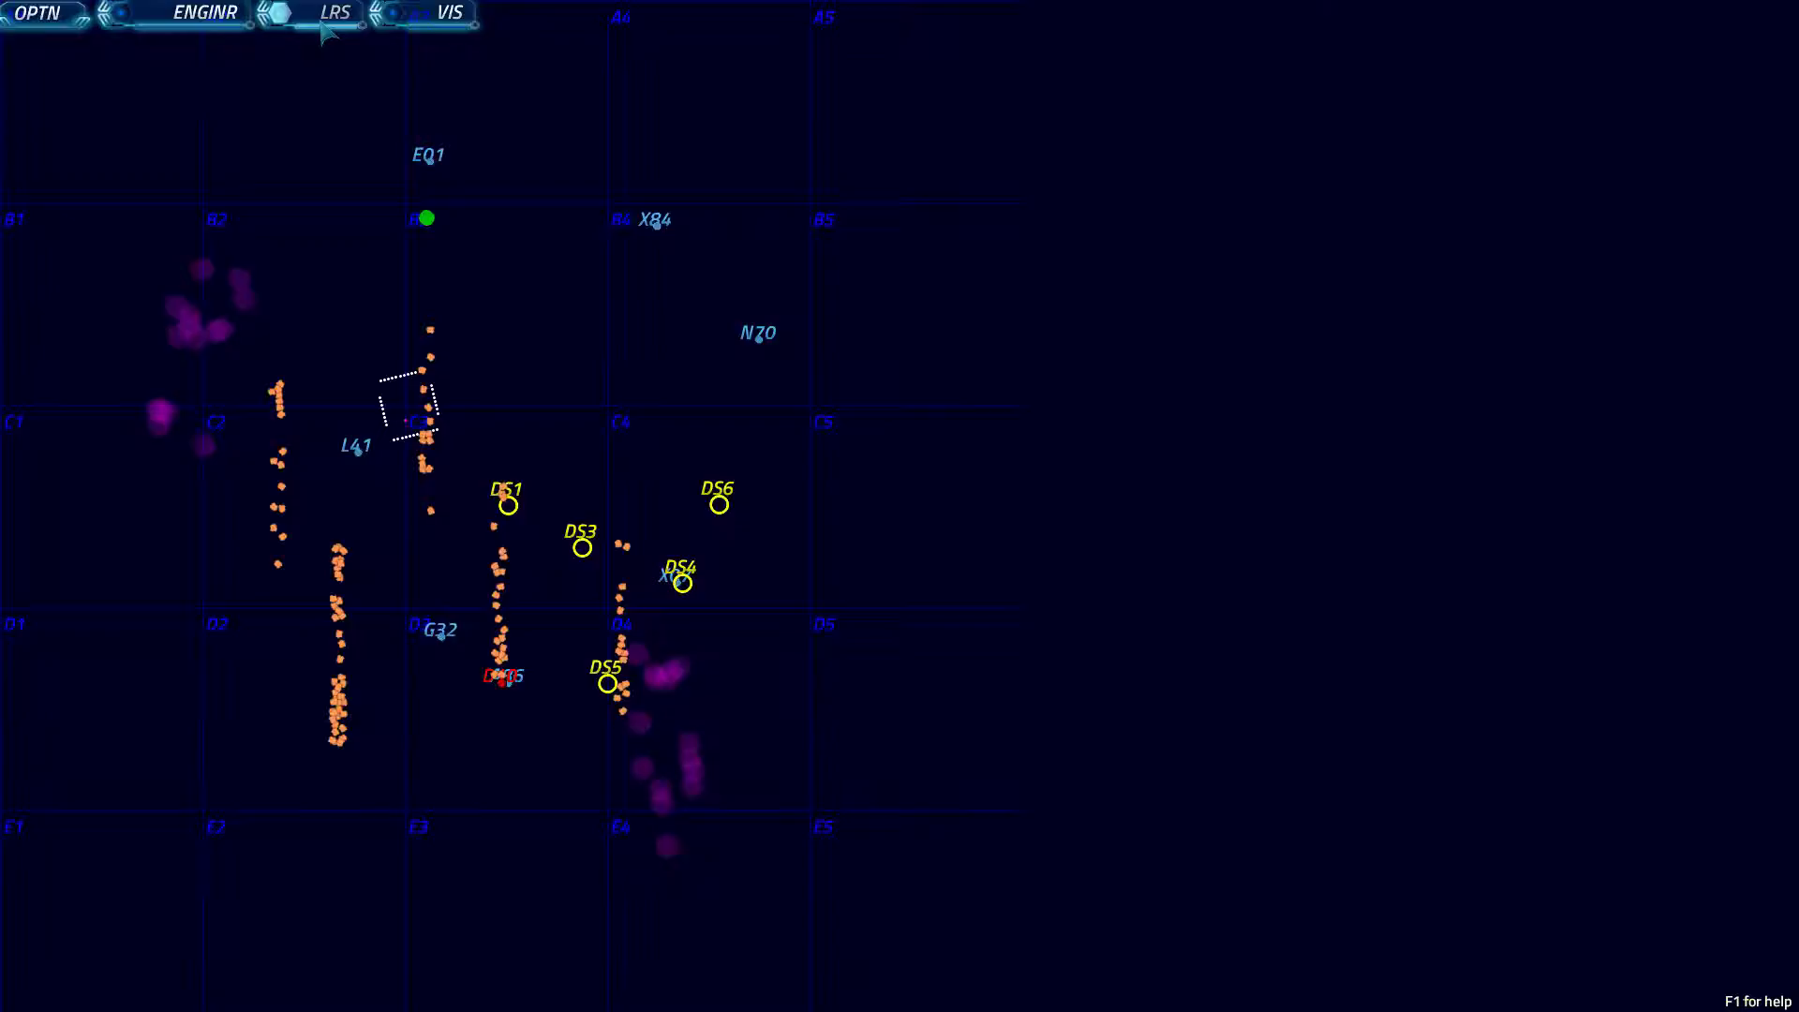
pyautogui.moveTo(304, 49)
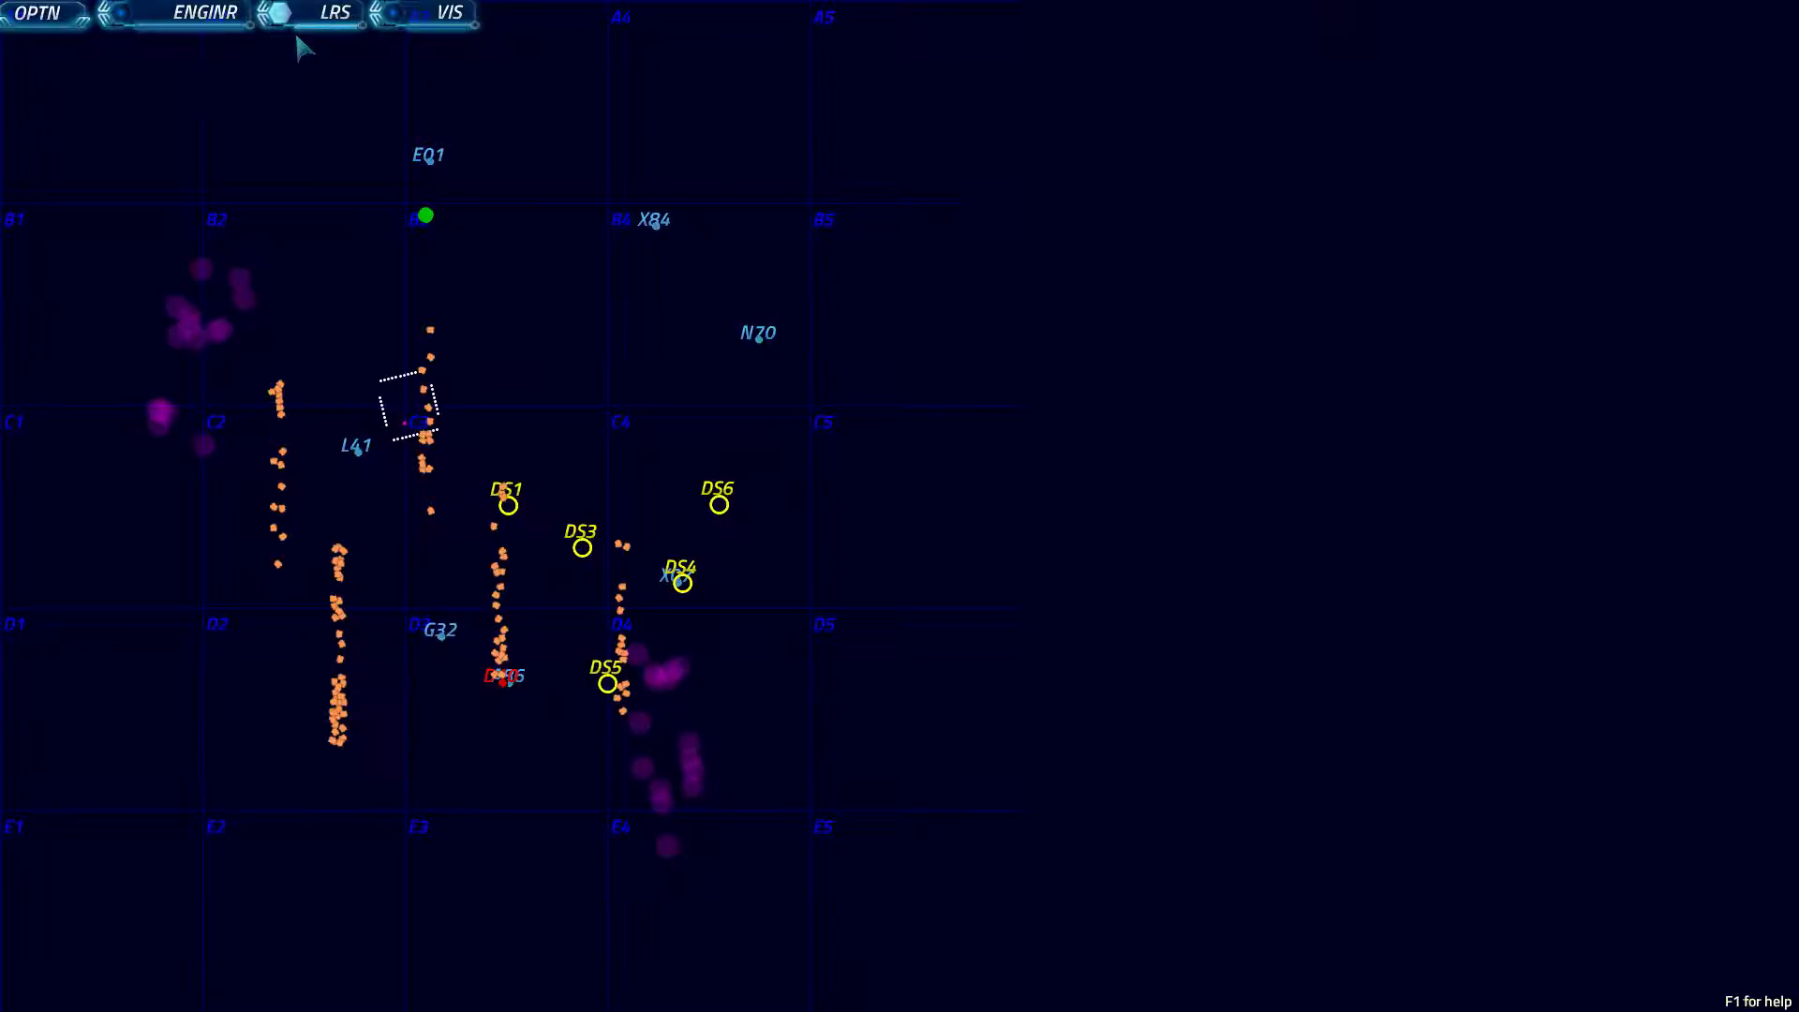
pyautogui.click(205, 14)
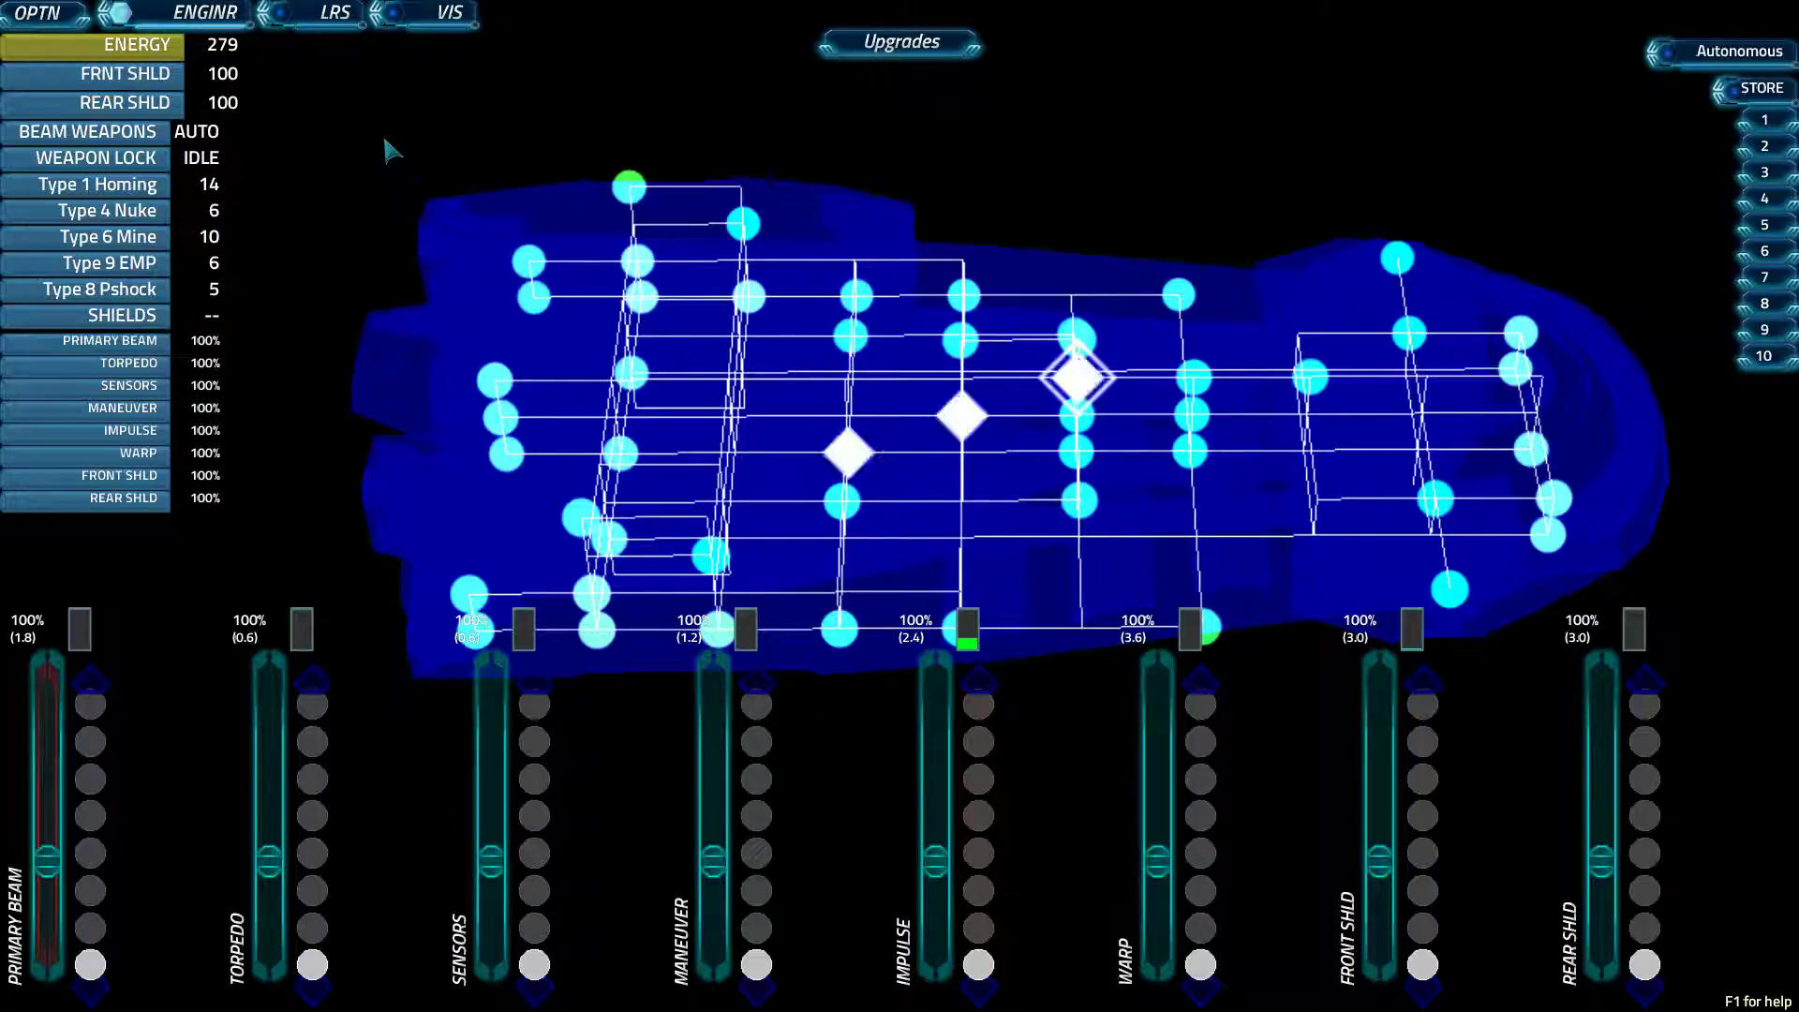
pyautogui.moveTo(373, 94)
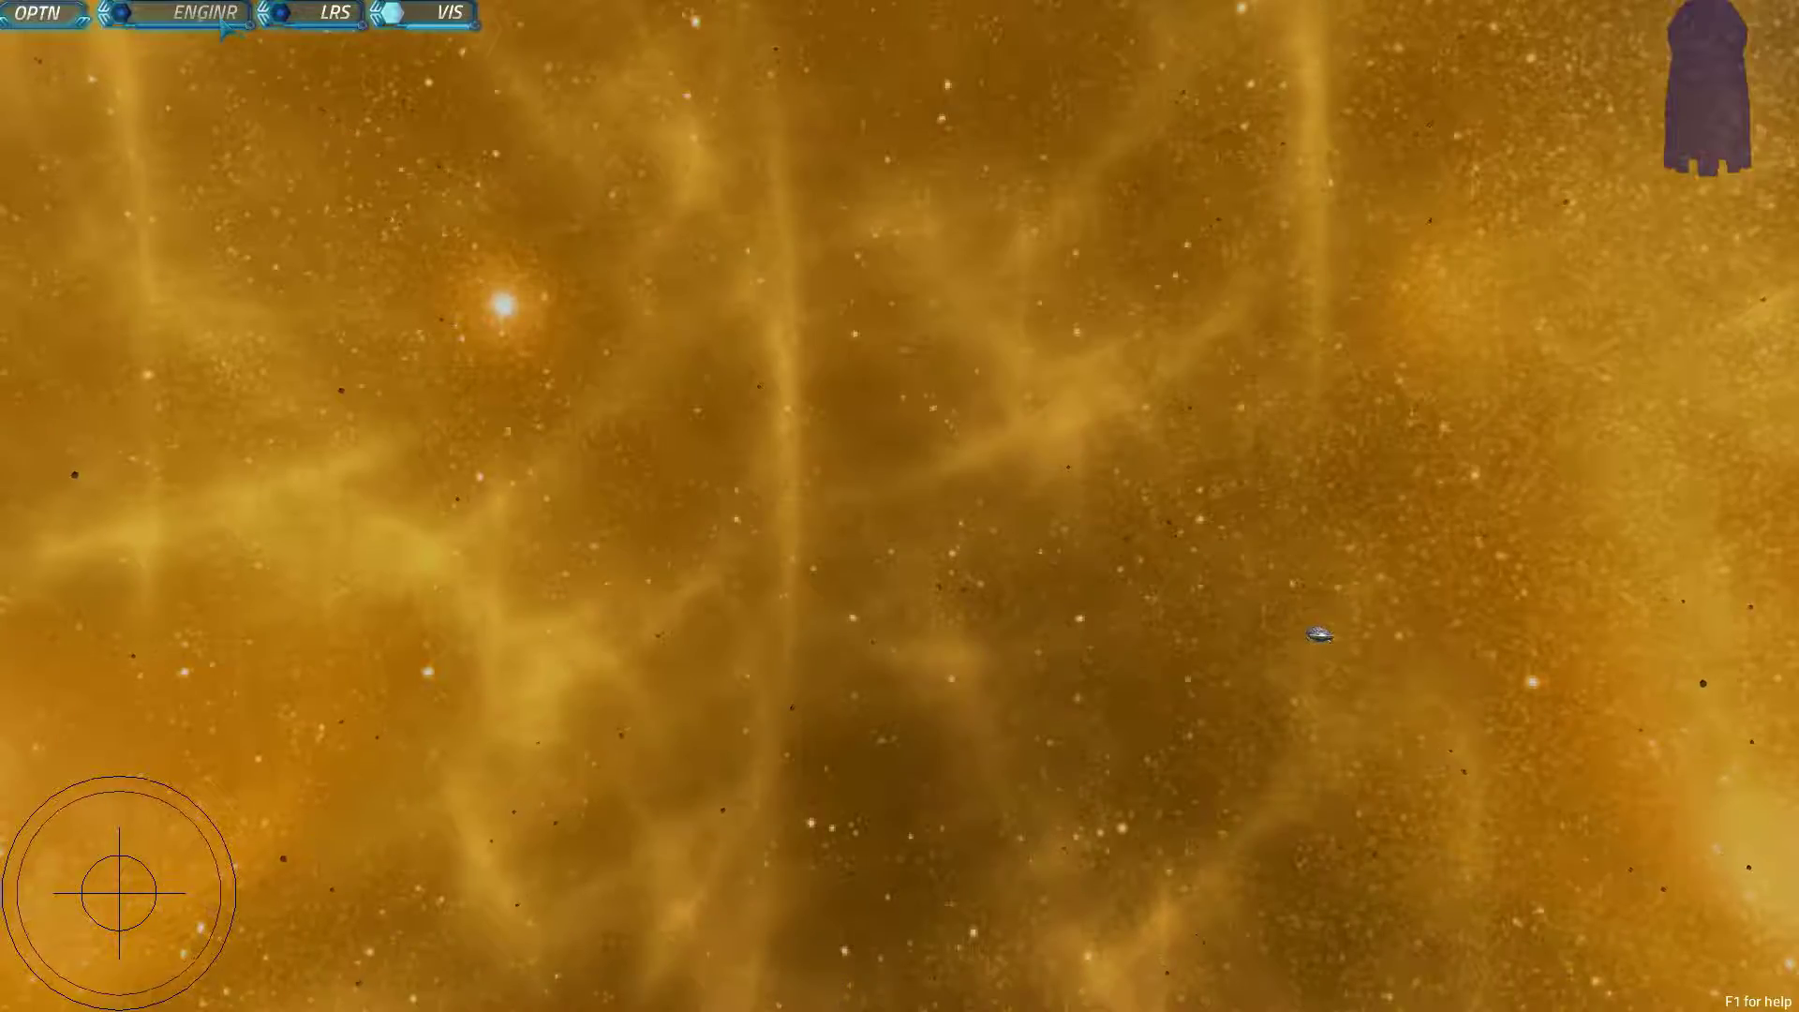
pyautogui.click(203, 13)
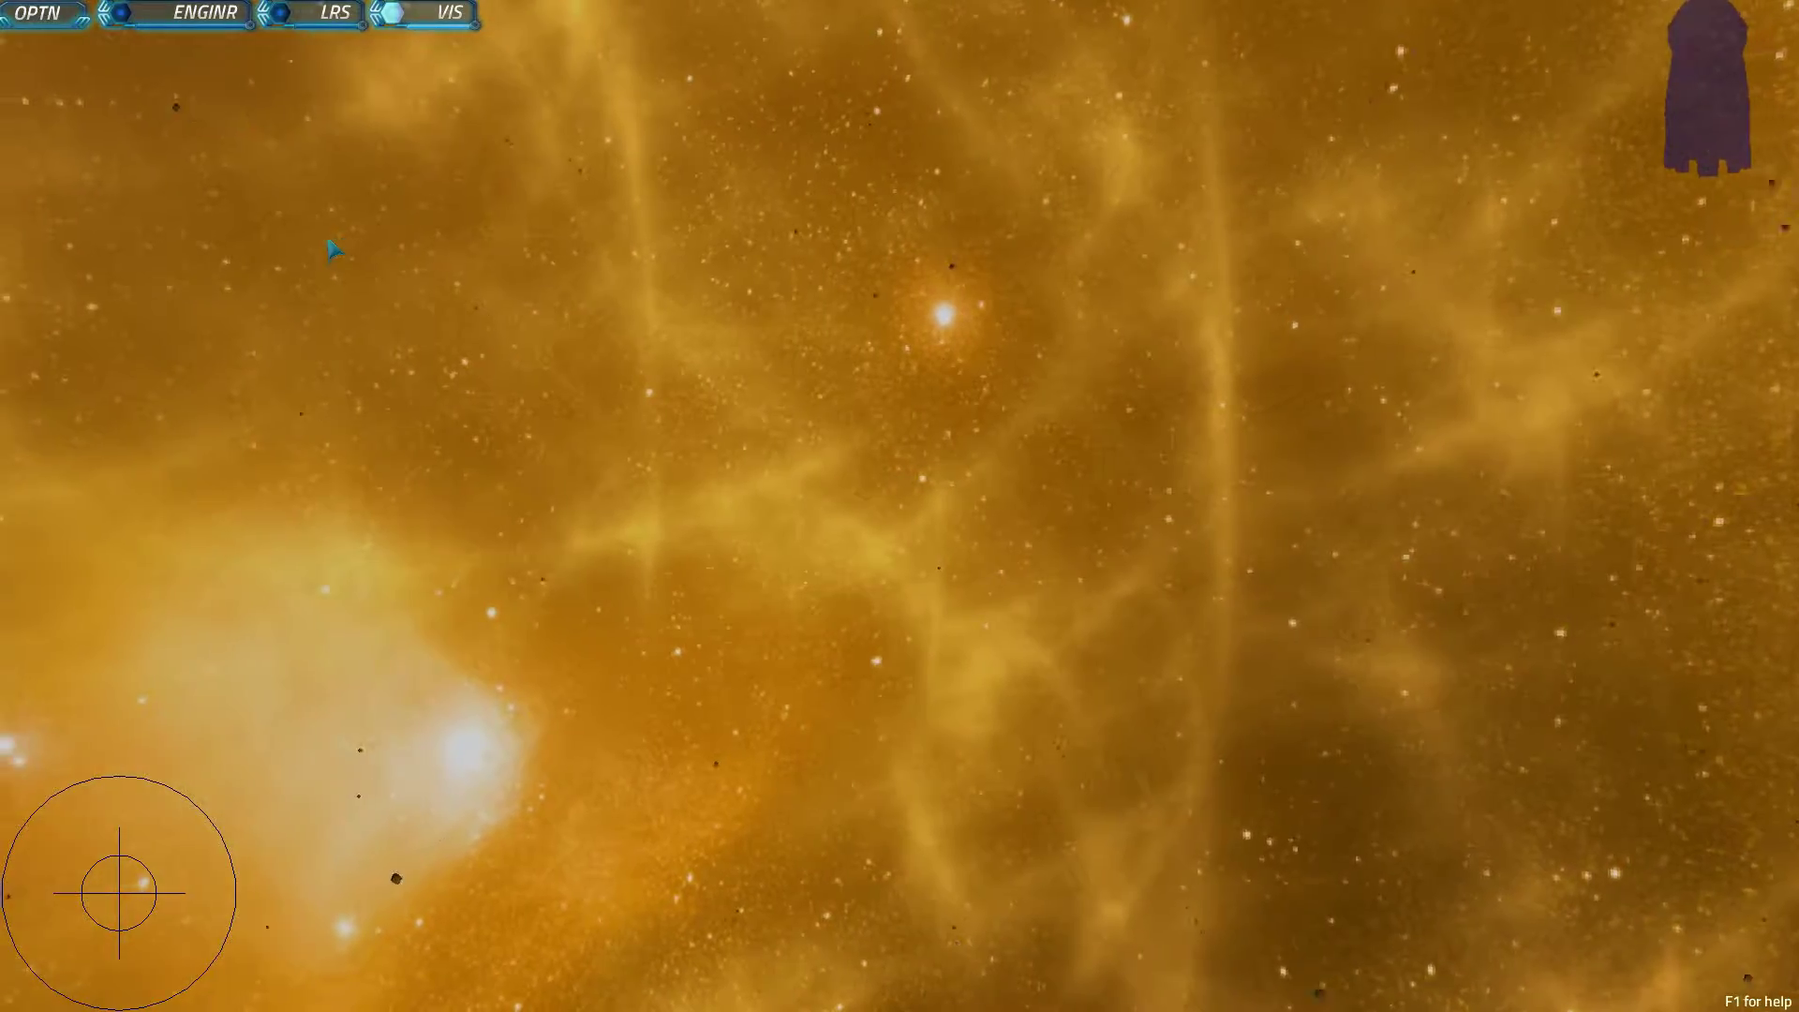
pyautogui.click(203, 13)
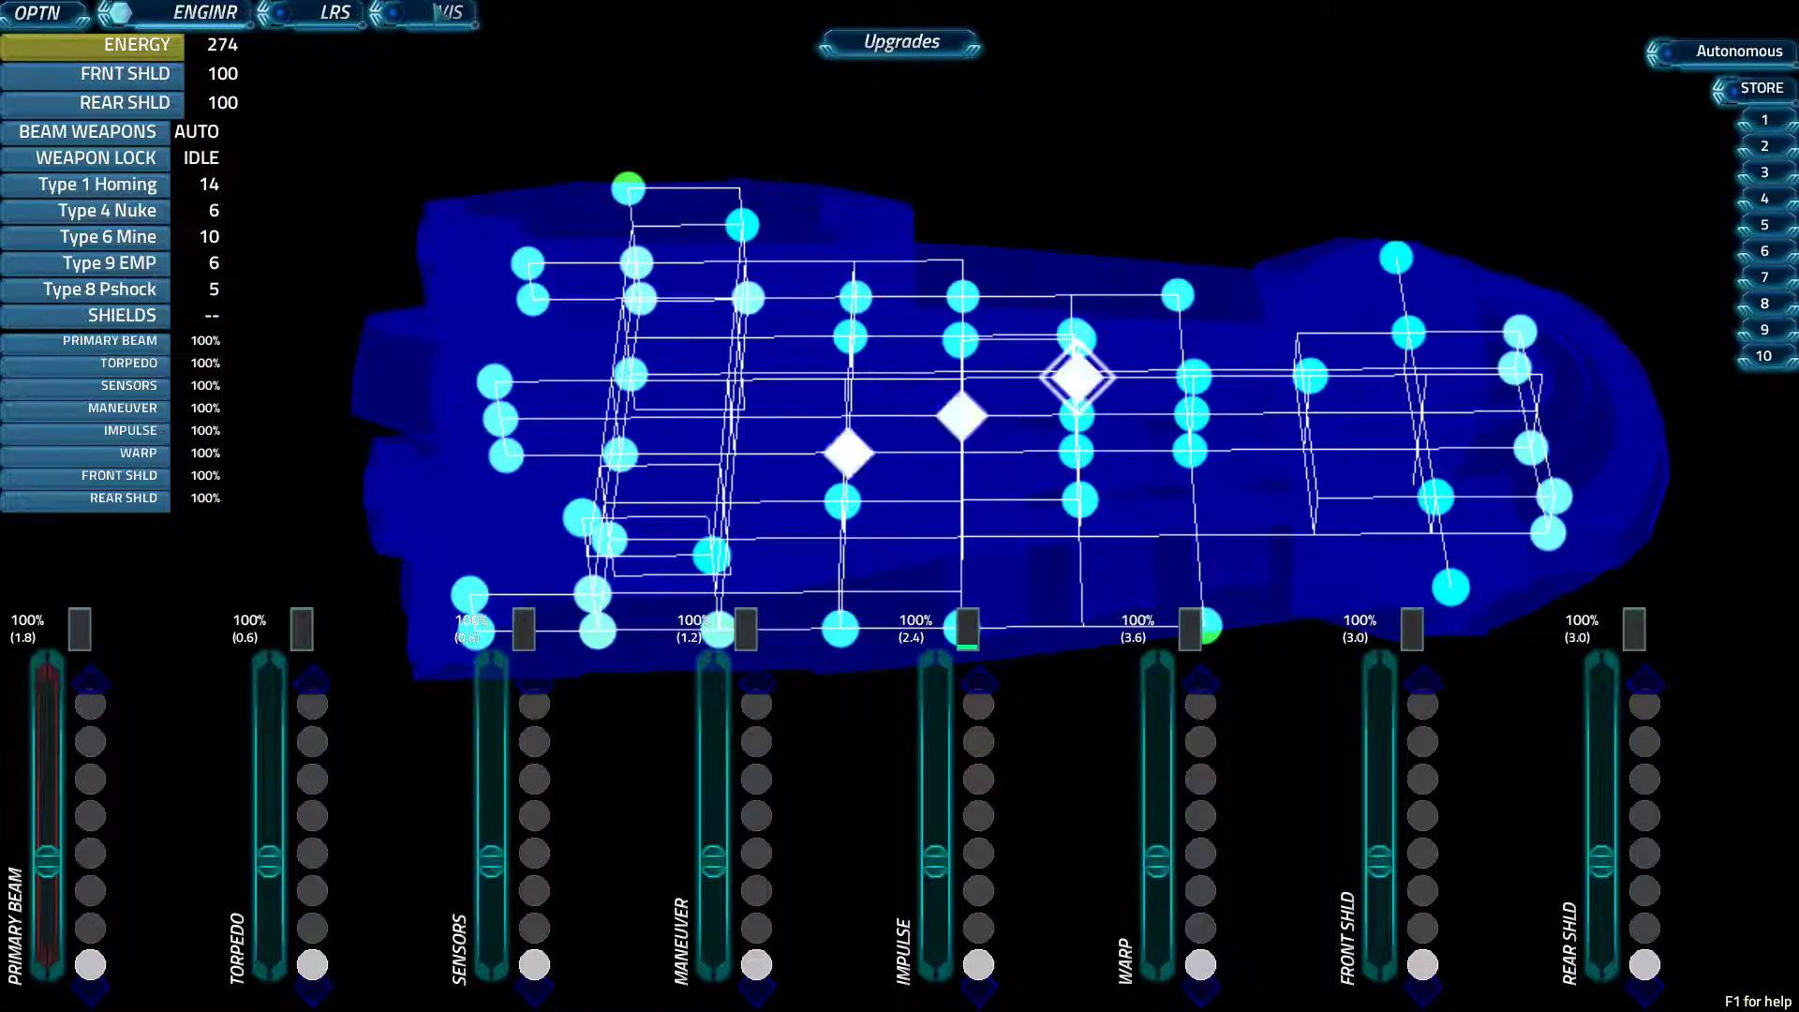
# - Alternate between engineering and the long-range sector map, finishing on the map
pyautogui.click(336, 13)
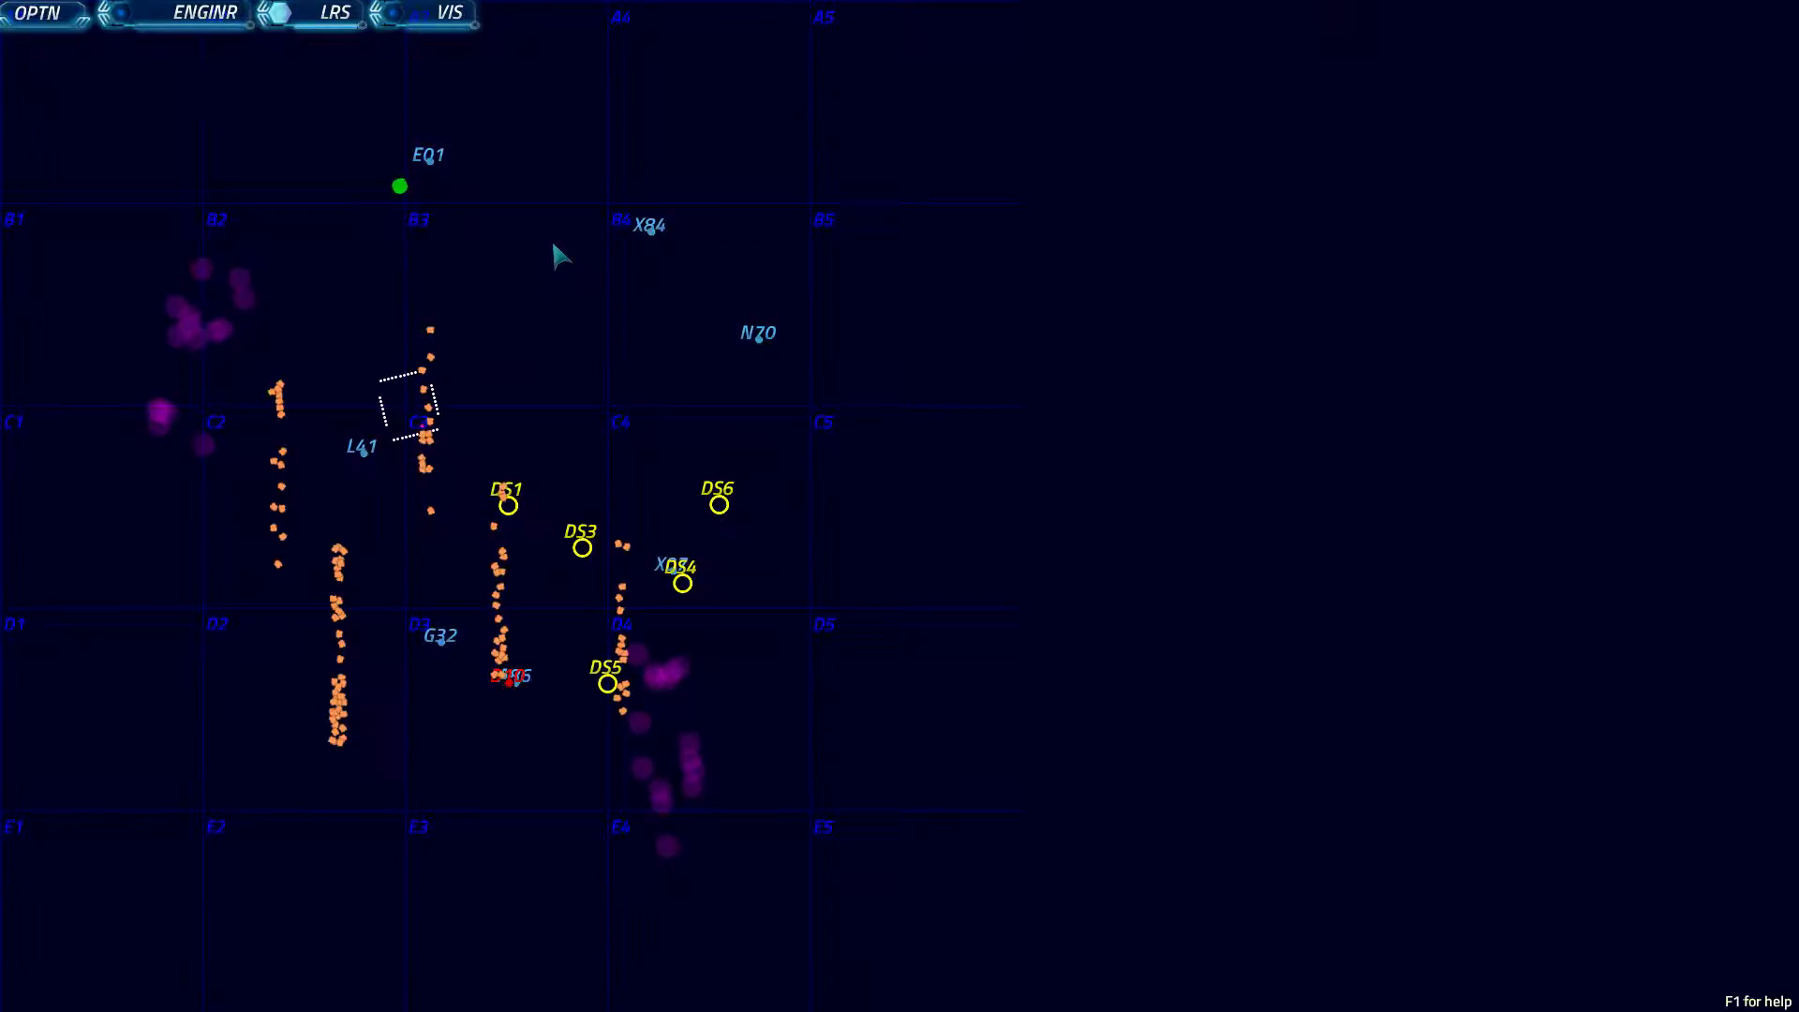
pyautogui.moveTo(395, 60)
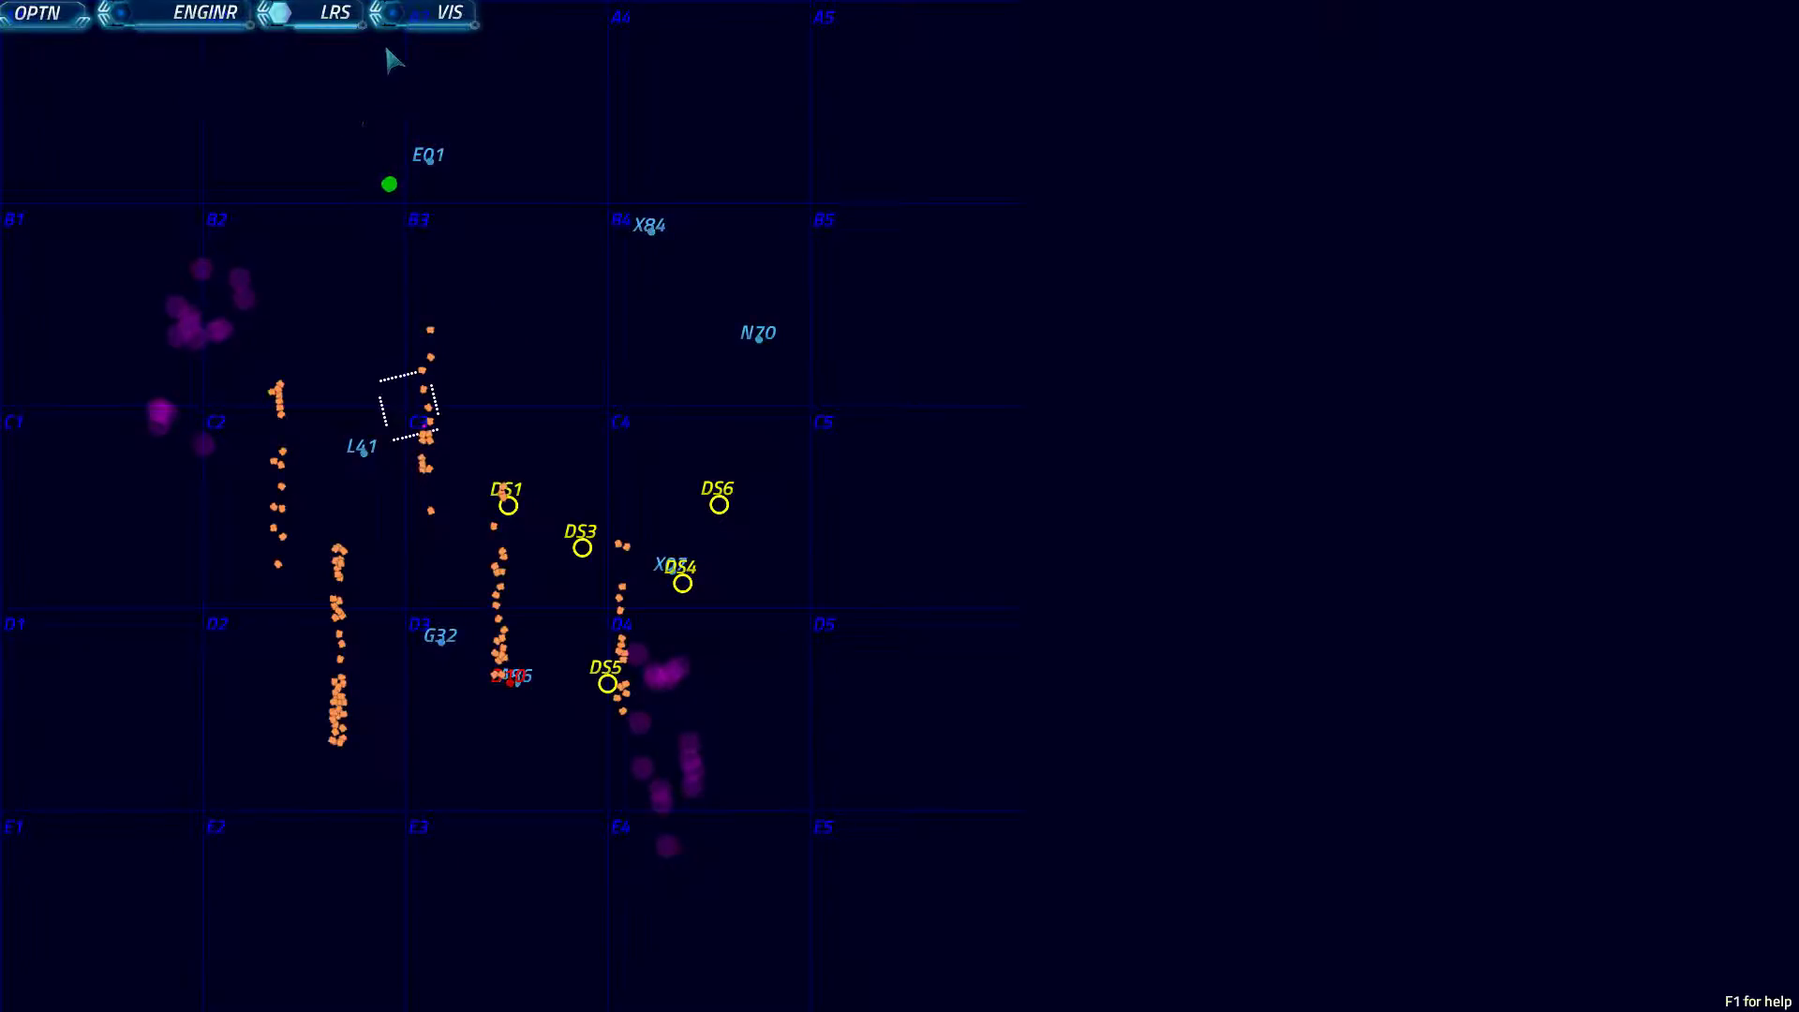
pyautogui.click(204, 13)
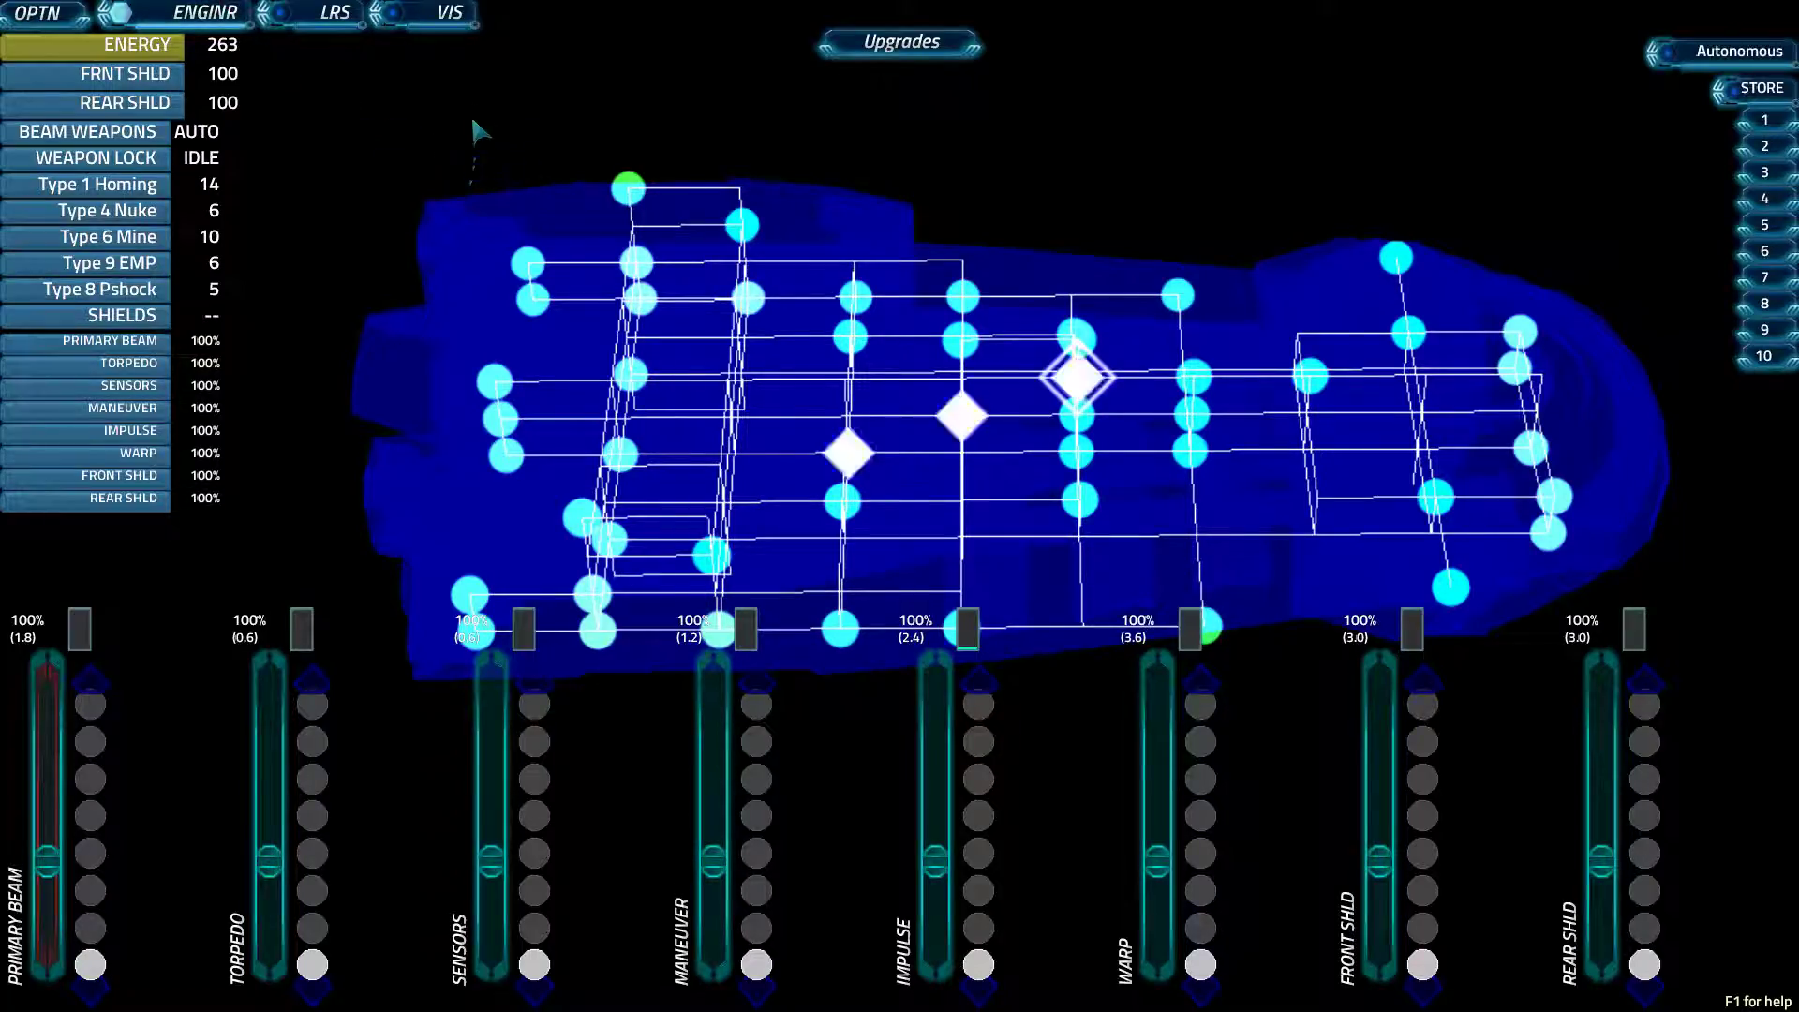
pyautogui.click(336, 13)
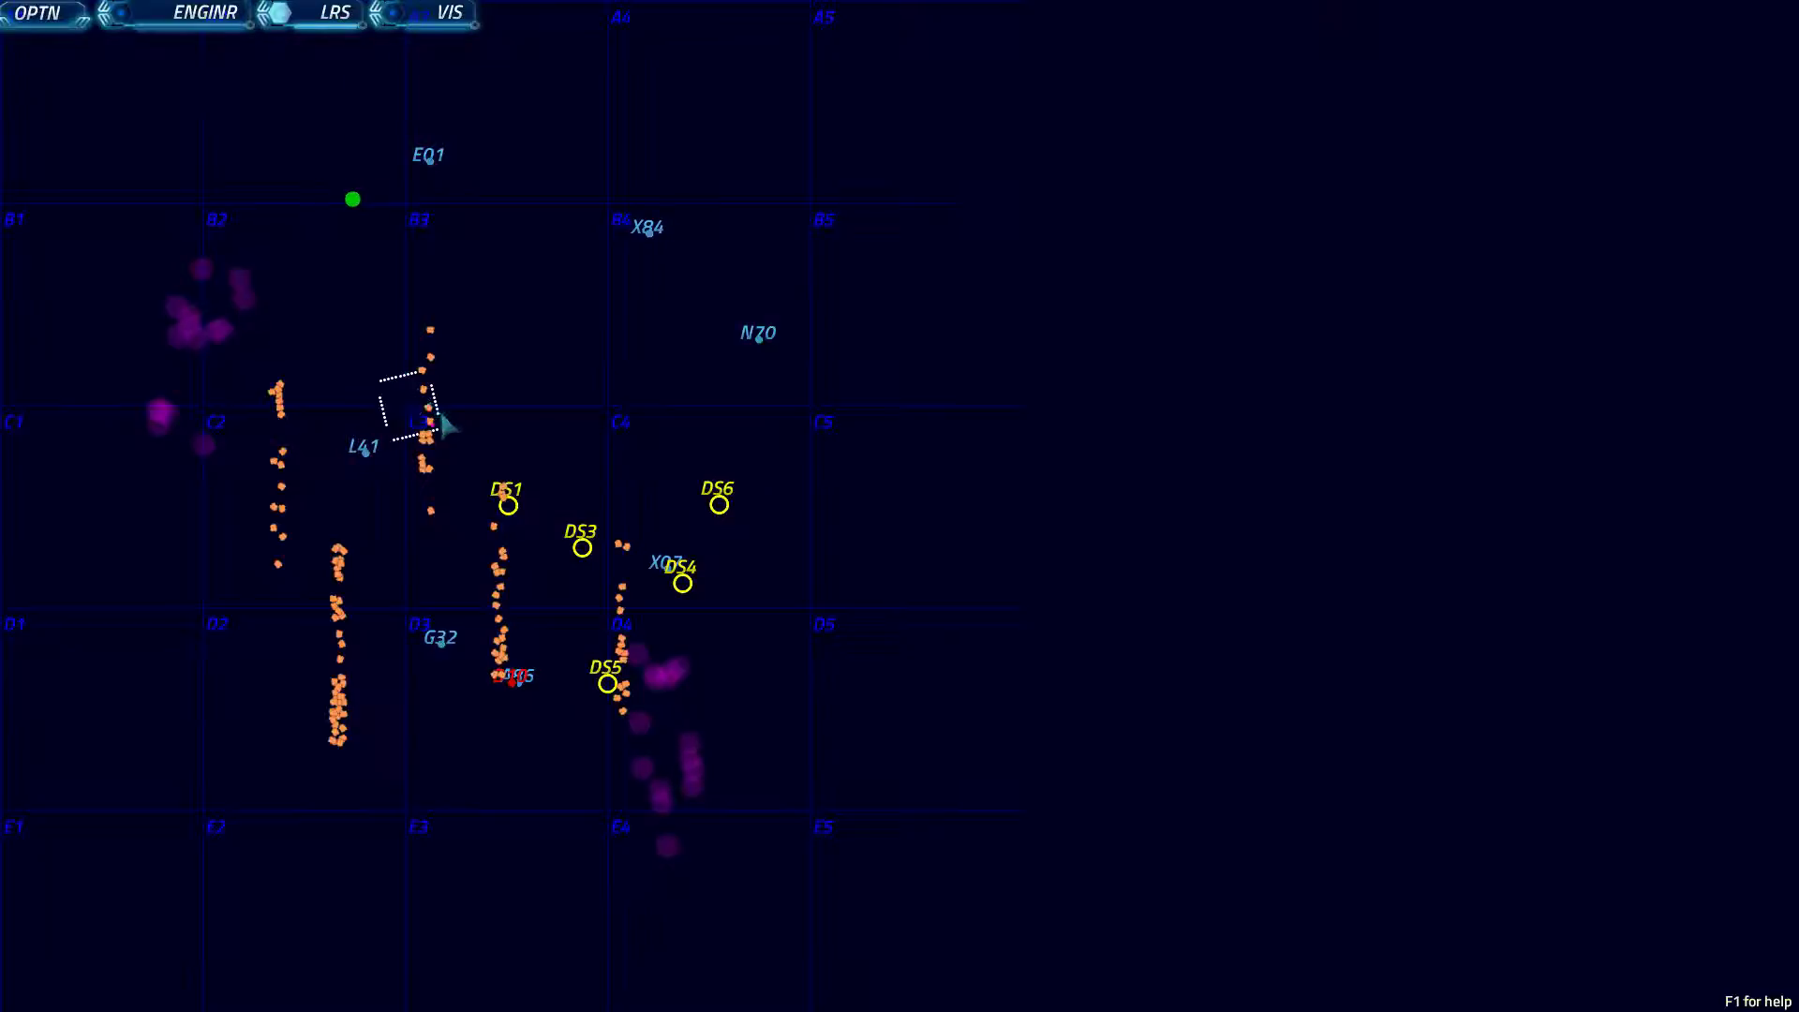
pyautogui.moveTo(373, 471)
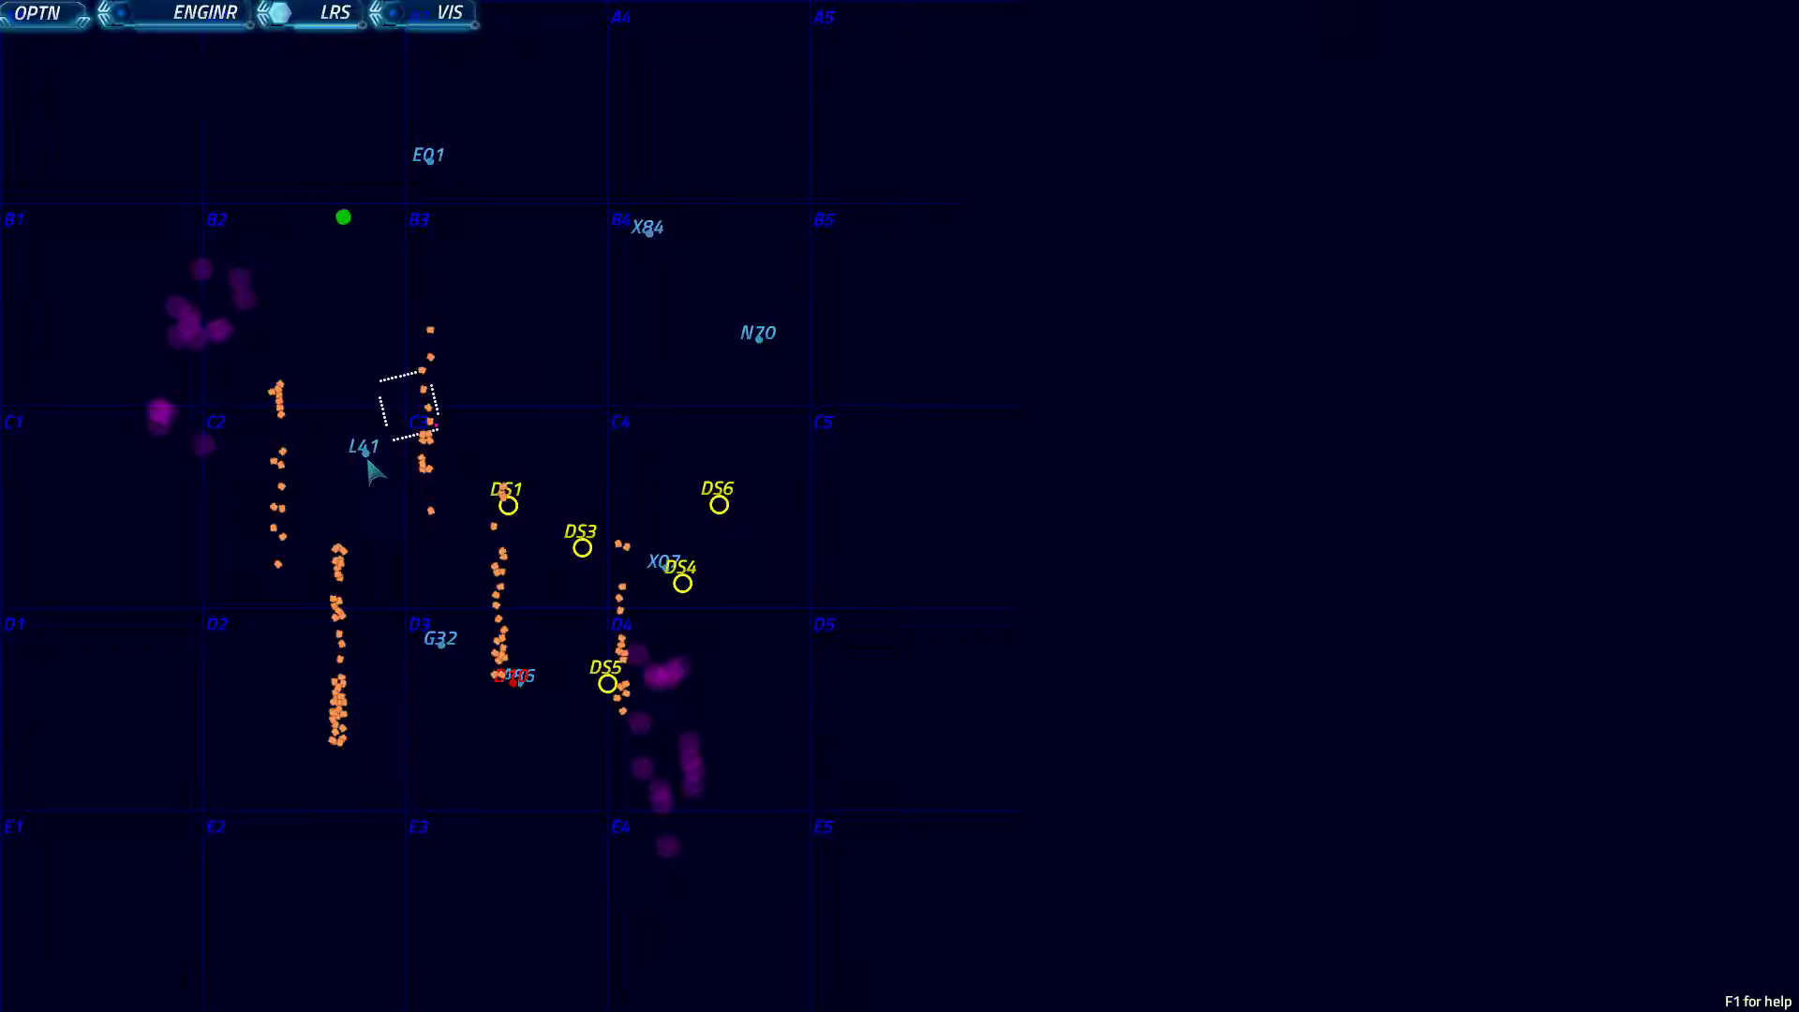
pyautogui.moveTo(379, 131)
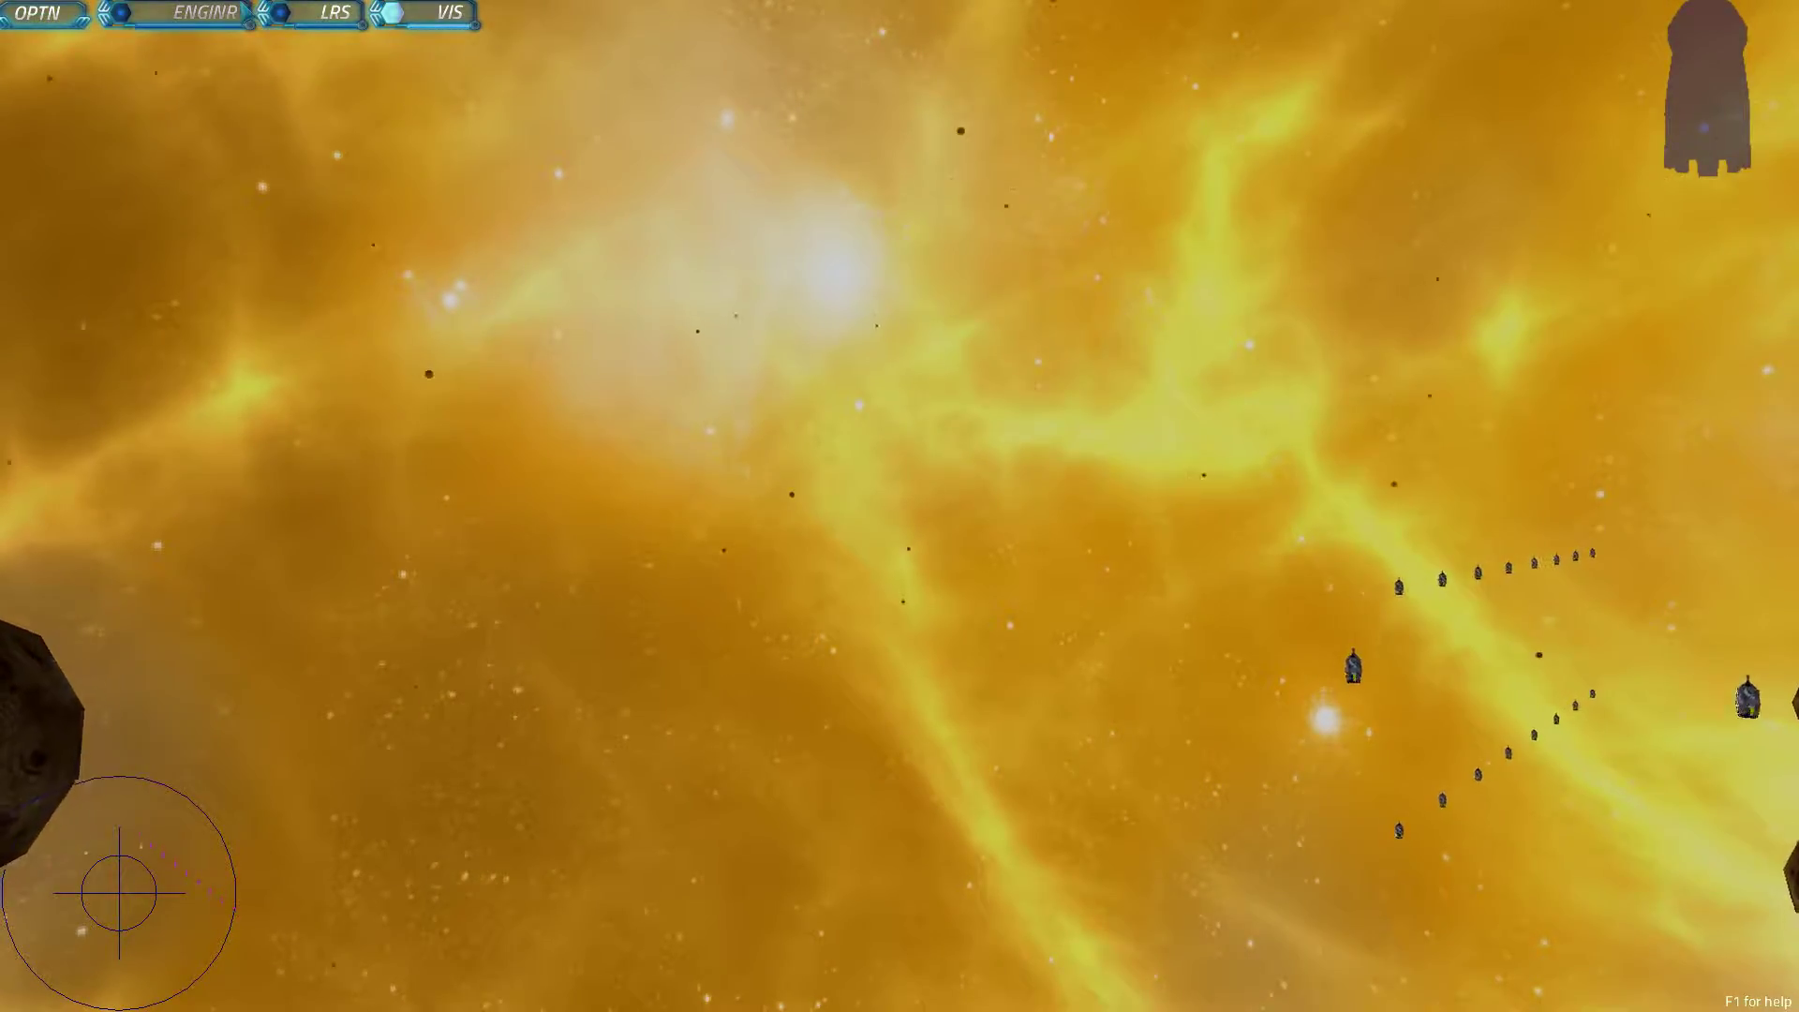
pyautogui.click(202, 13)
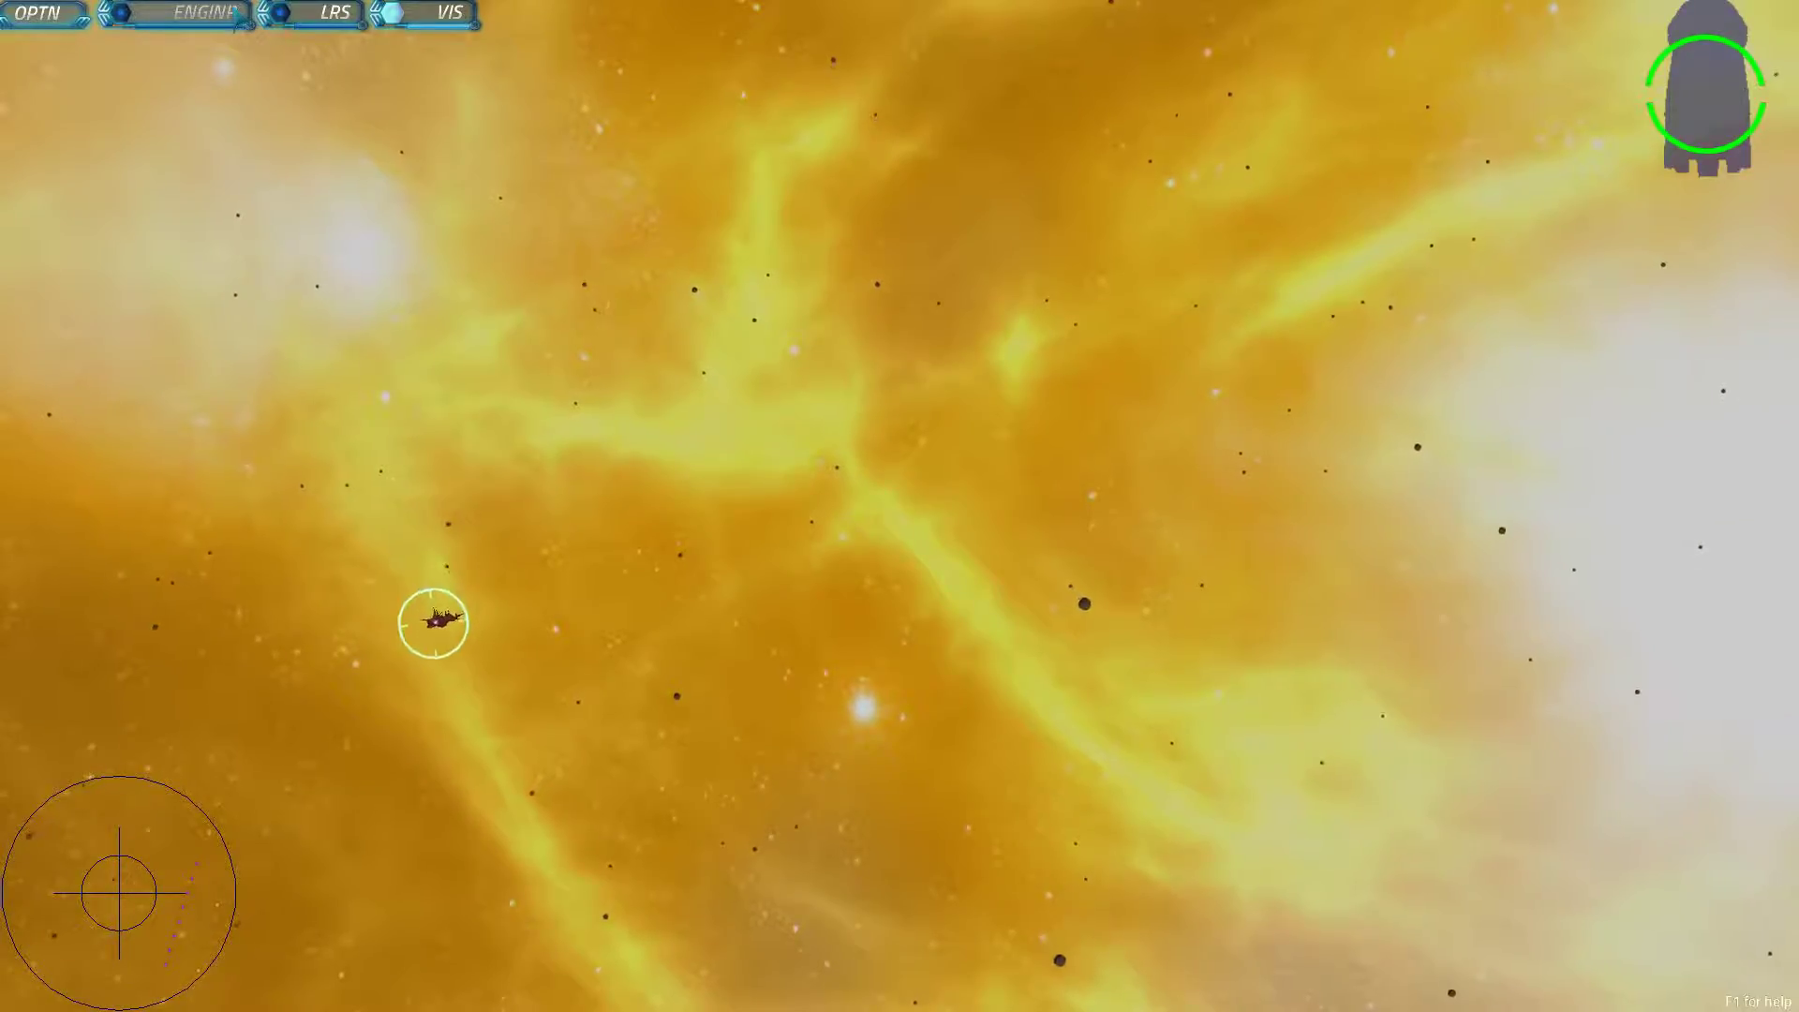
pyautogui.click(195, 13)
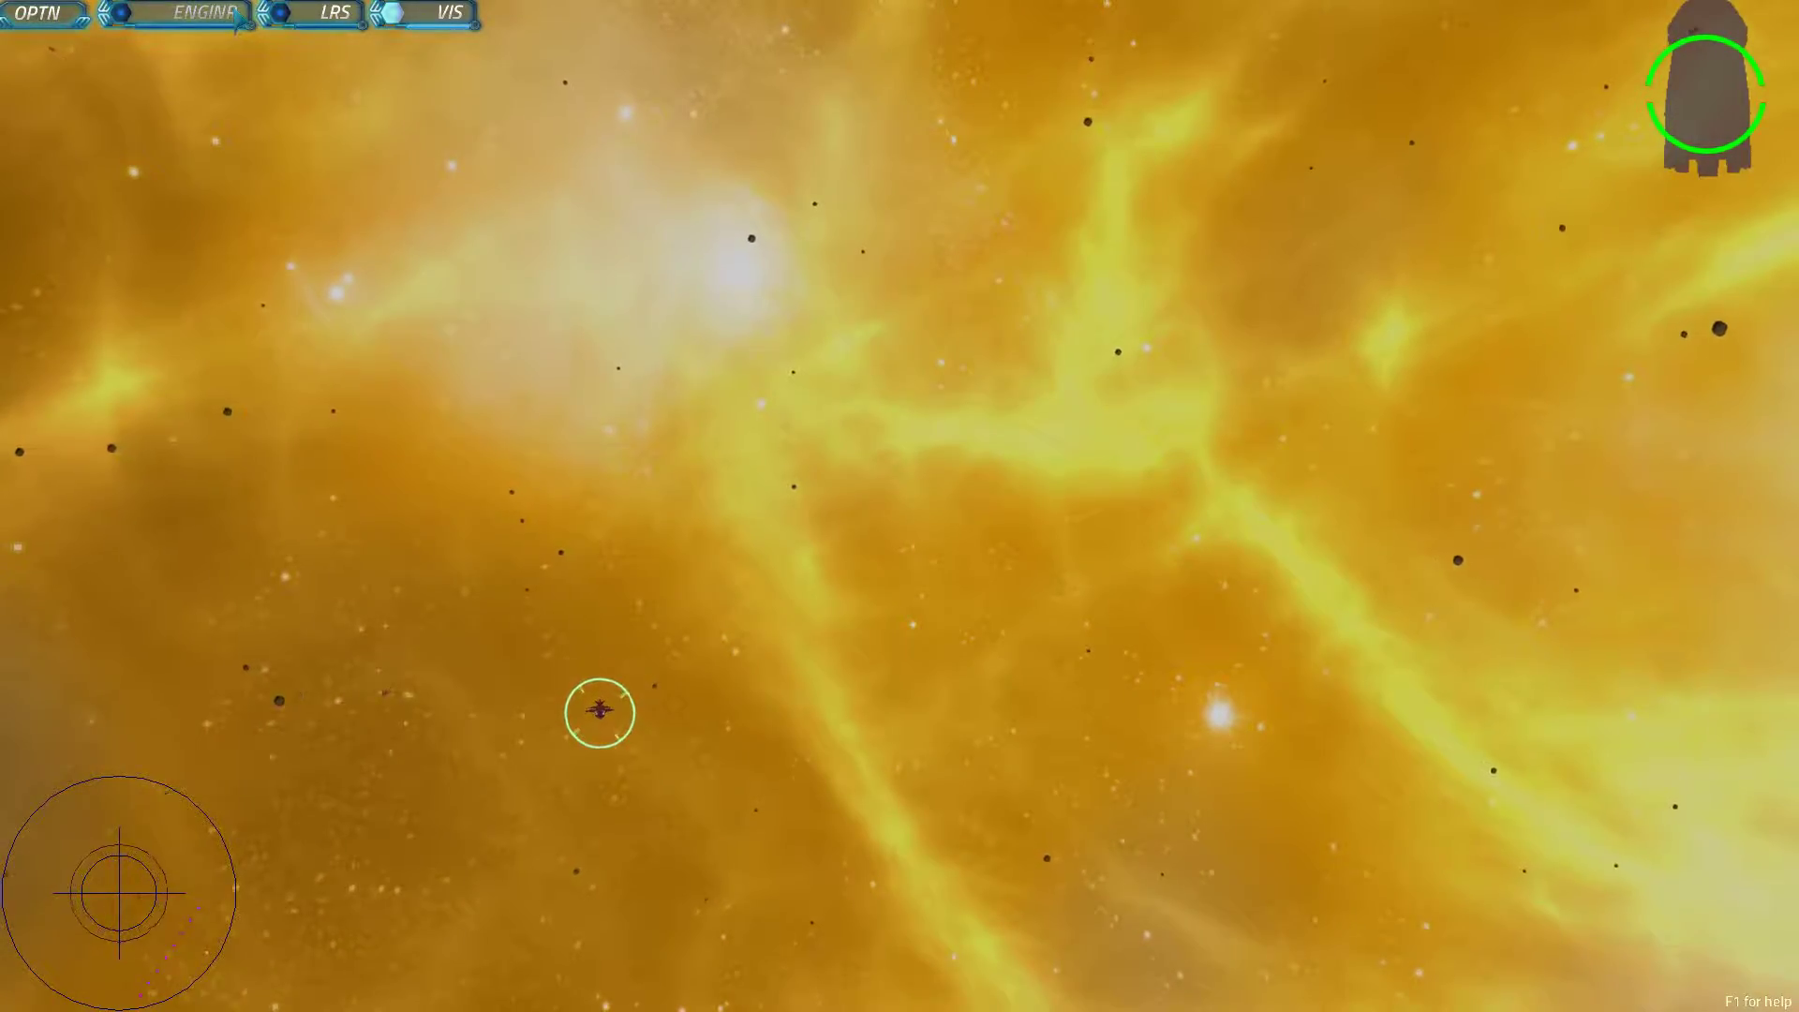
pyautogui.click(200, 14)
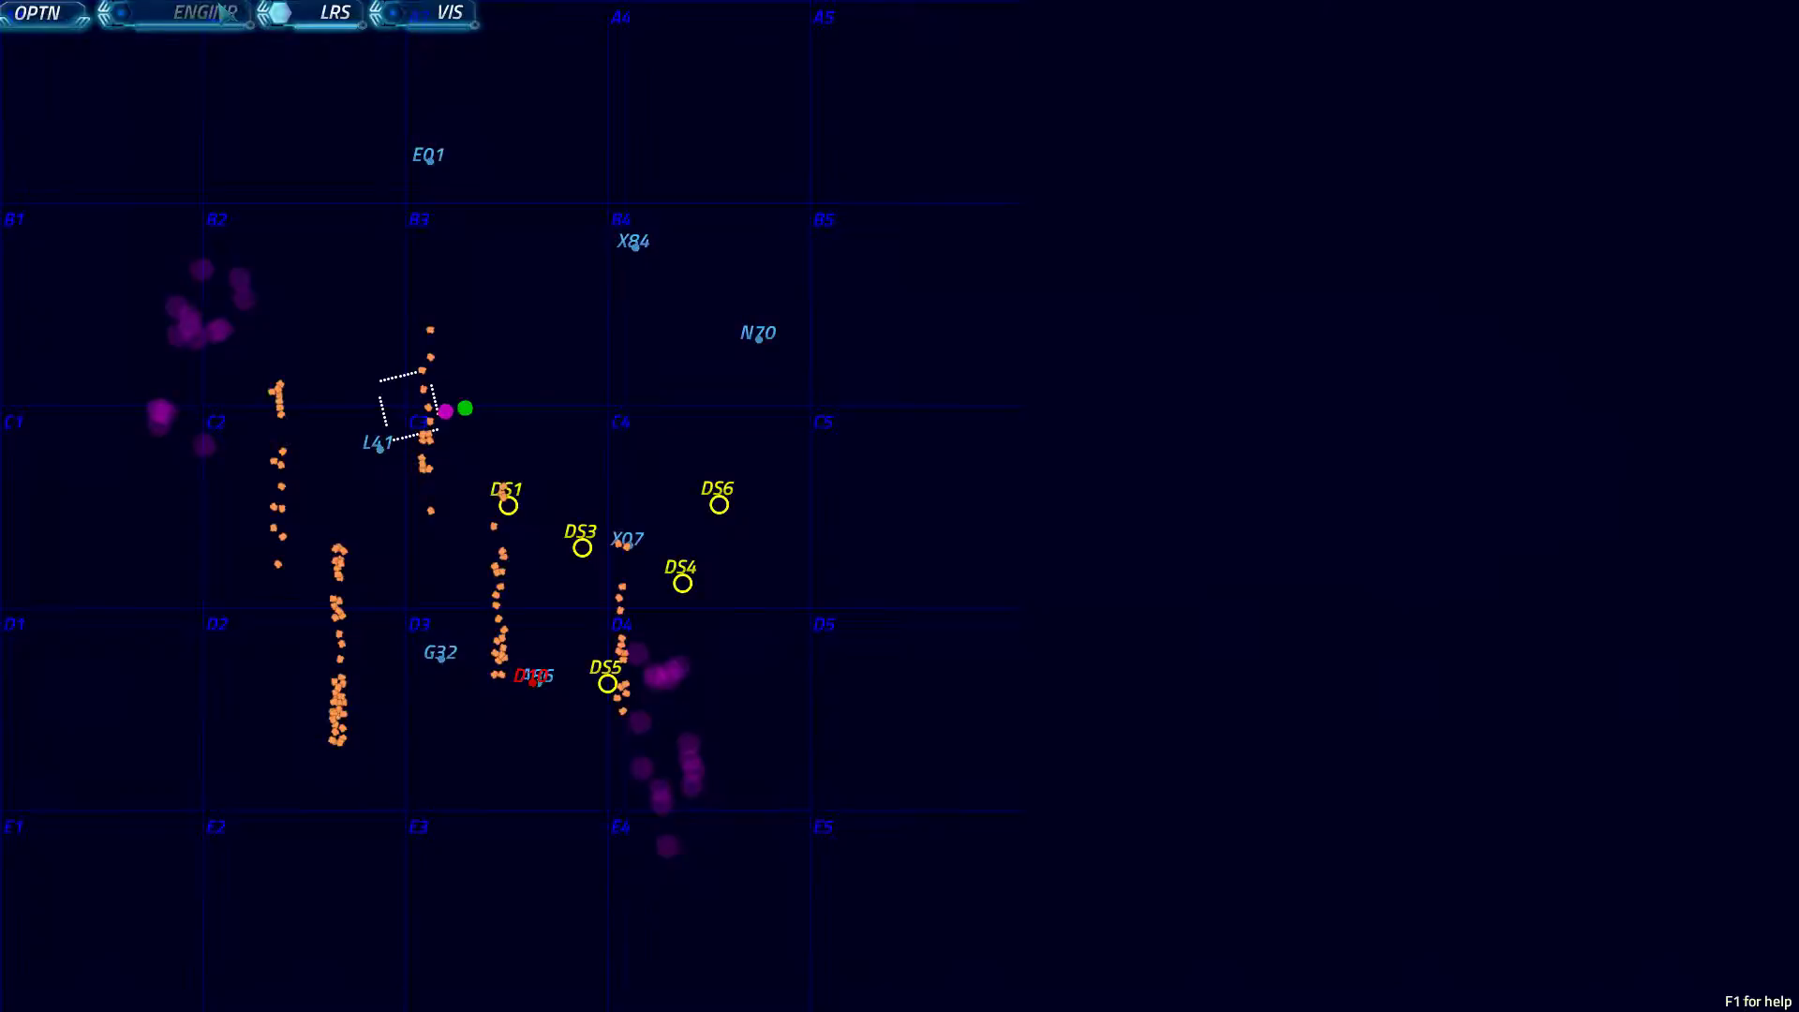
# - View the forward screen and sector map, then switch to engineering to cut beam and shield power
pyautogui.click(197, 13)
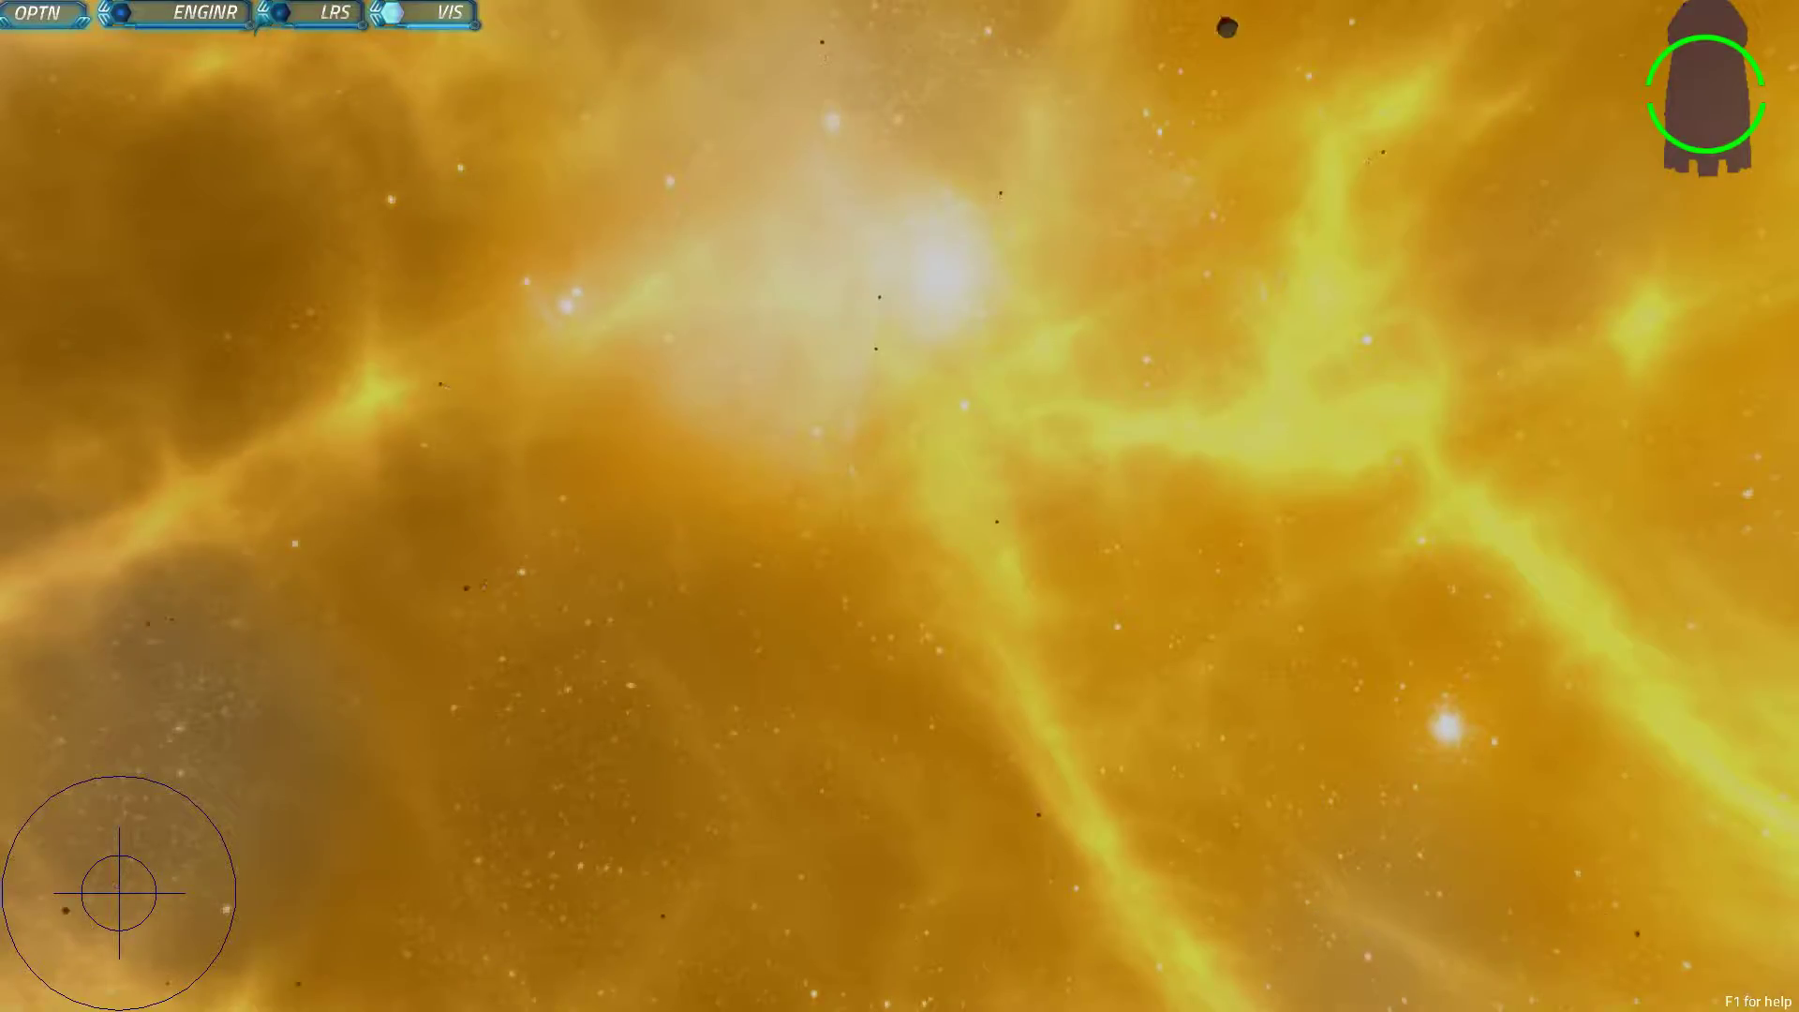
pyautogui.click(334, 13)
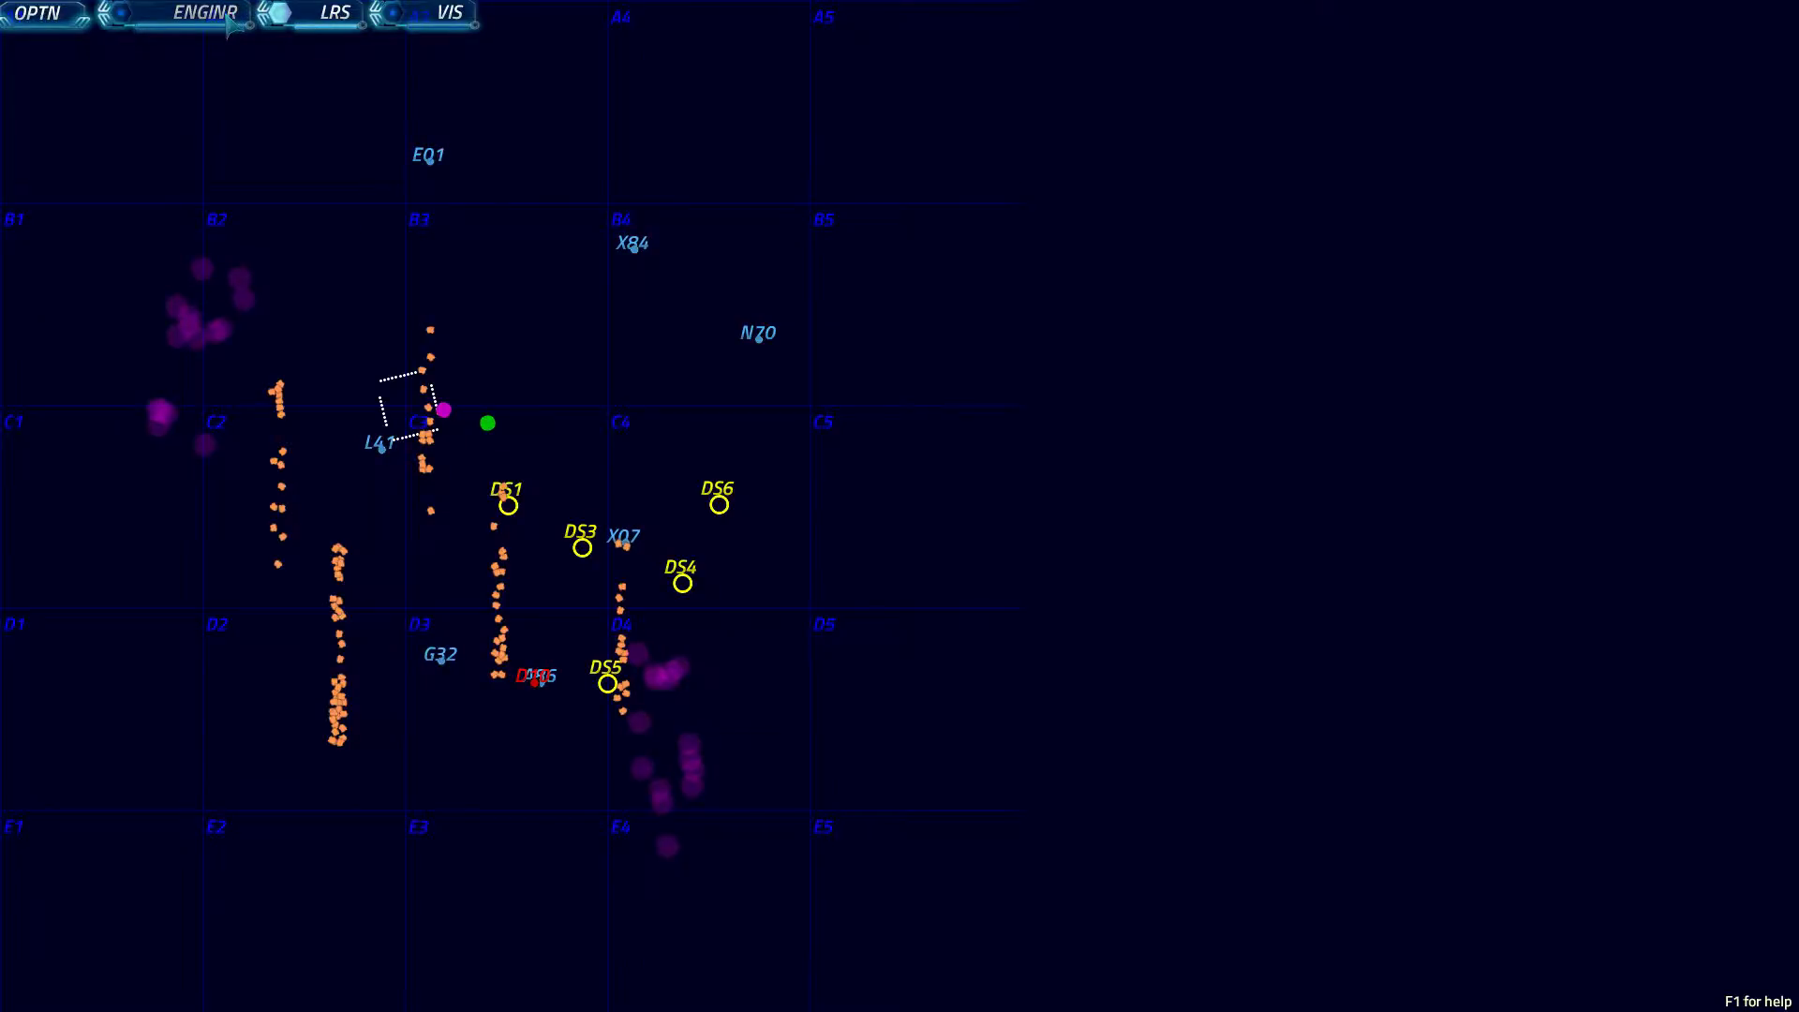
pyautogui.click(202, 13)
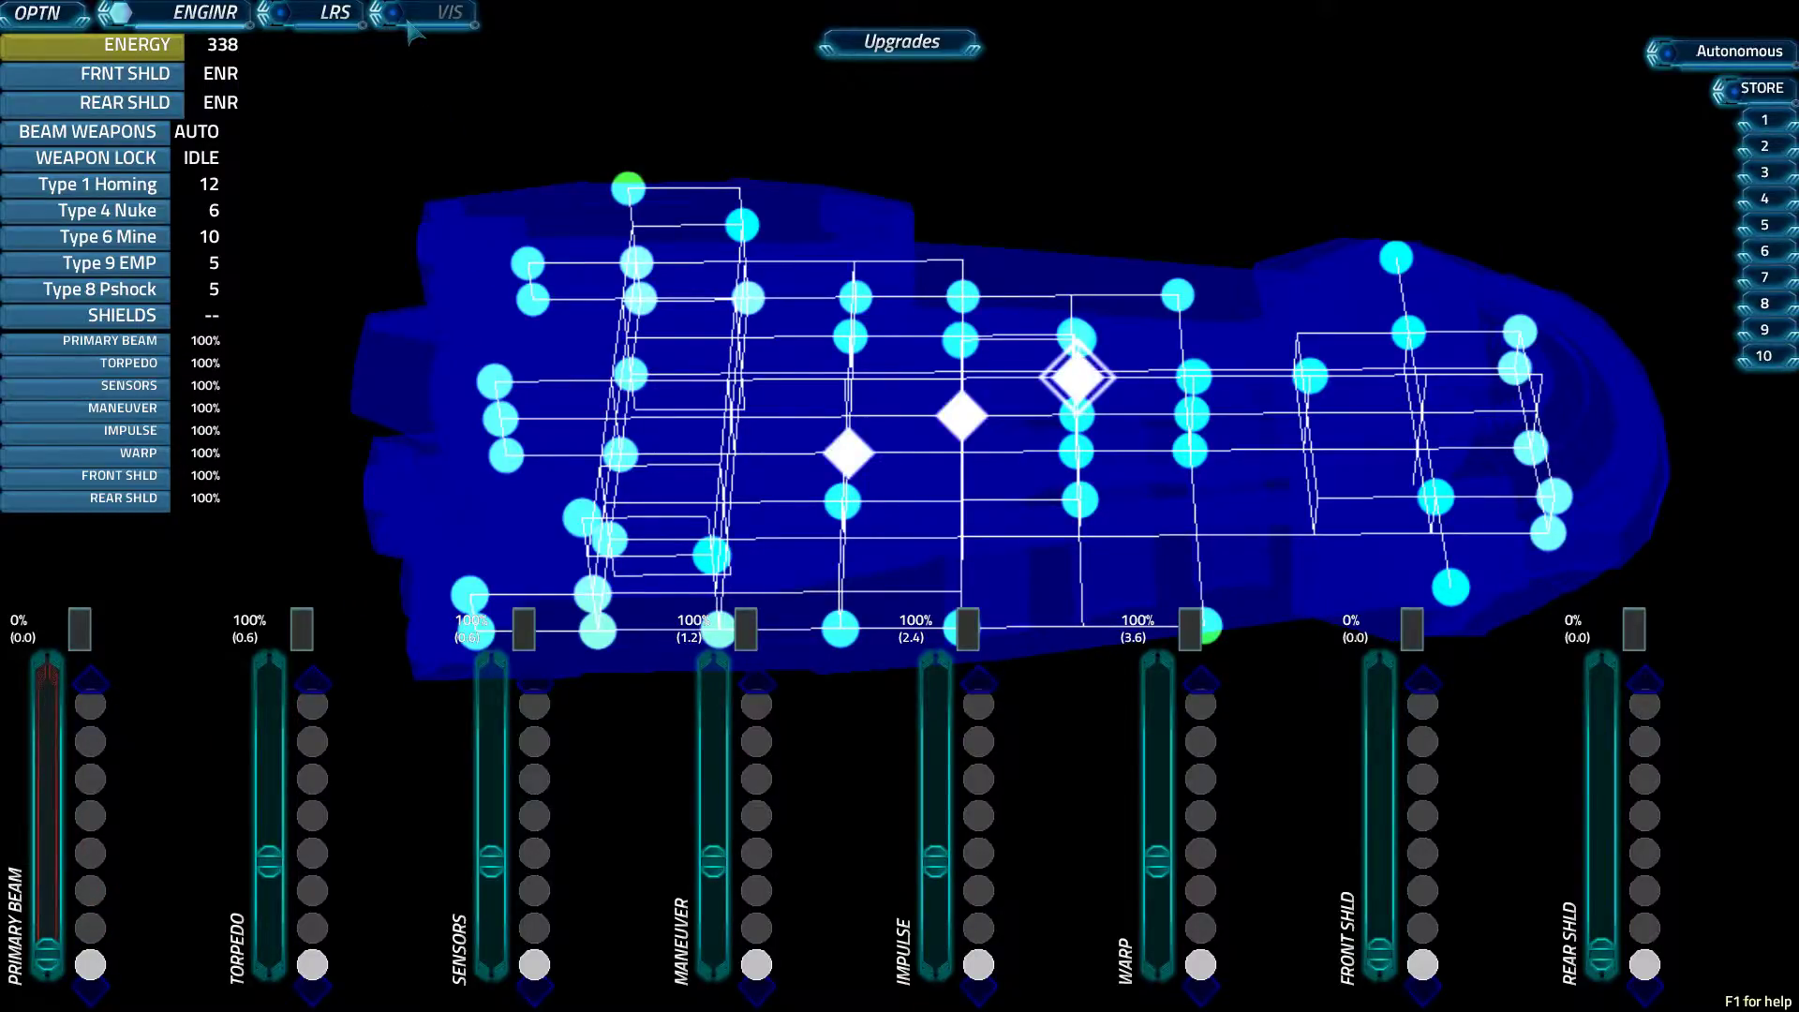
pyautogui.click(334, 13)
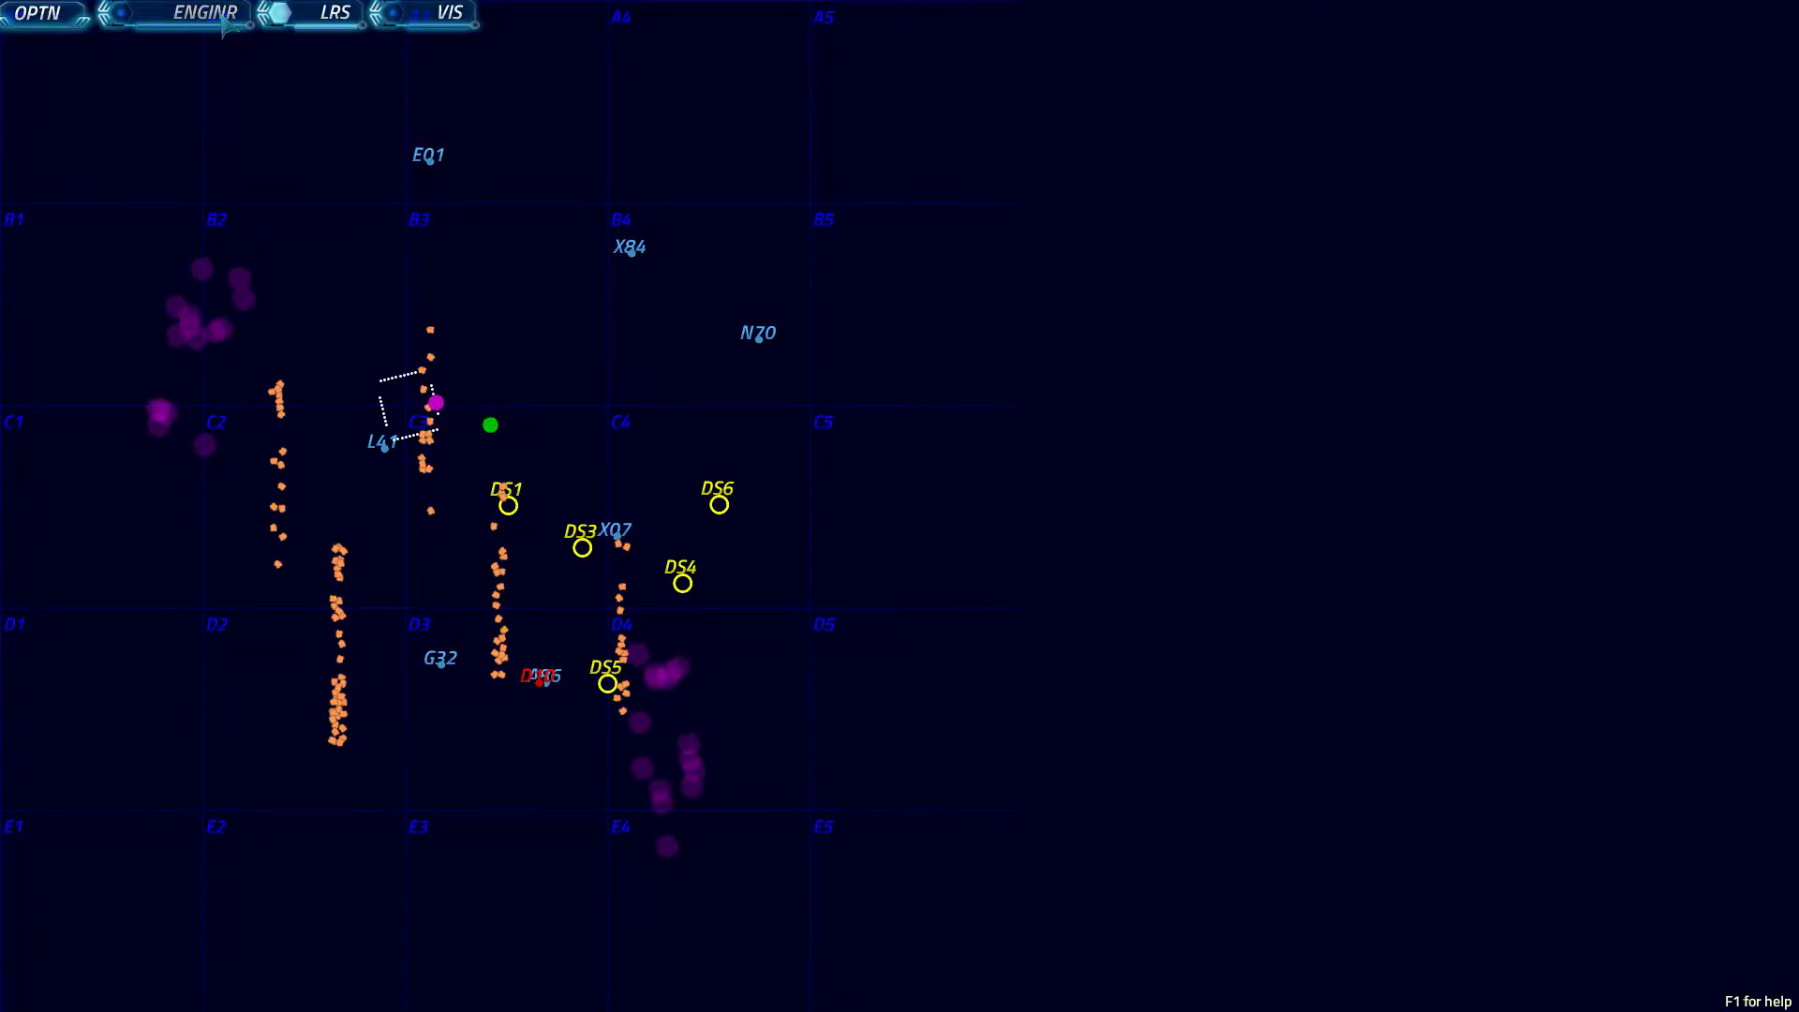
pyautogui.click(202, 13)
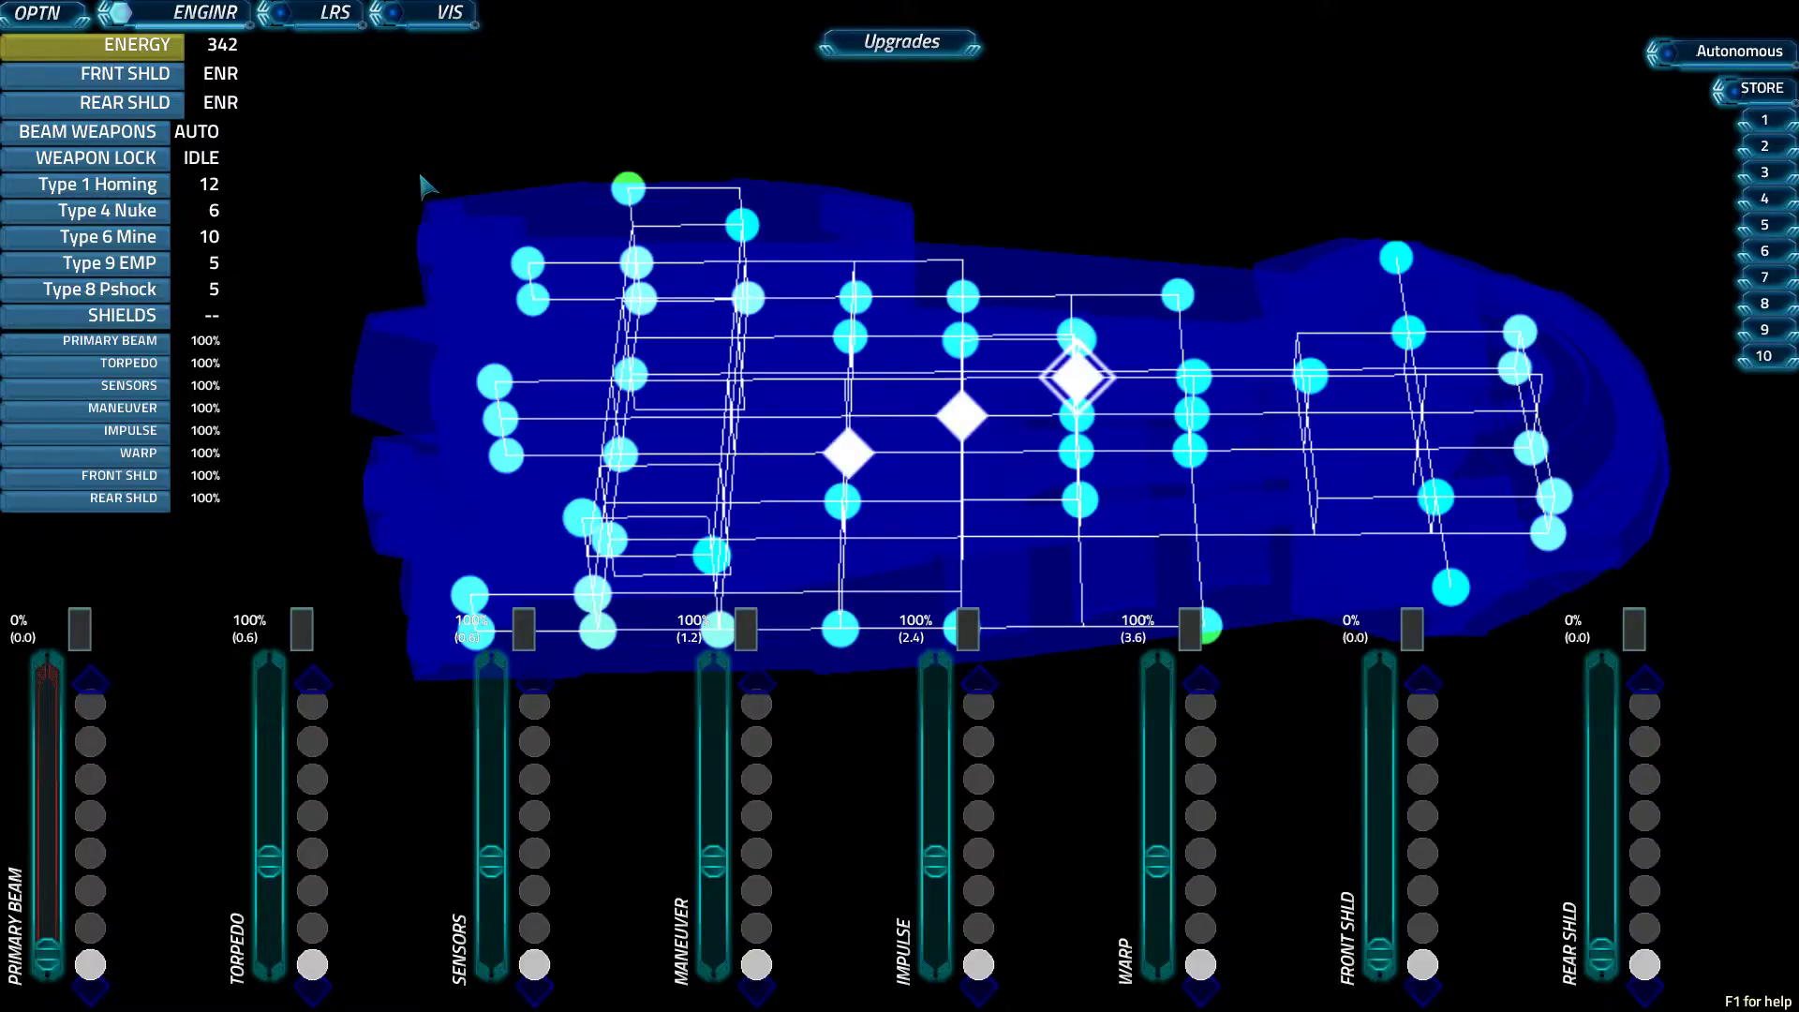
pyautogui.moveTo(487, 171)
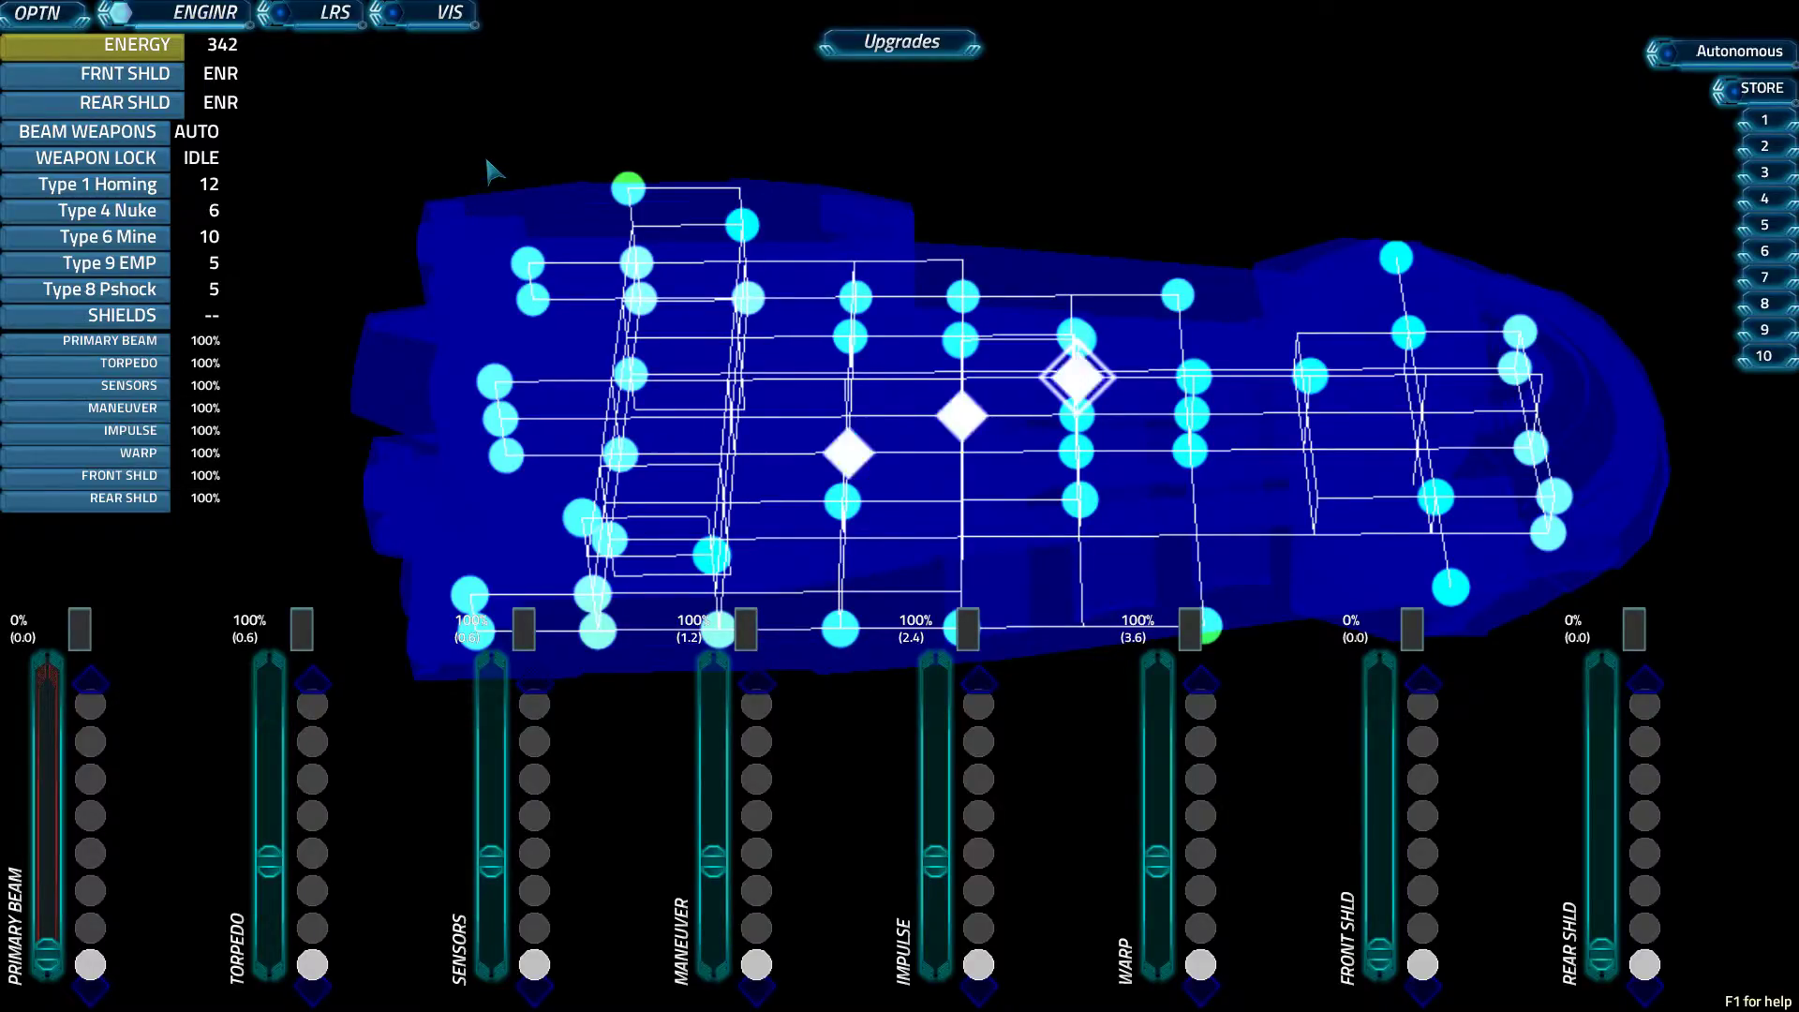
pyautogui.press('f1')
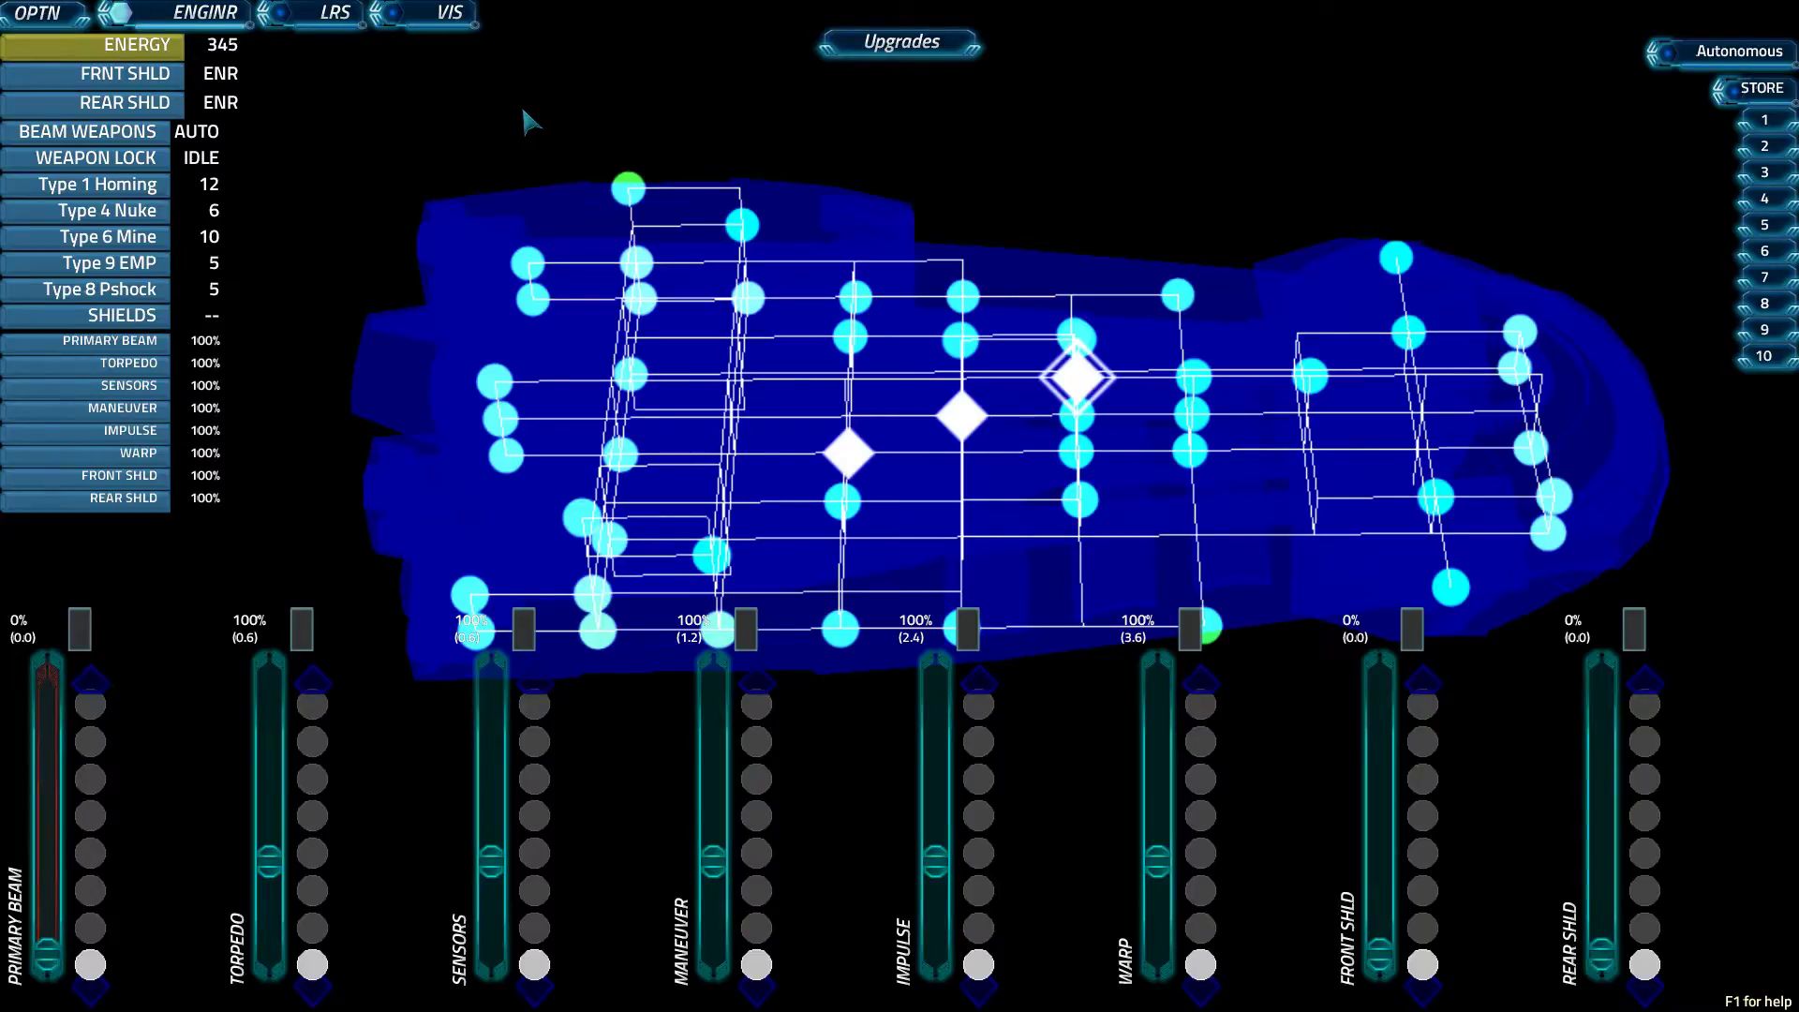
pyautogui.moveTo(1628, 459)
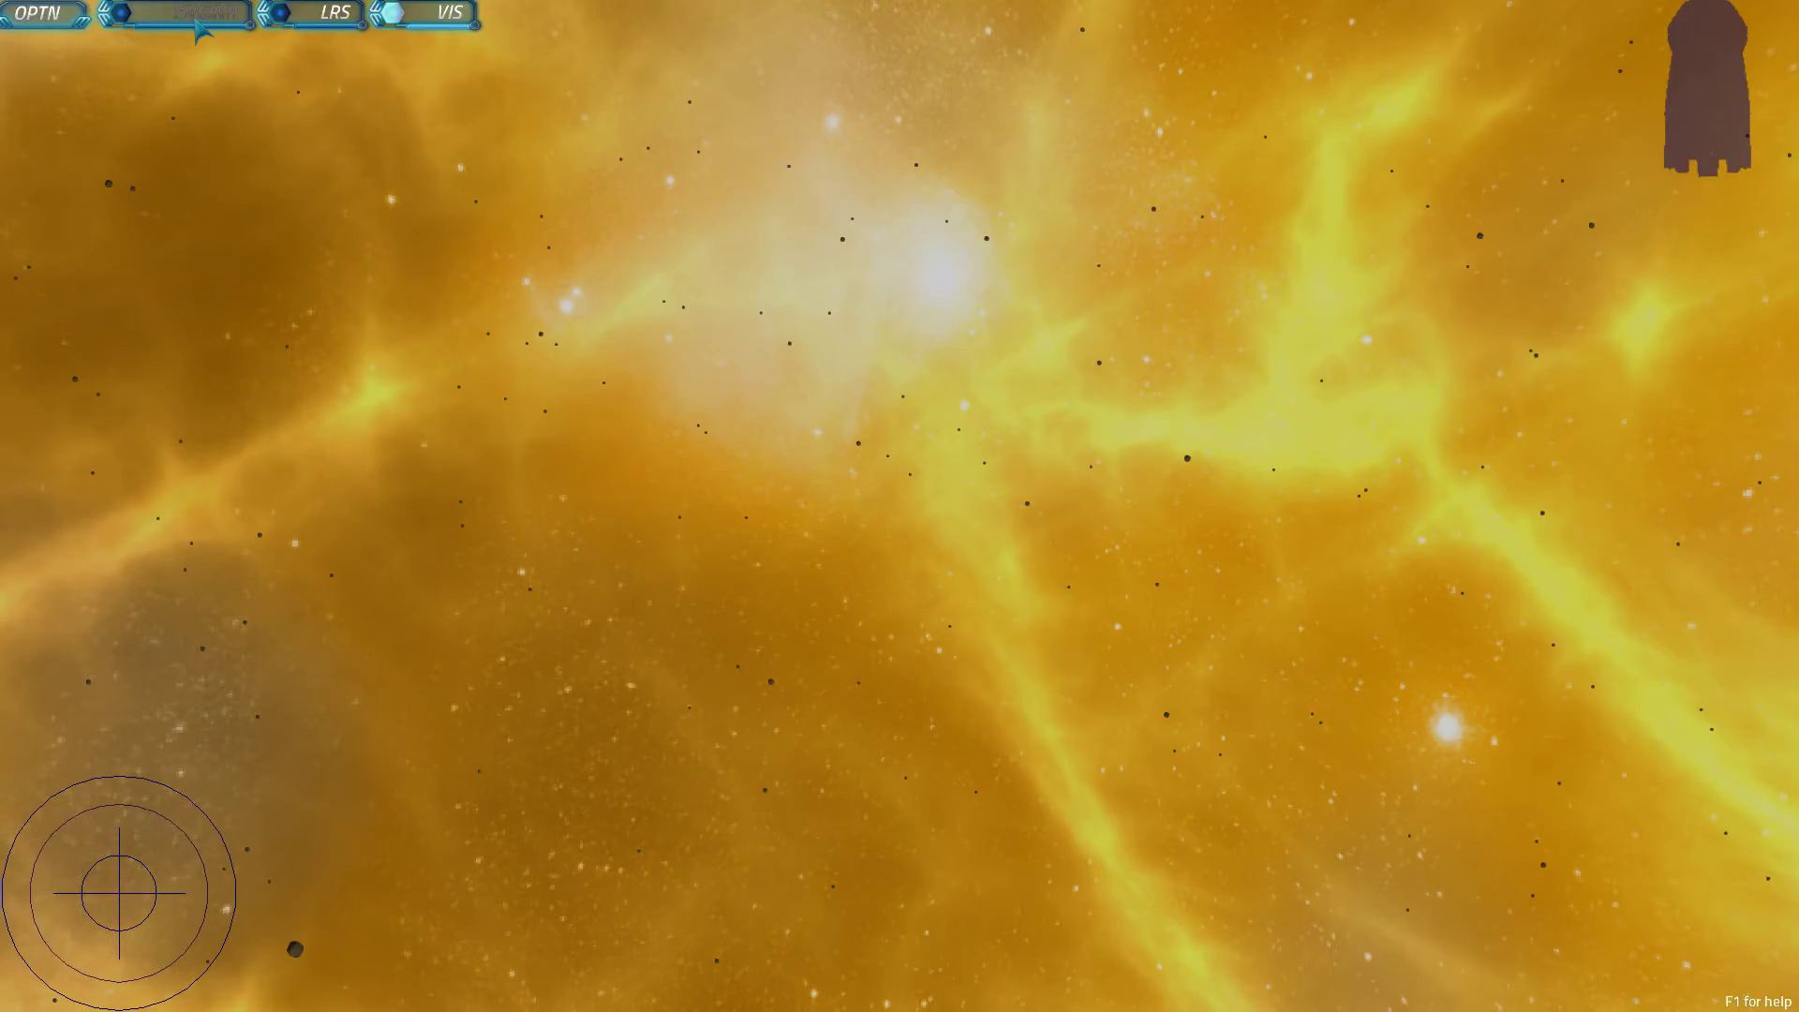
pyautogui.click(202, 13)
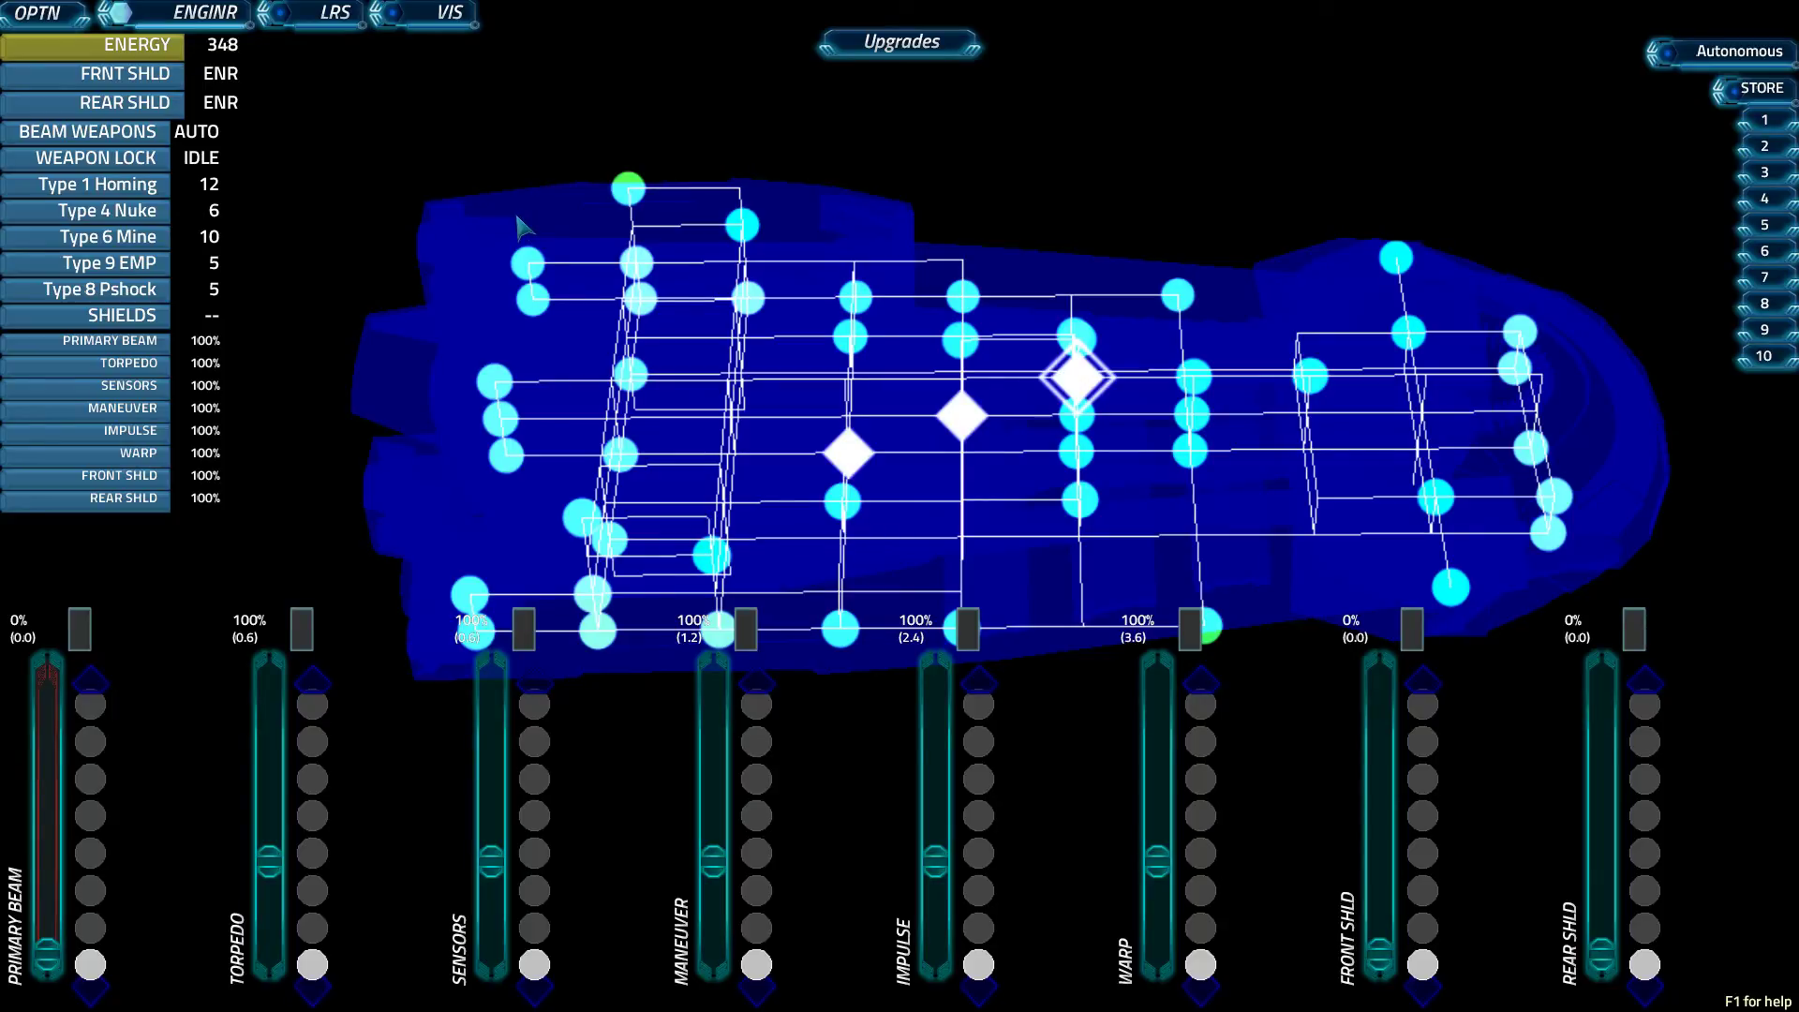